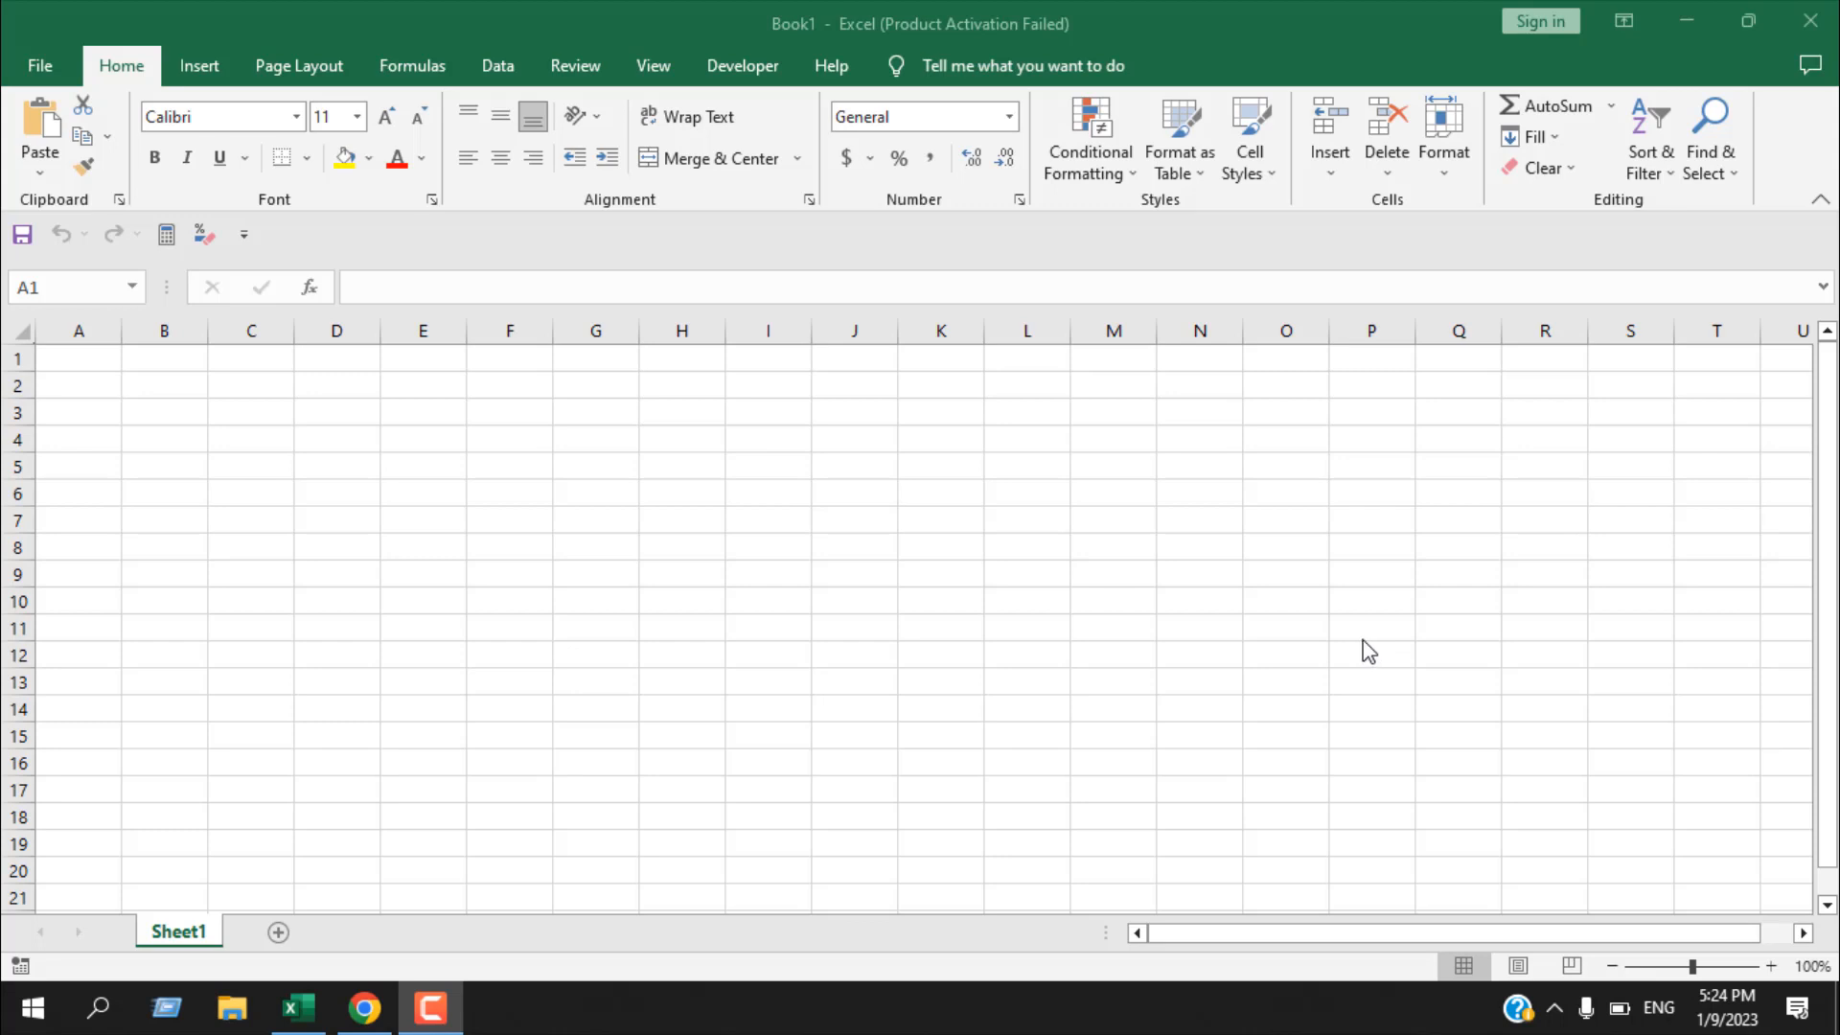
mouse_move(1372, 652)
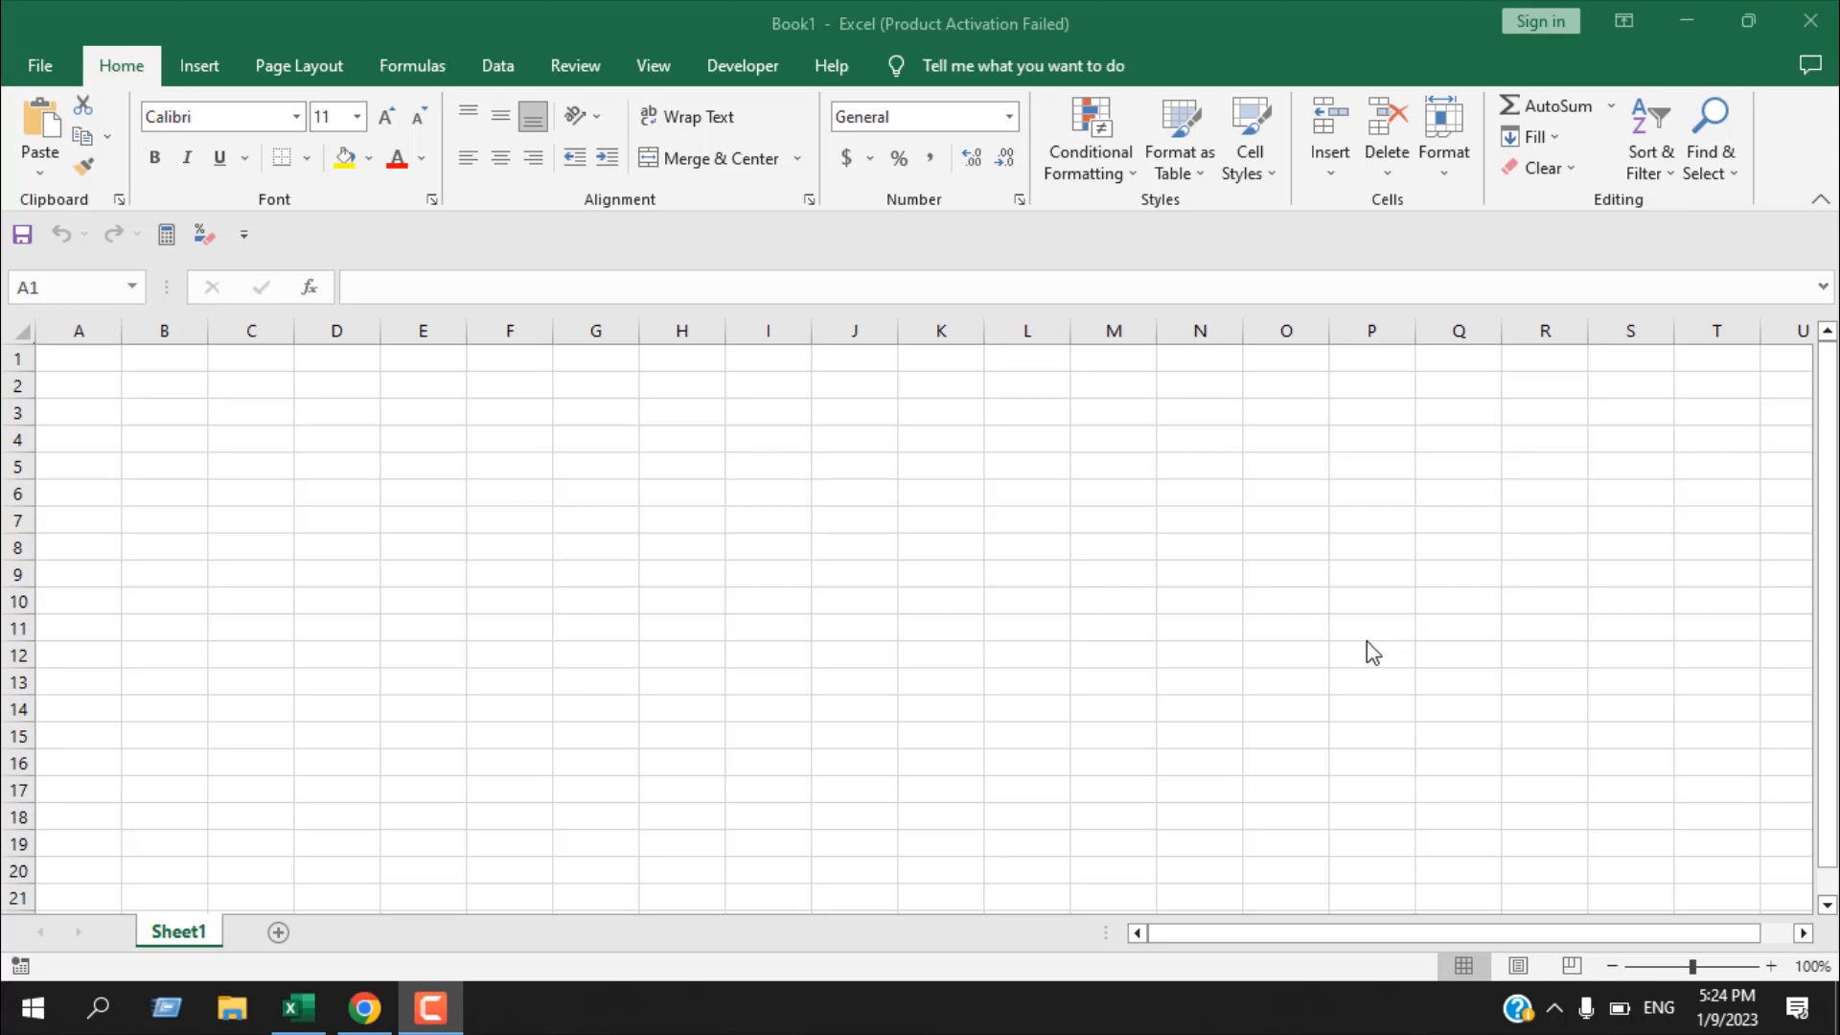
mouse_move(1219, 665)
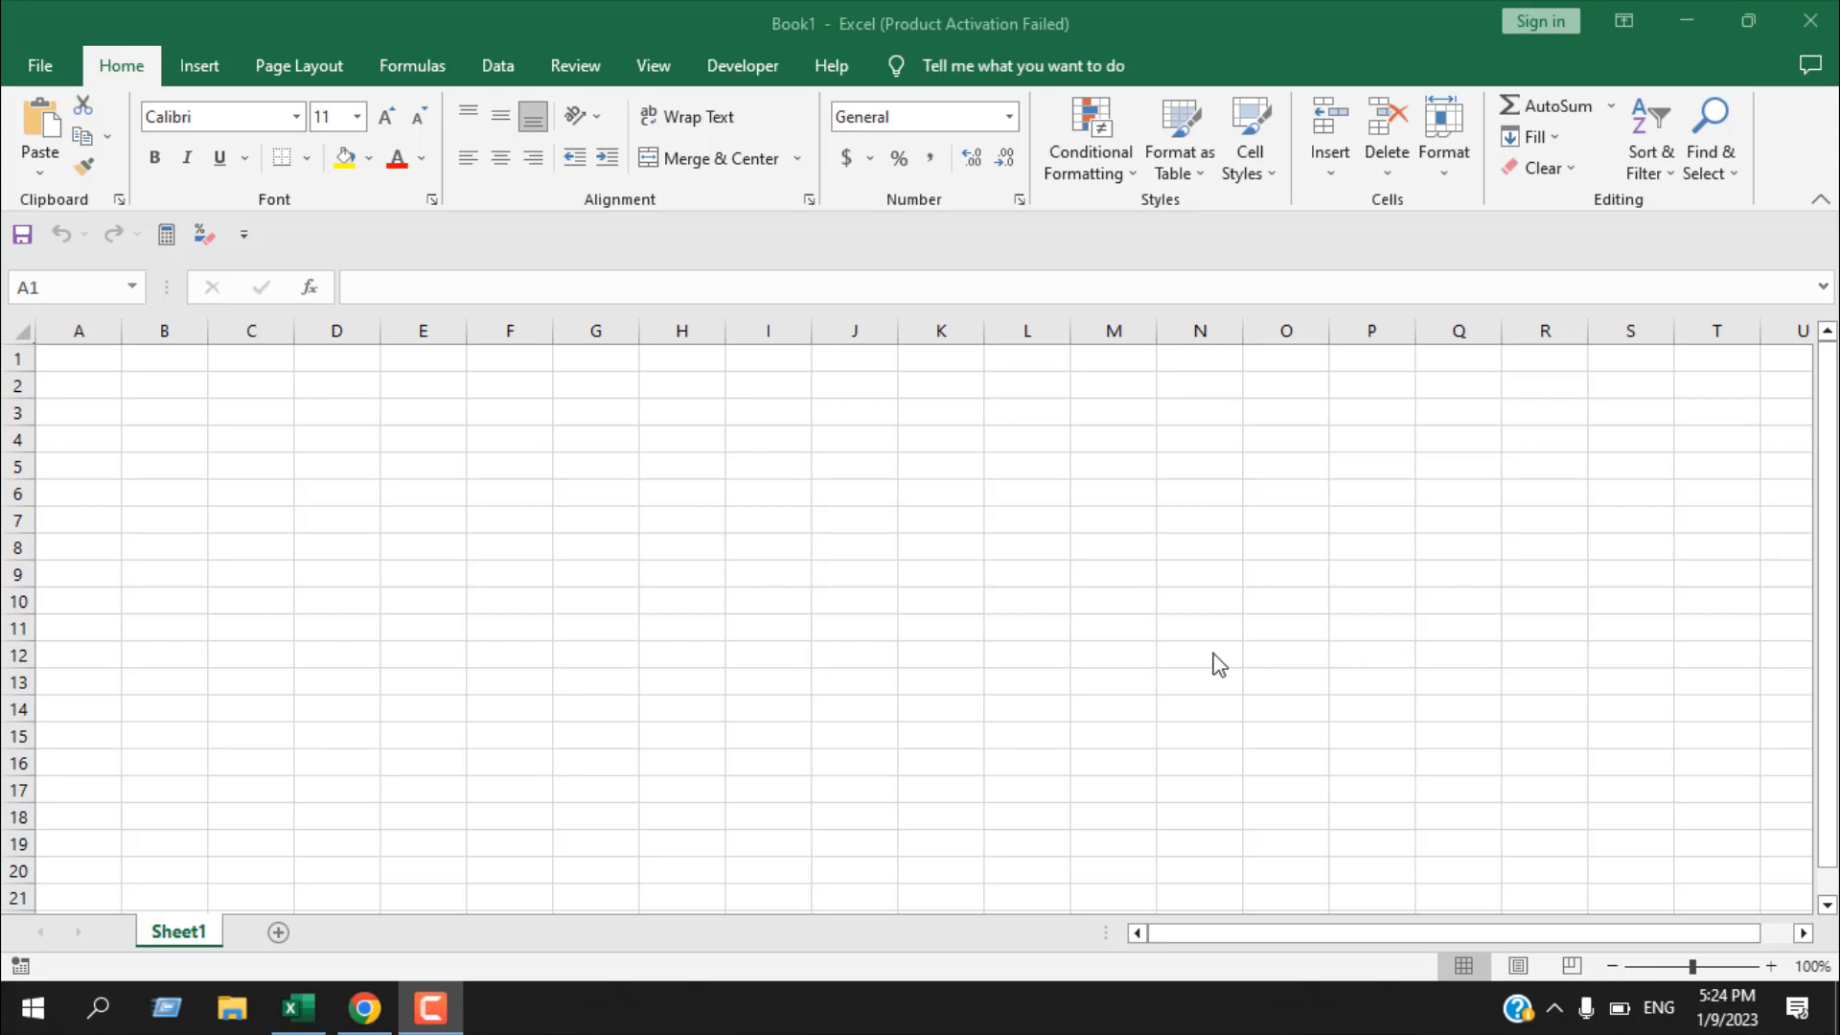
Step: Enter Sat in A1 and autofill short day names down to A8
click(79, 359)
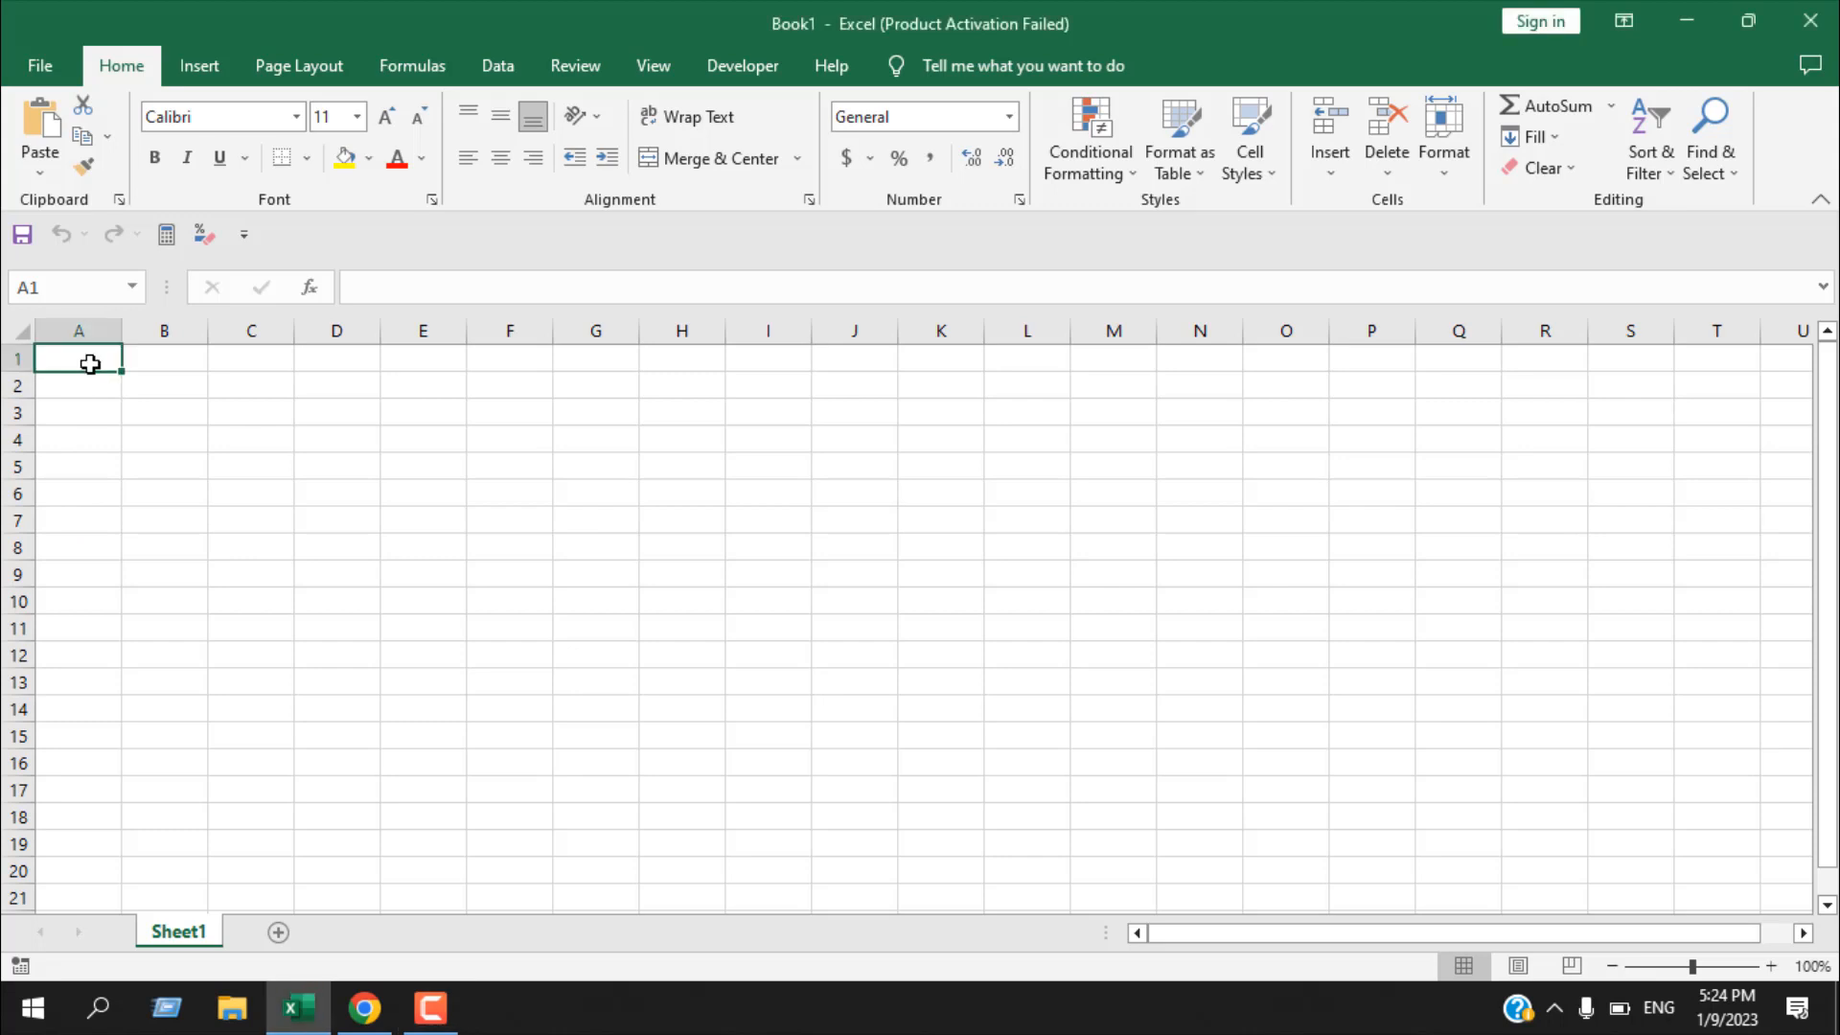
text(Sat)
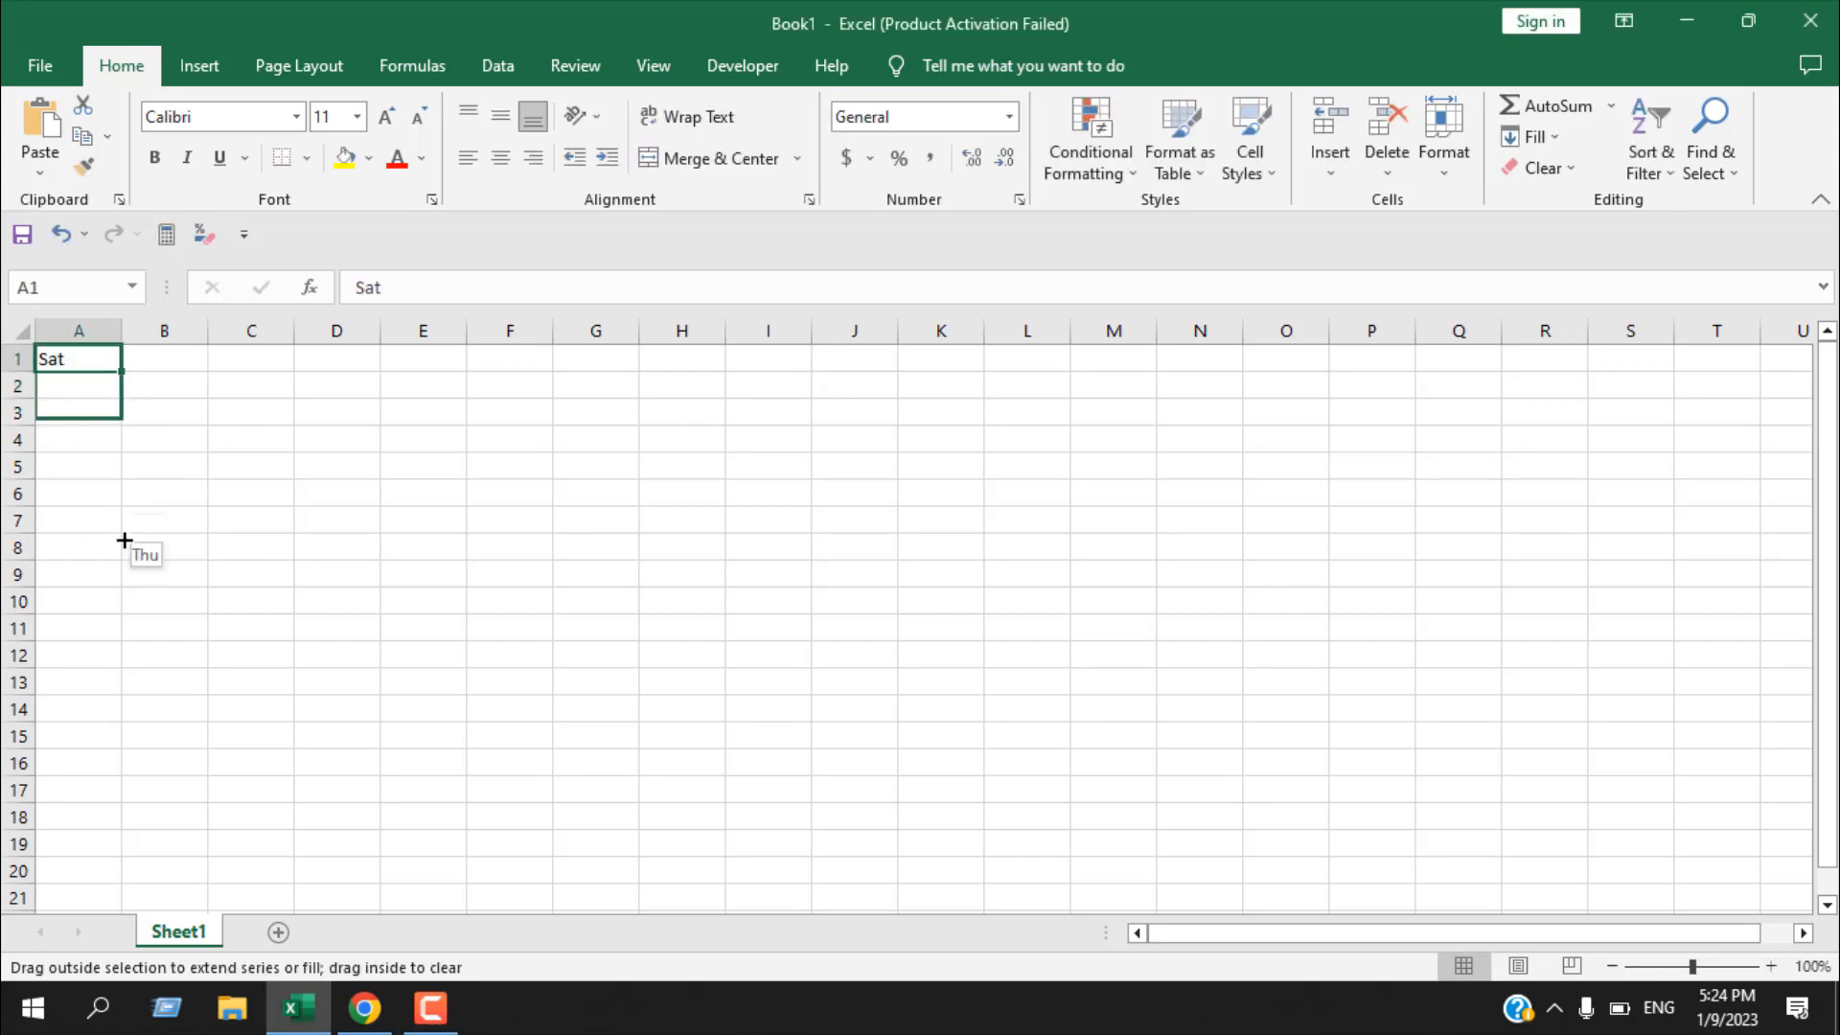
drag(79, 359, 78, 546)
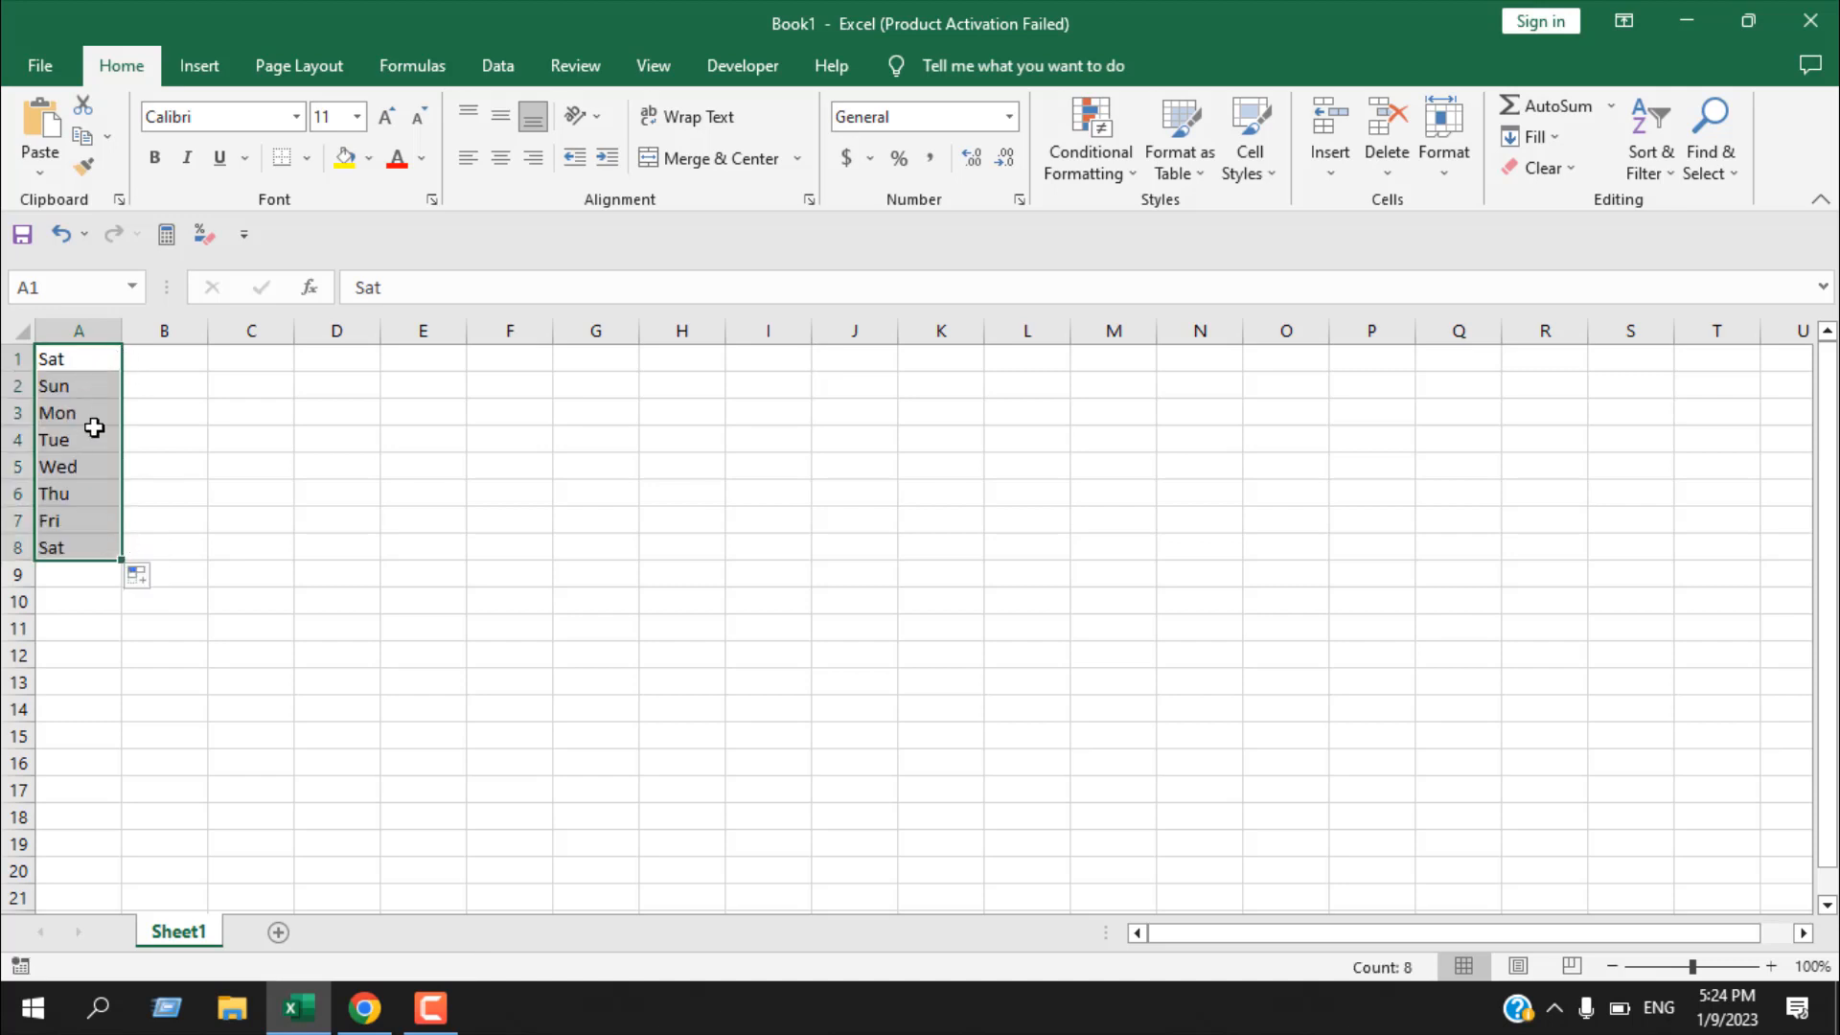
mouse_move(106, 441)
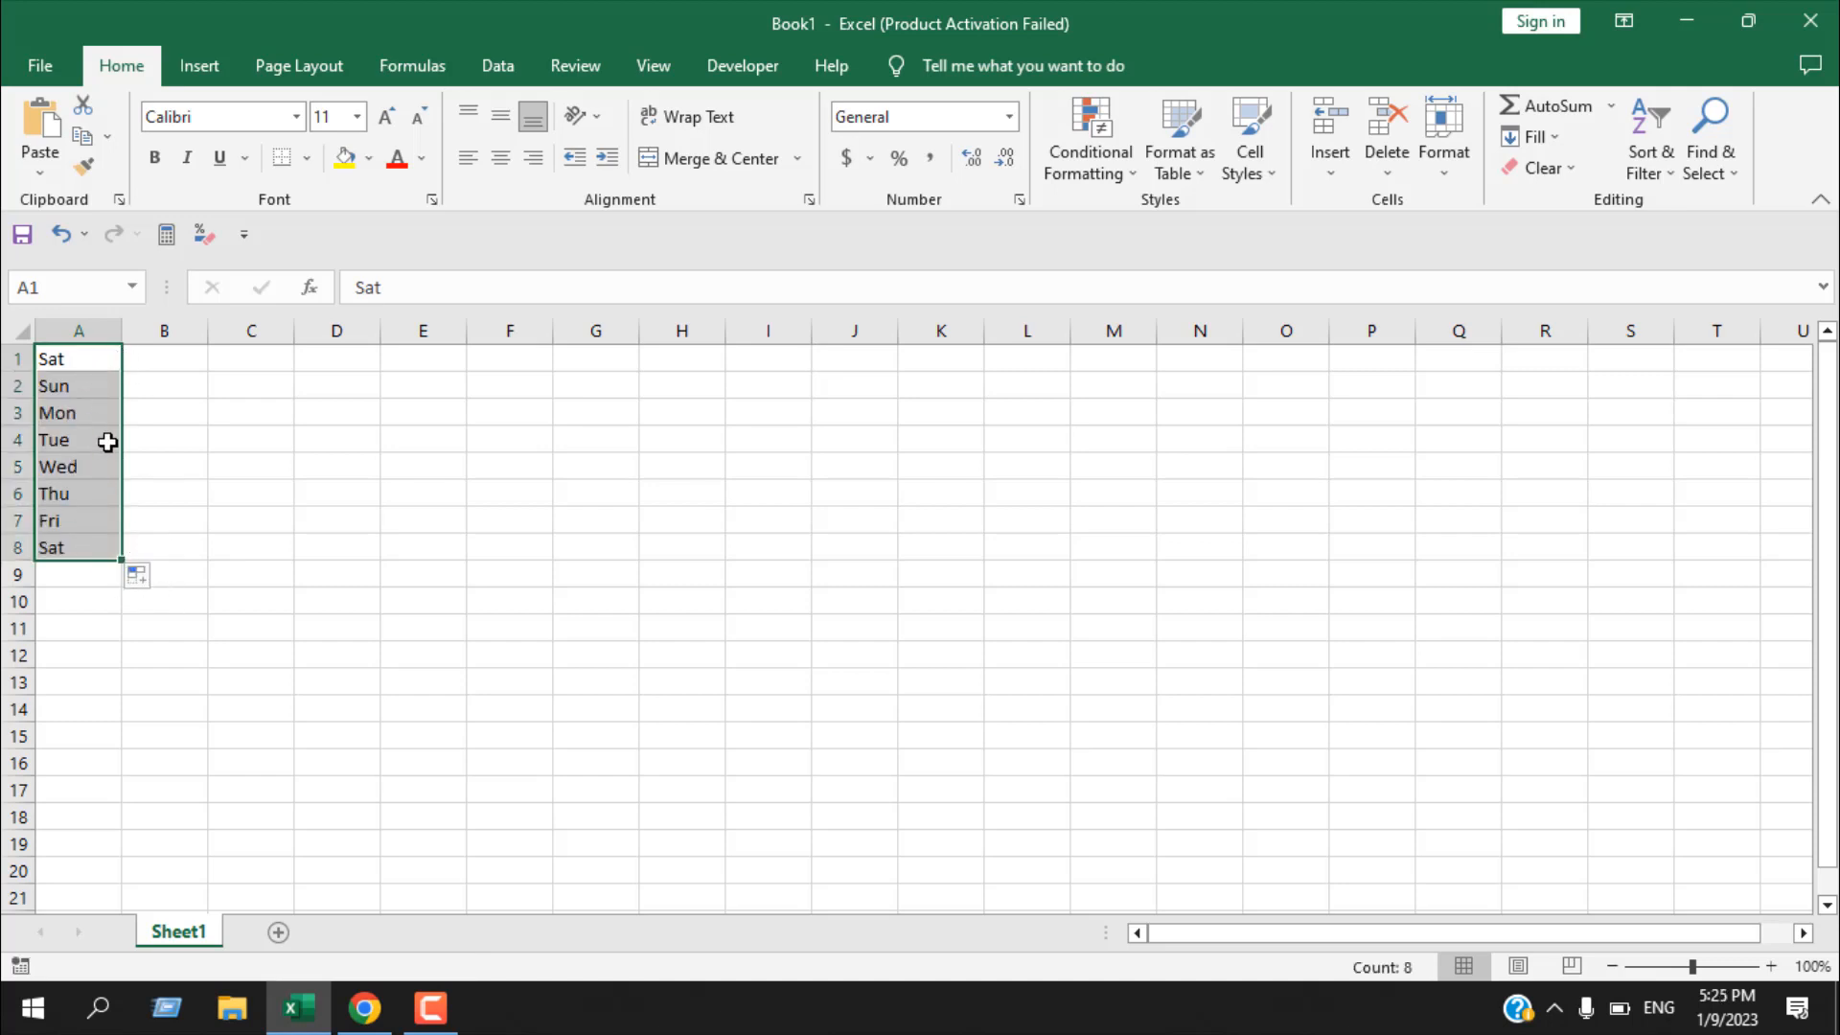
Step: Enter Saturday in B1 and autofill full day names down to B8
click(163, 358)
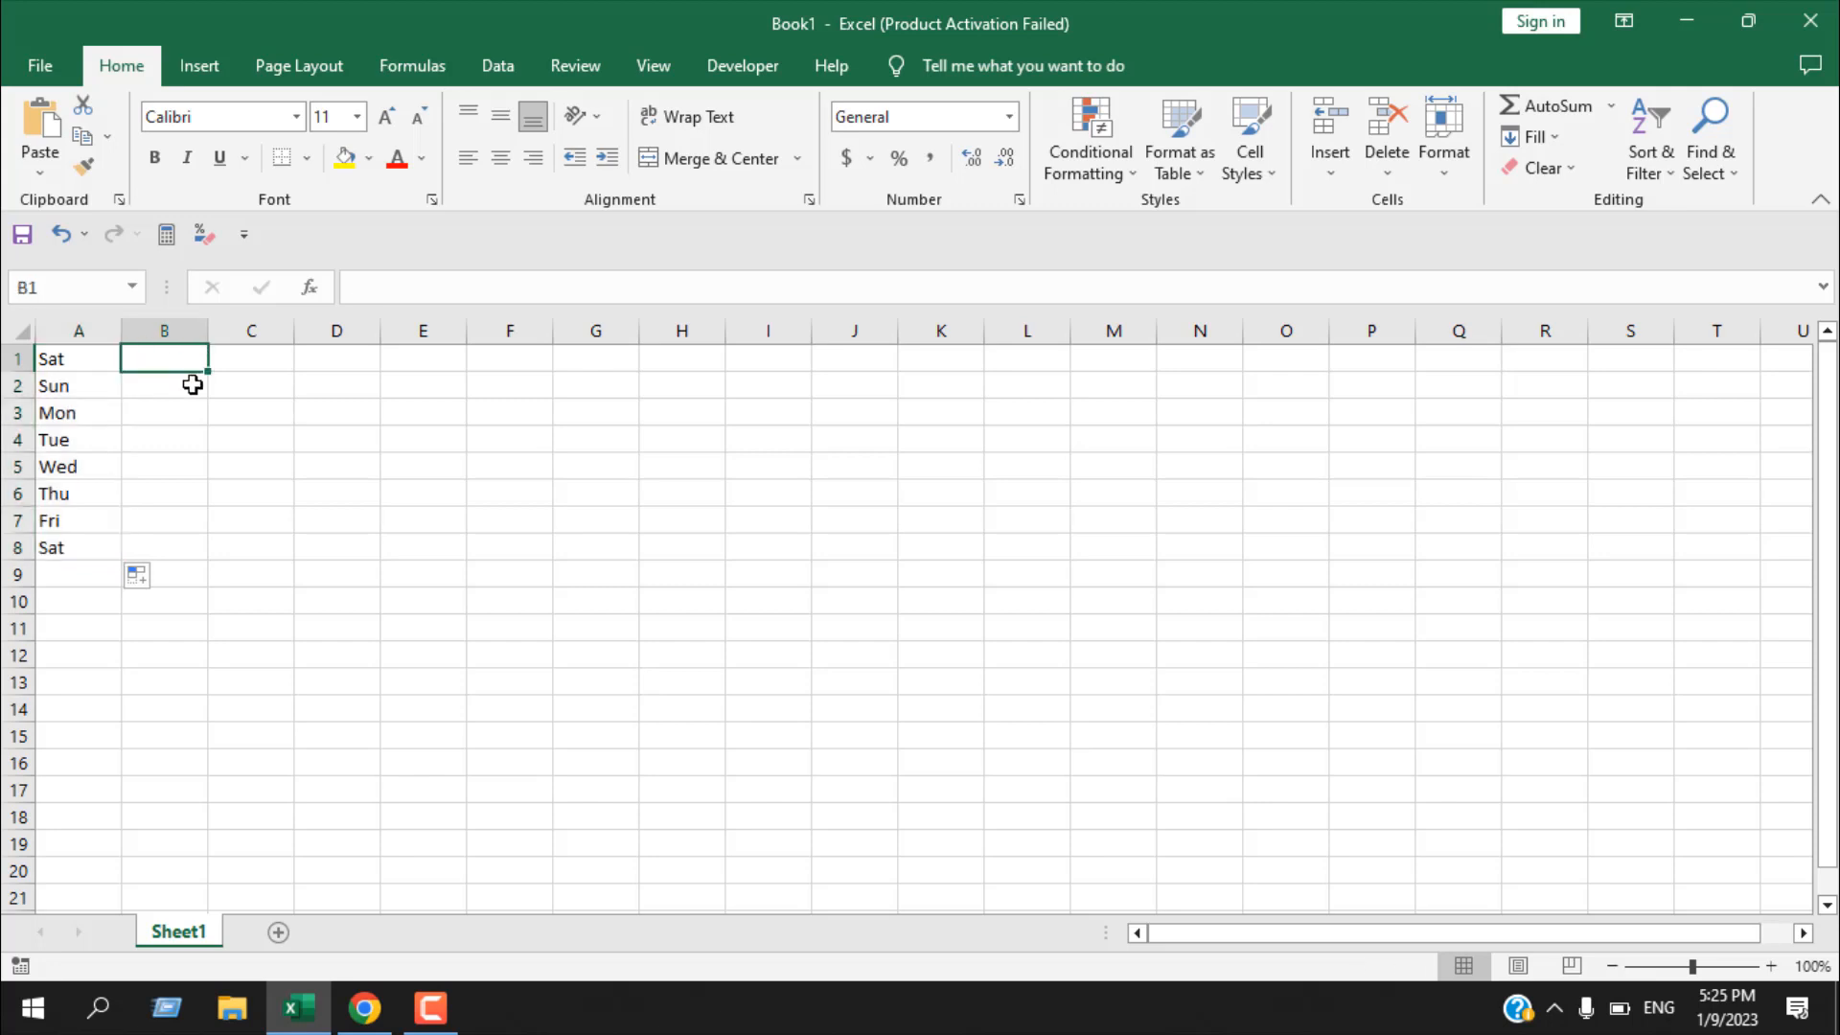
text(sa)
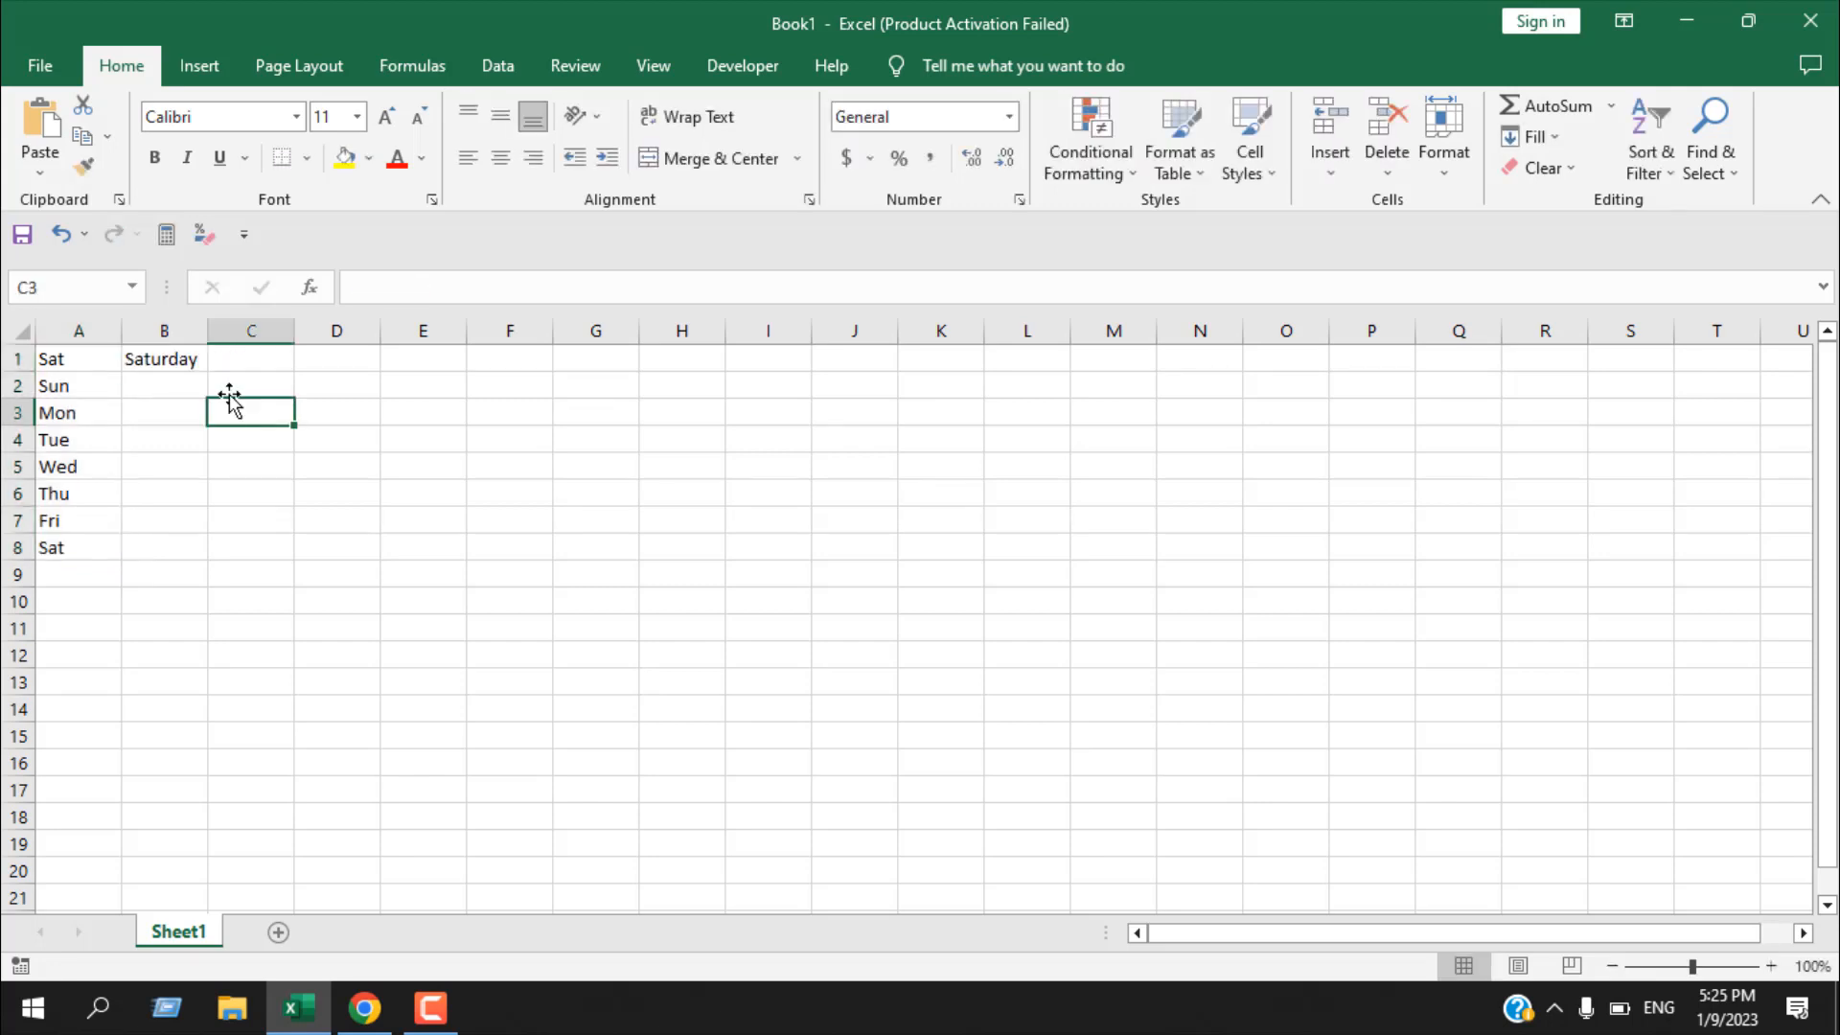
drag(163, 359, 163, 575)
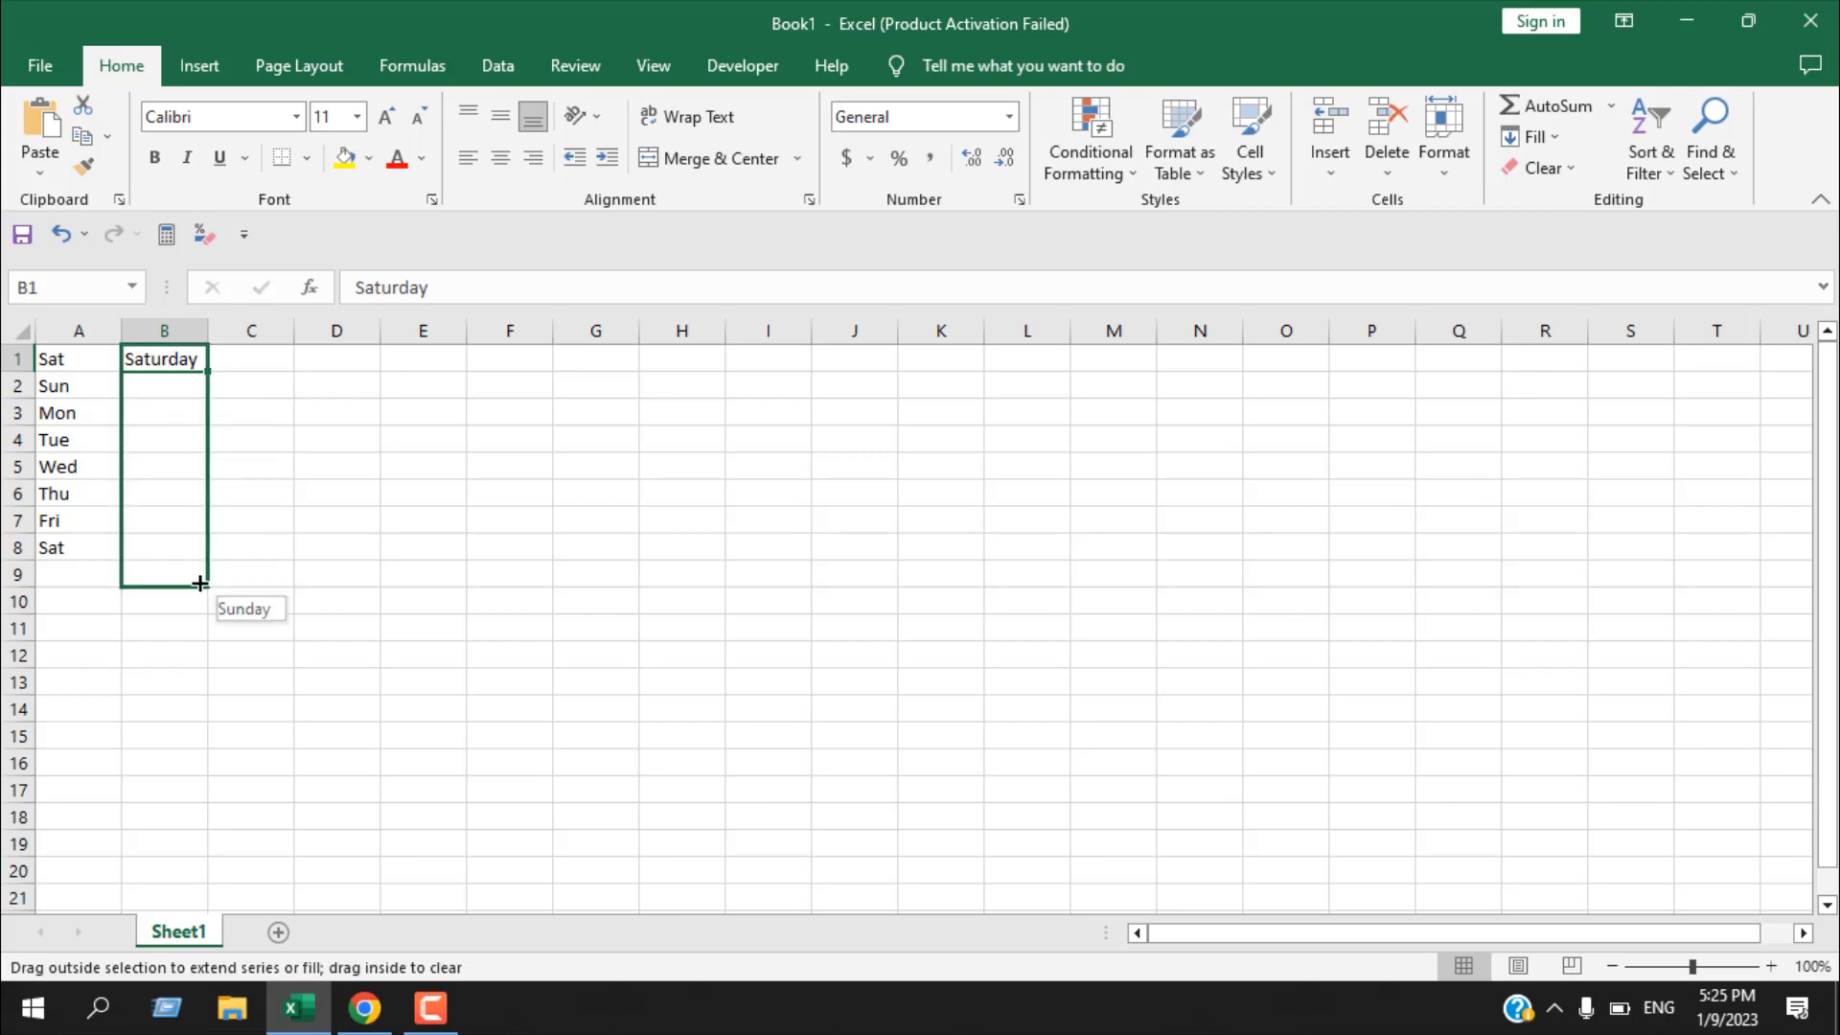
drag(163, 359, 163, 575)
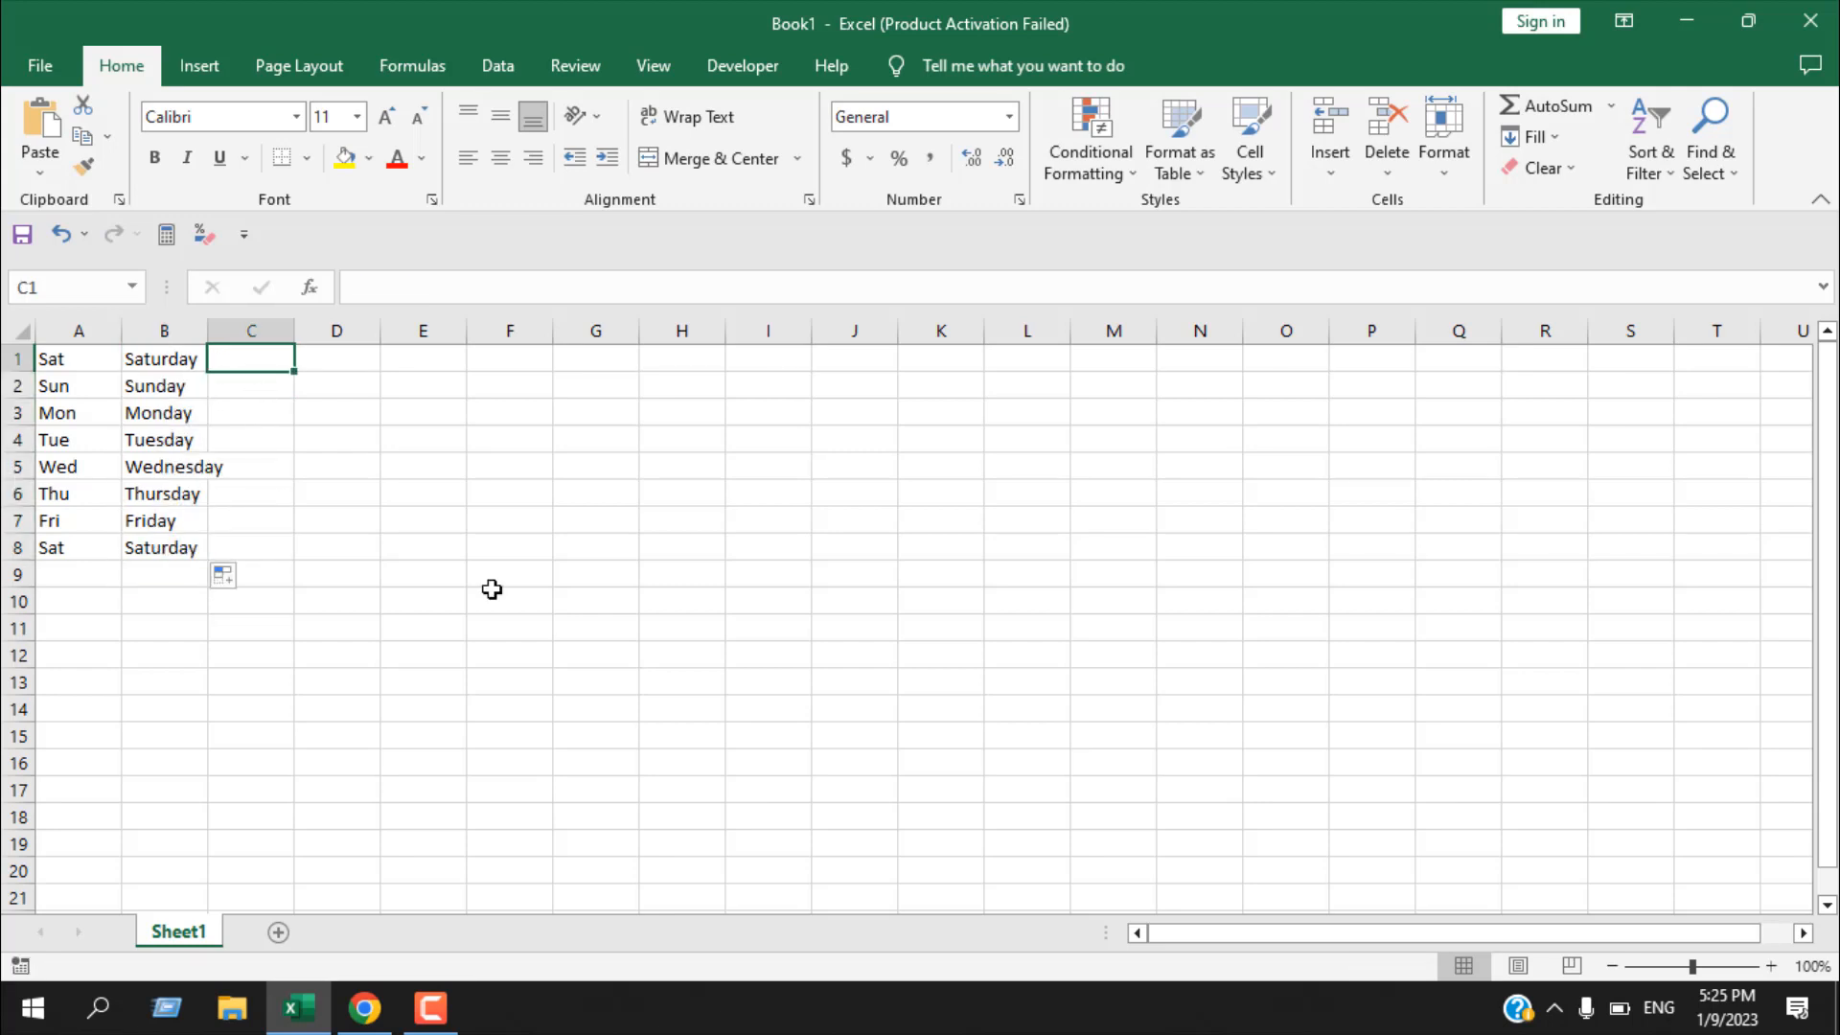
Step: Begin entering SATURDAY in C1 for the uppercase day list
text(SATURDAY)
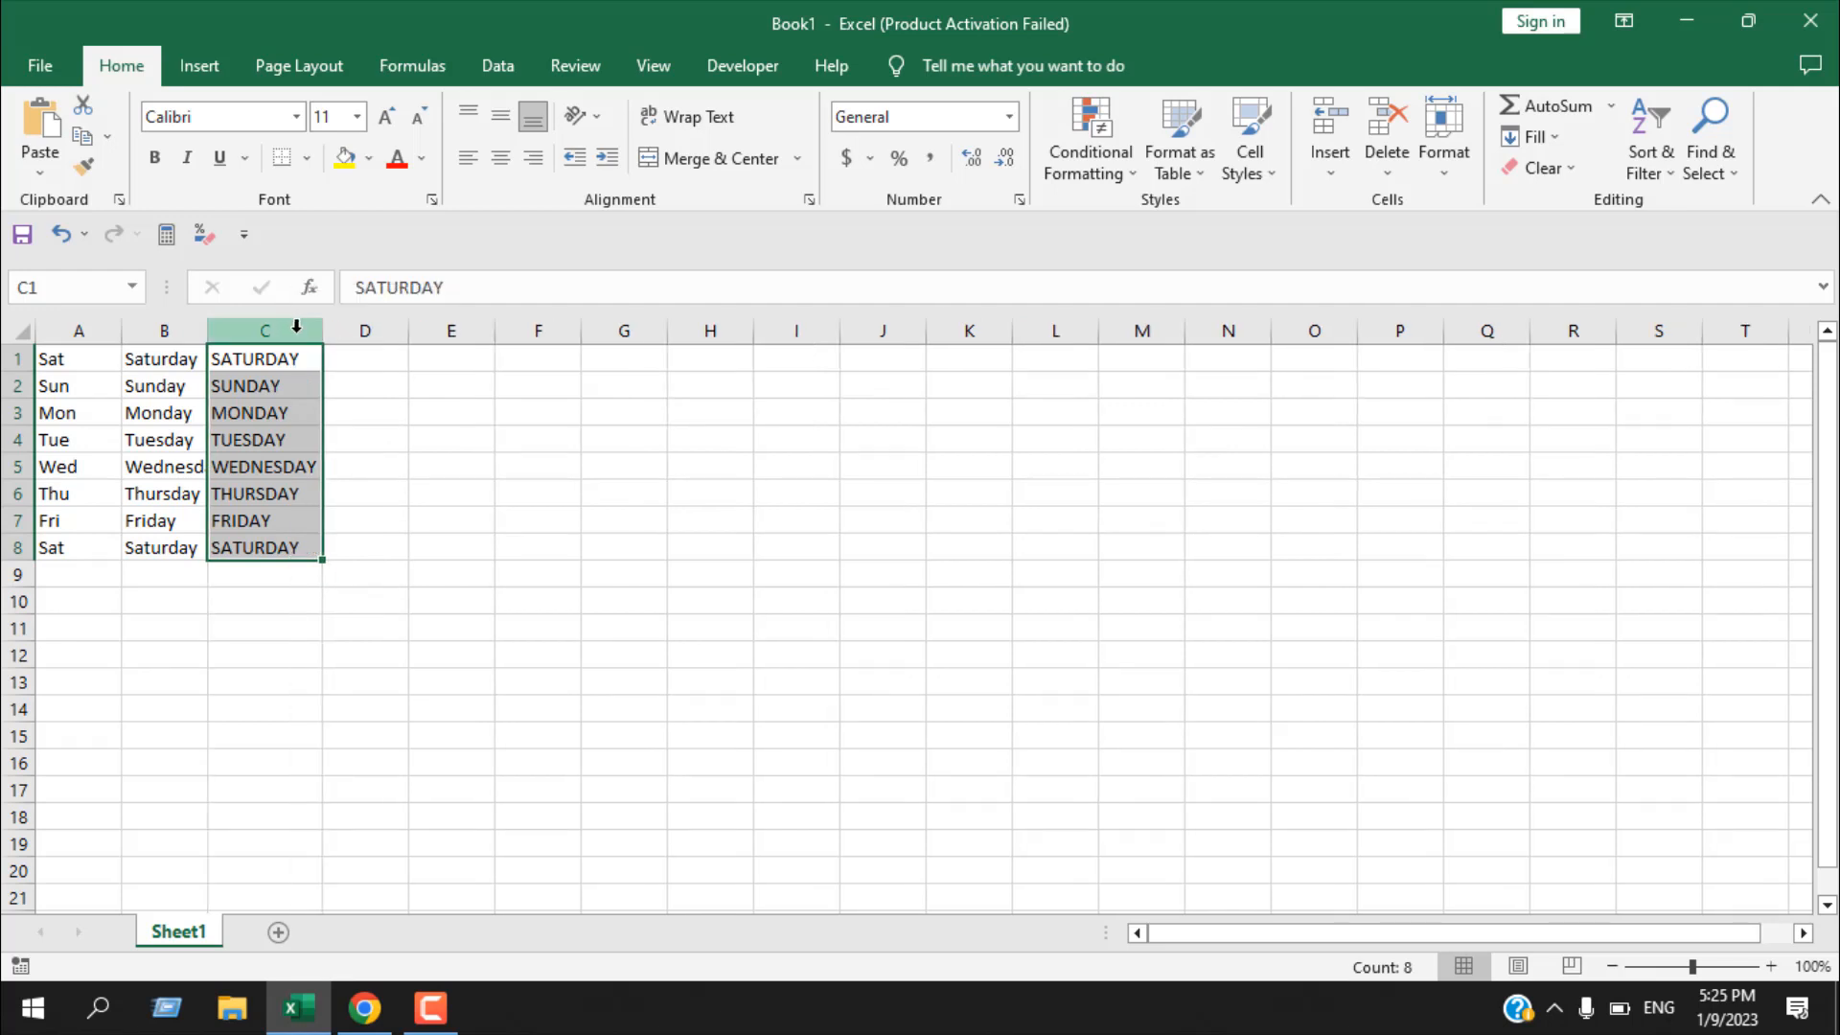
mouse_move(85, 397)
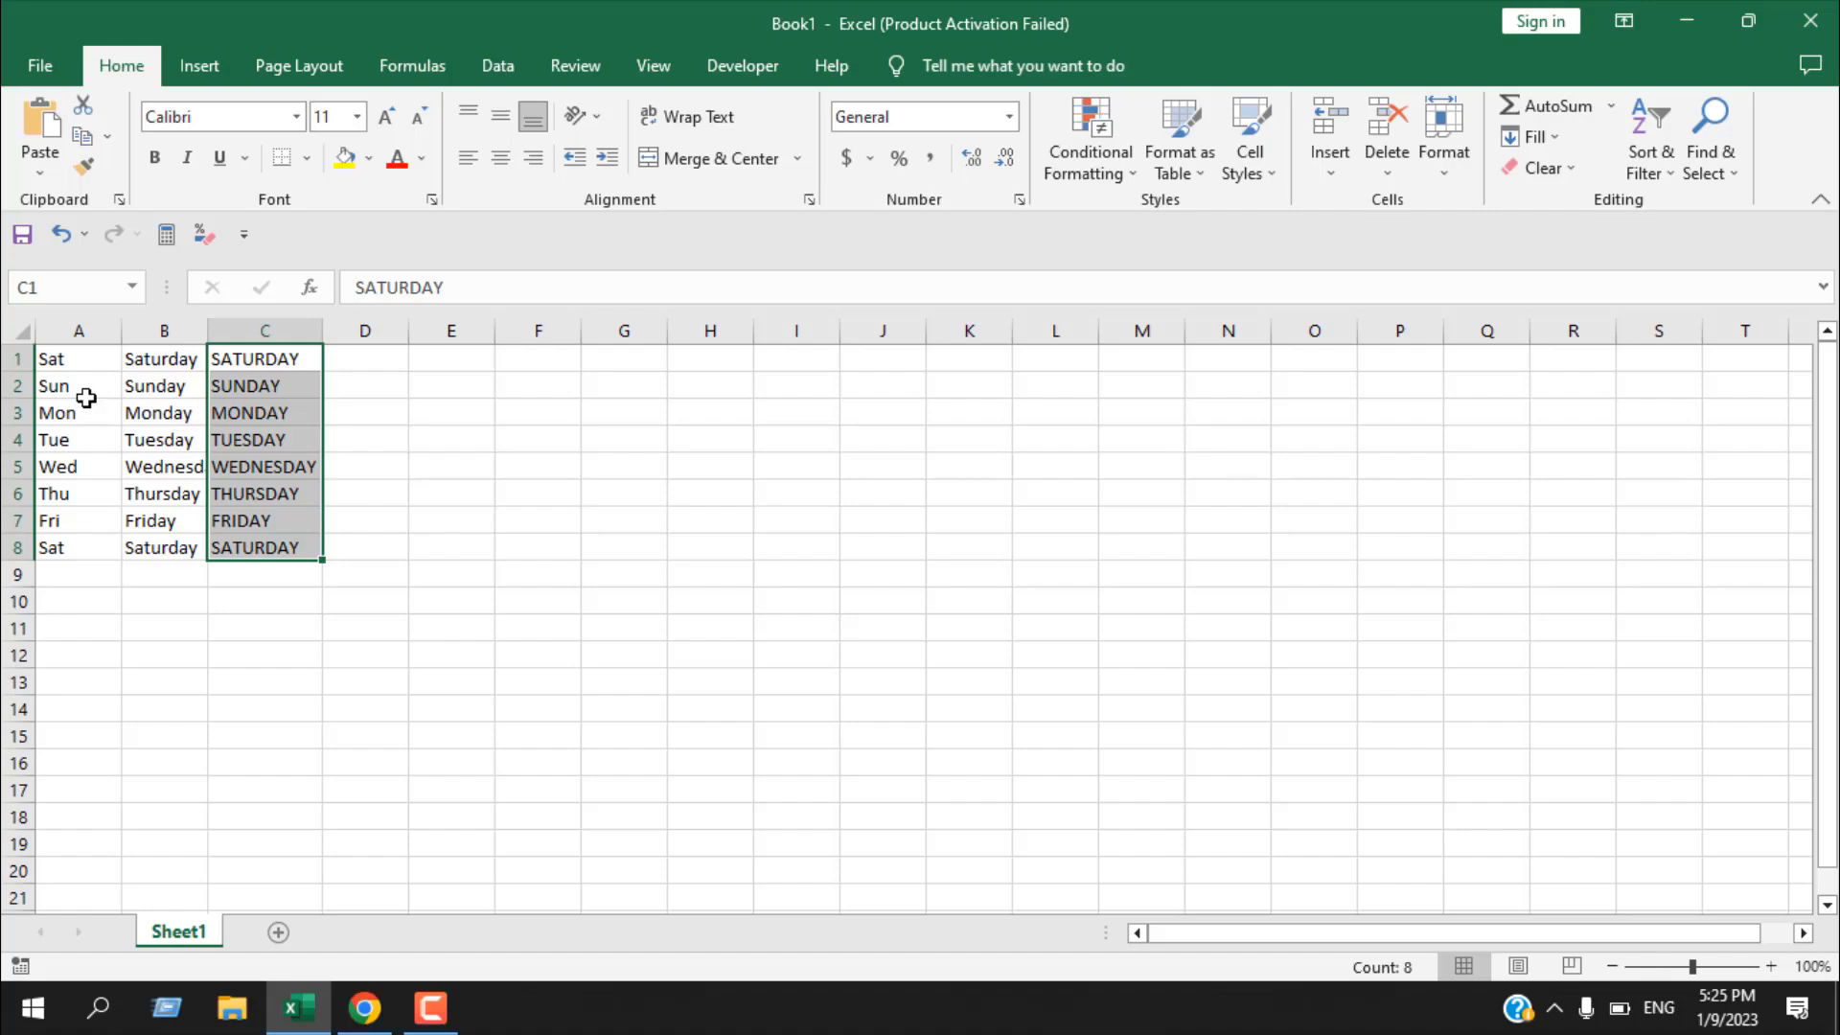
mouse_move(211, 419)
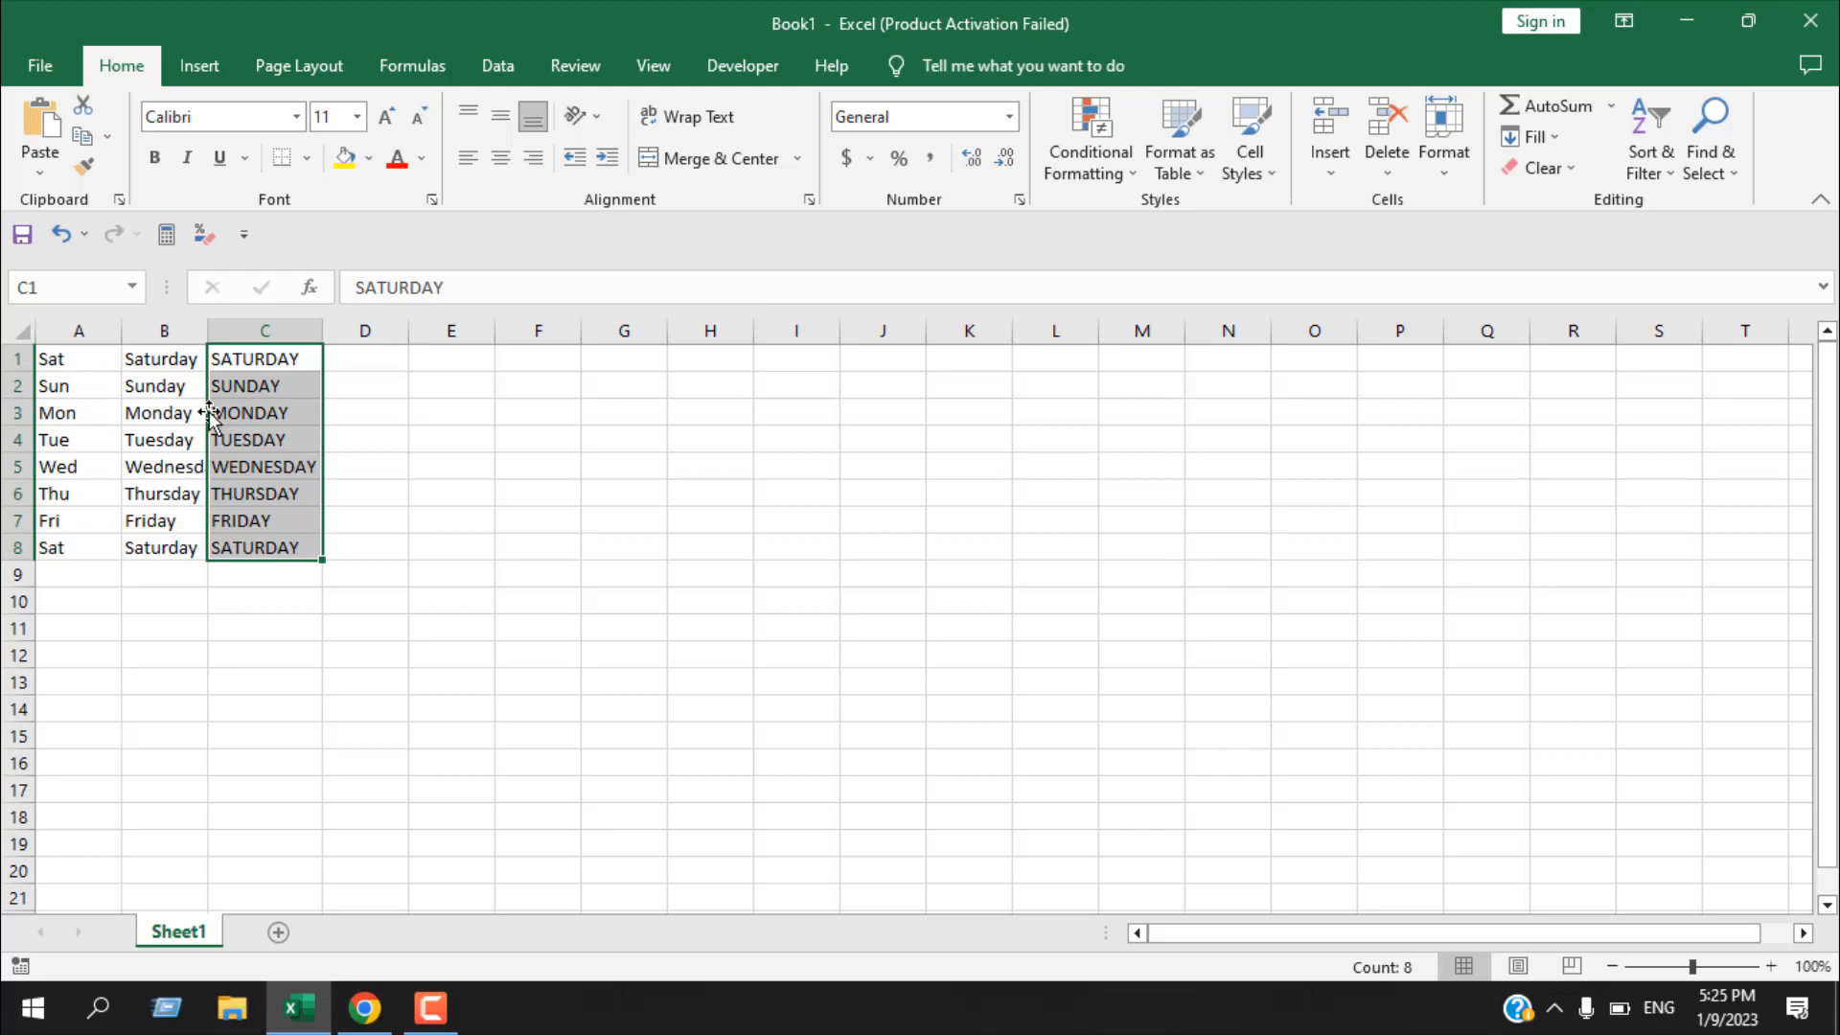
mouse_move(221, 439)
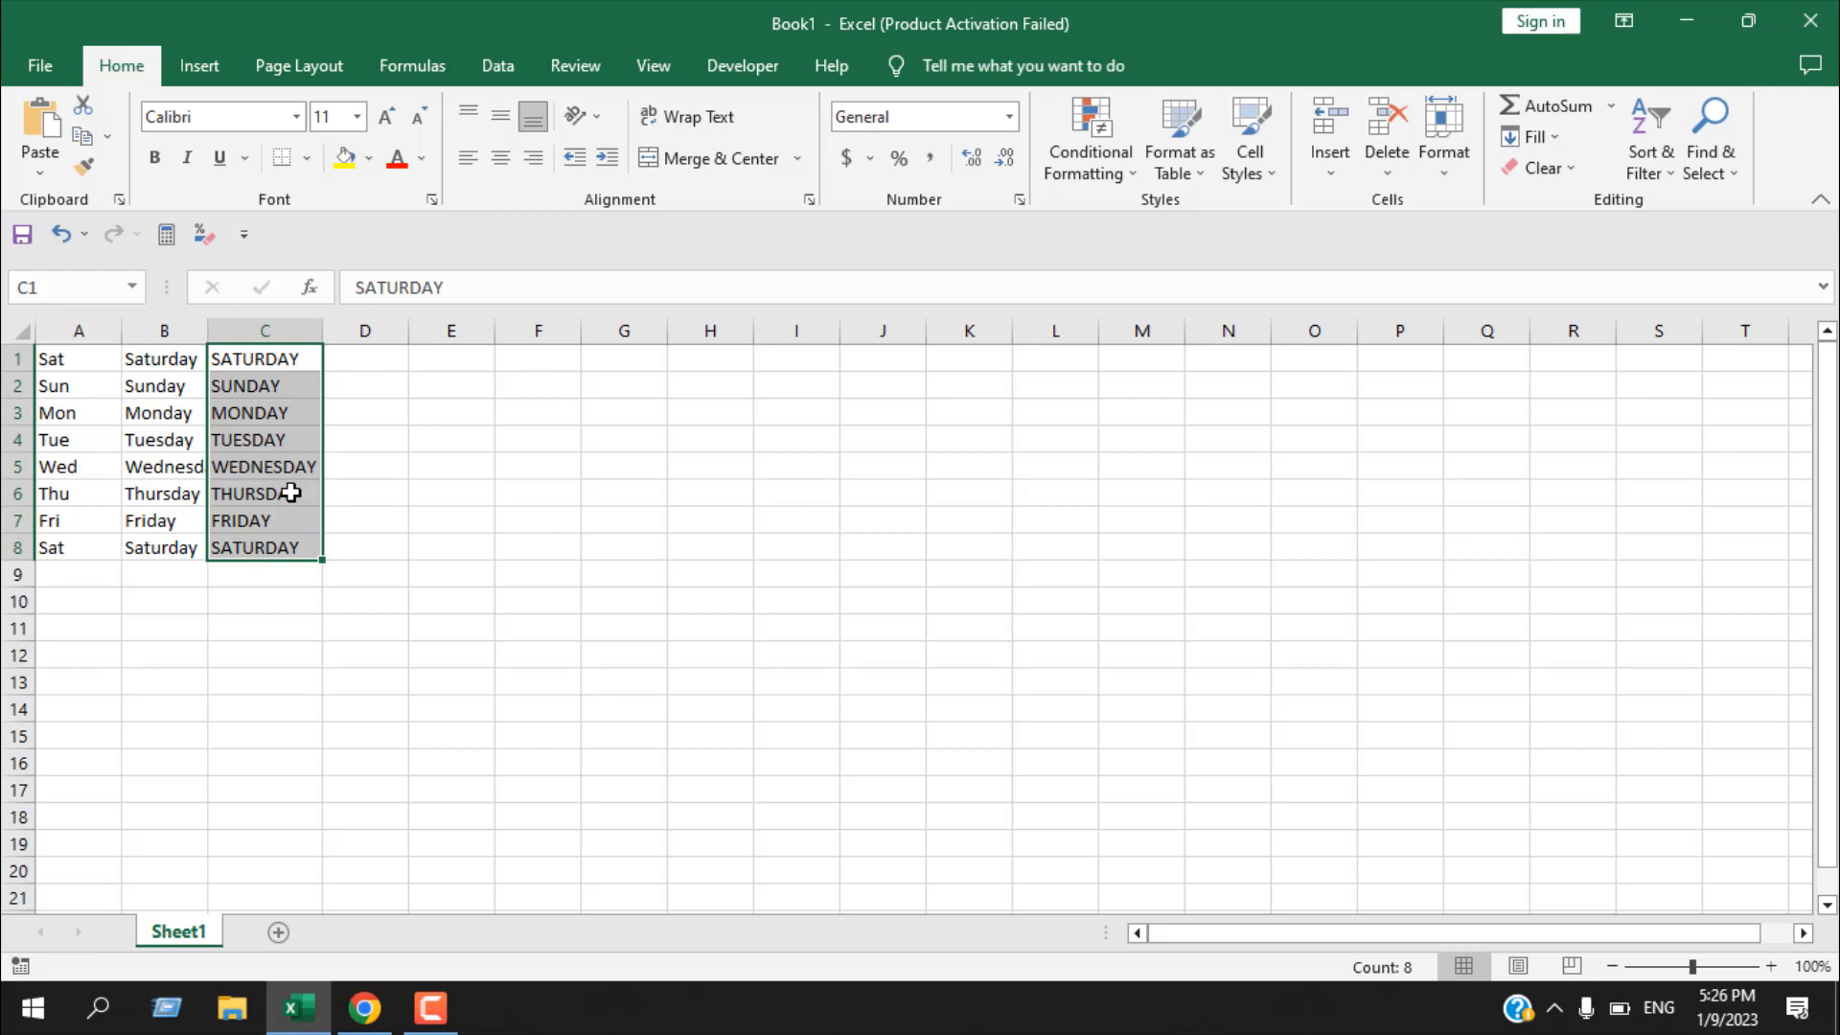
mouse_move(281, 502)
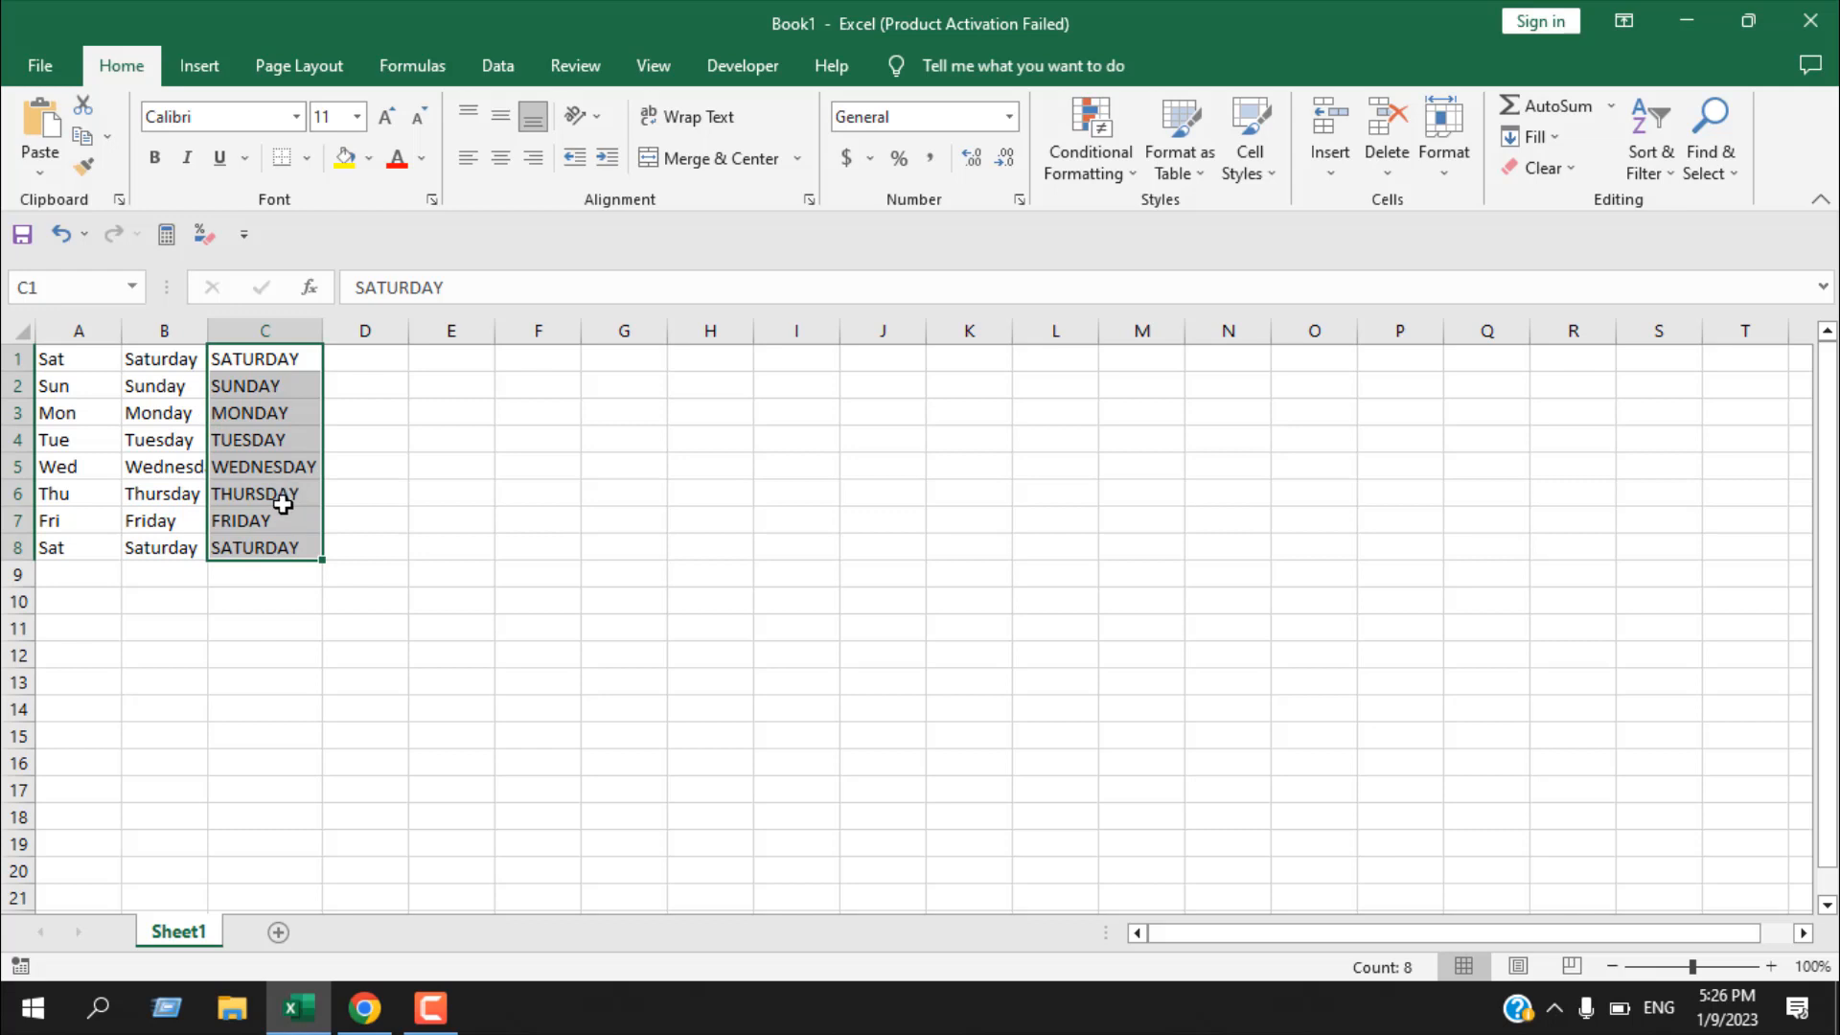
mouse_move(289, 504)
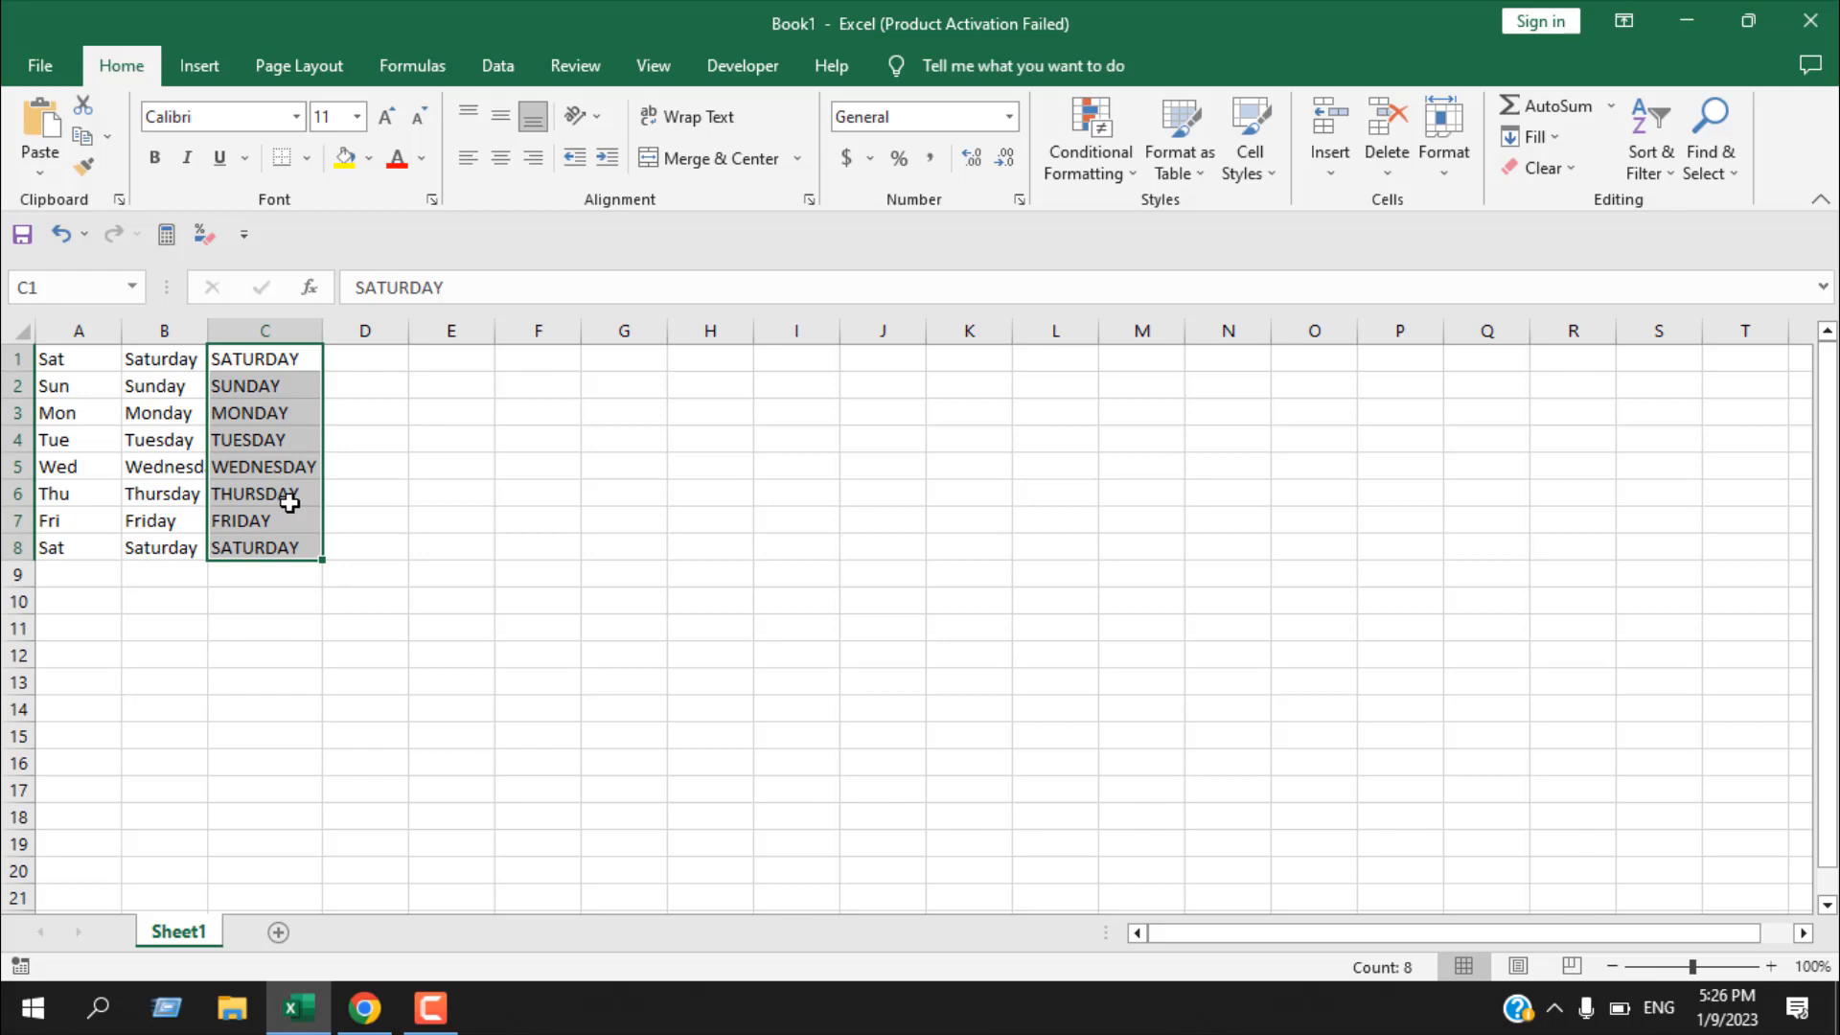
Step: Inspect Excel's Advanced options via File > Options and close them unchanged
click(38, 66)
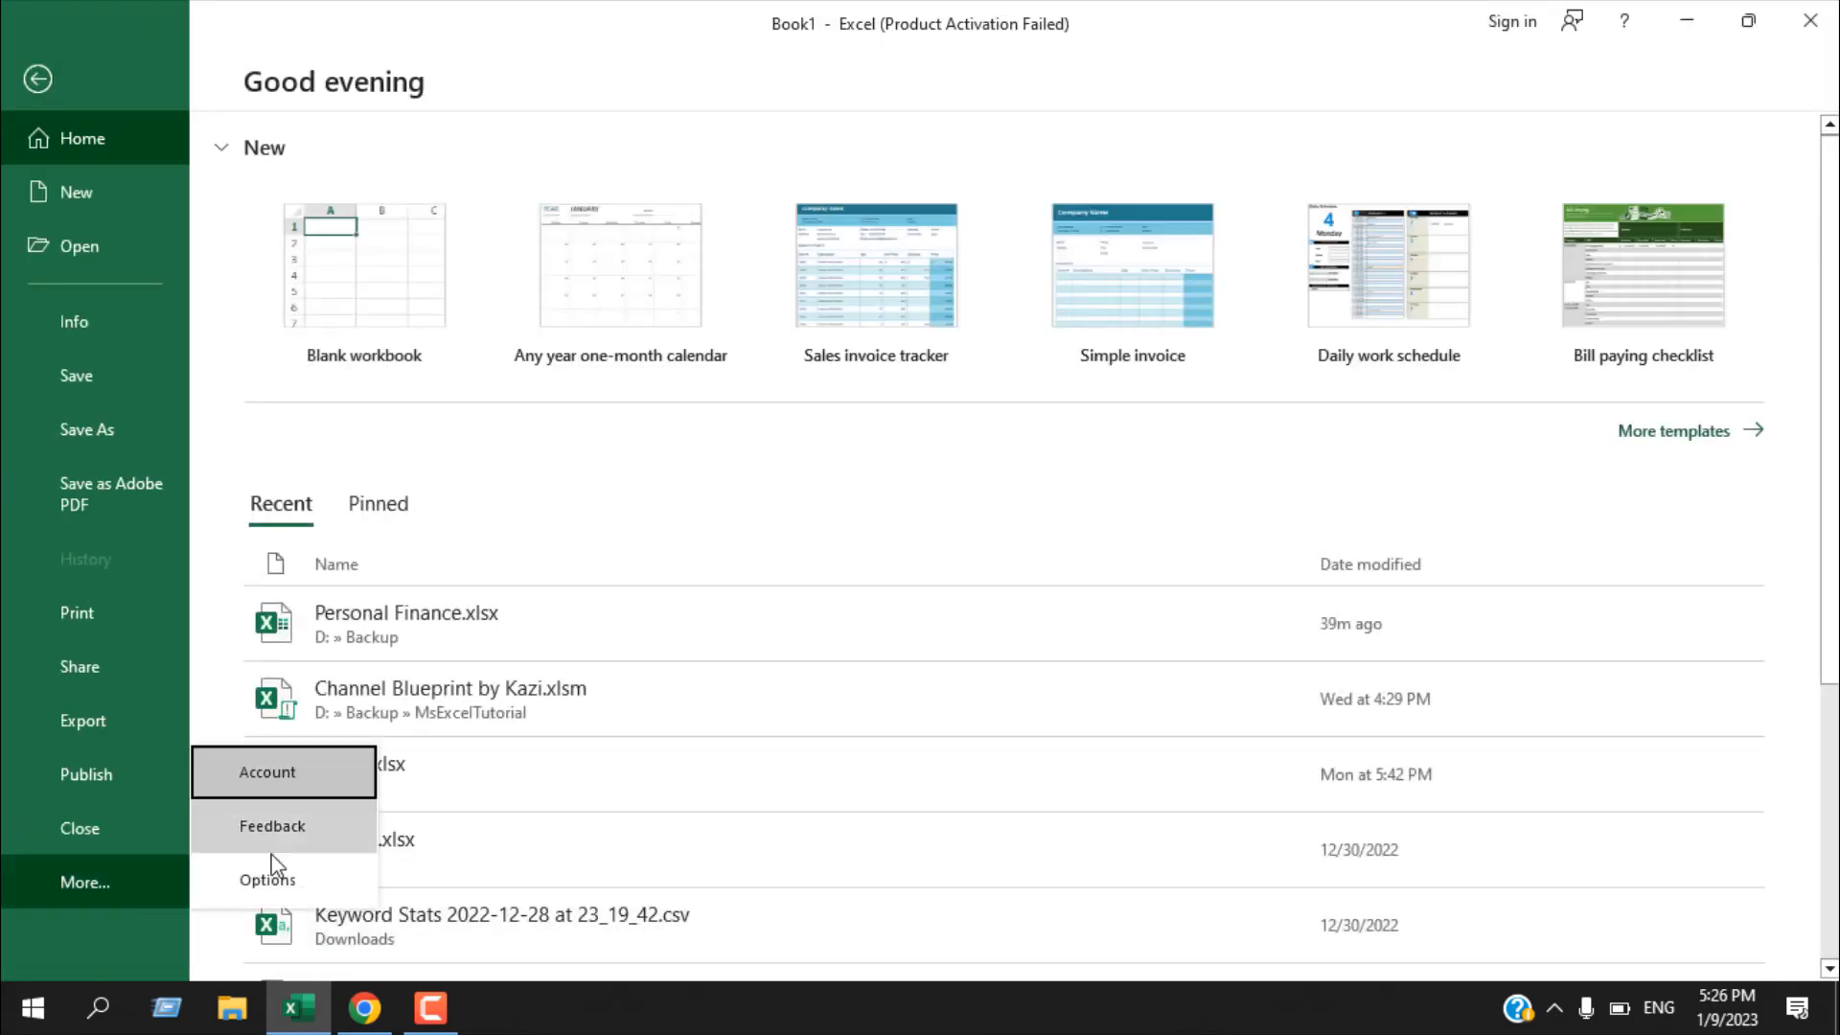
click(269, 878)
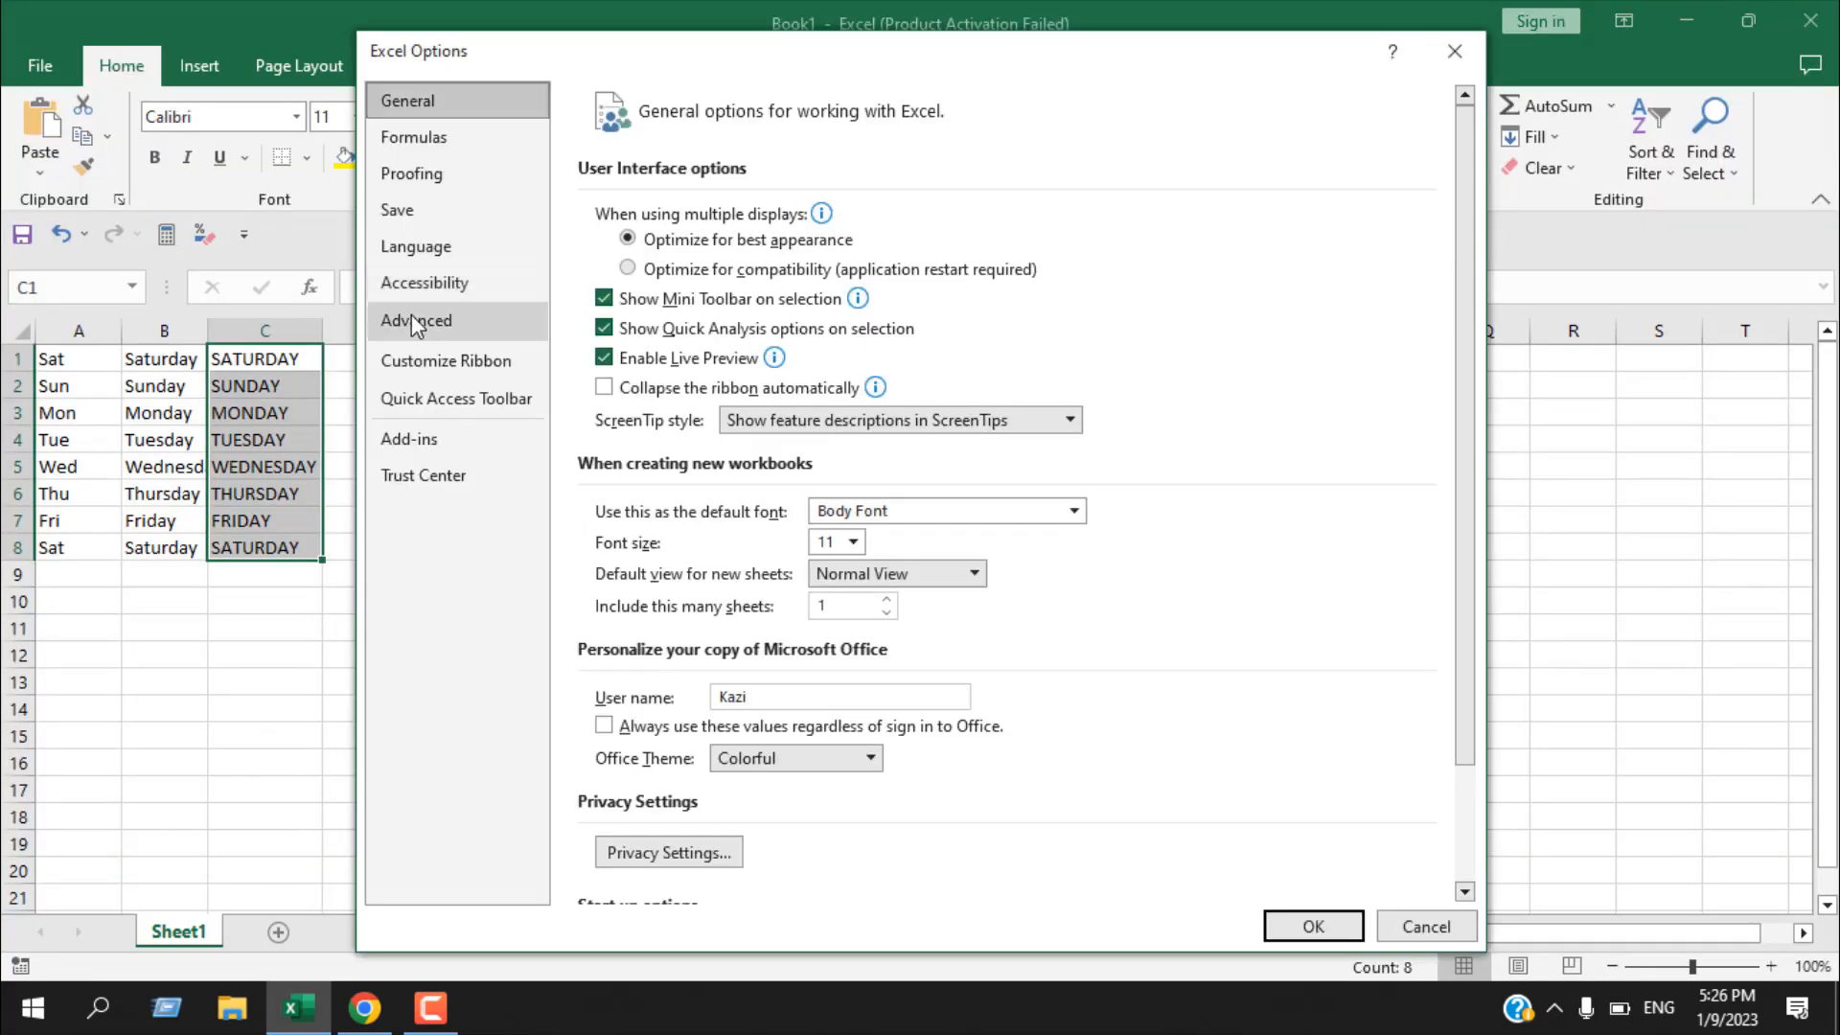
click(416, 320)
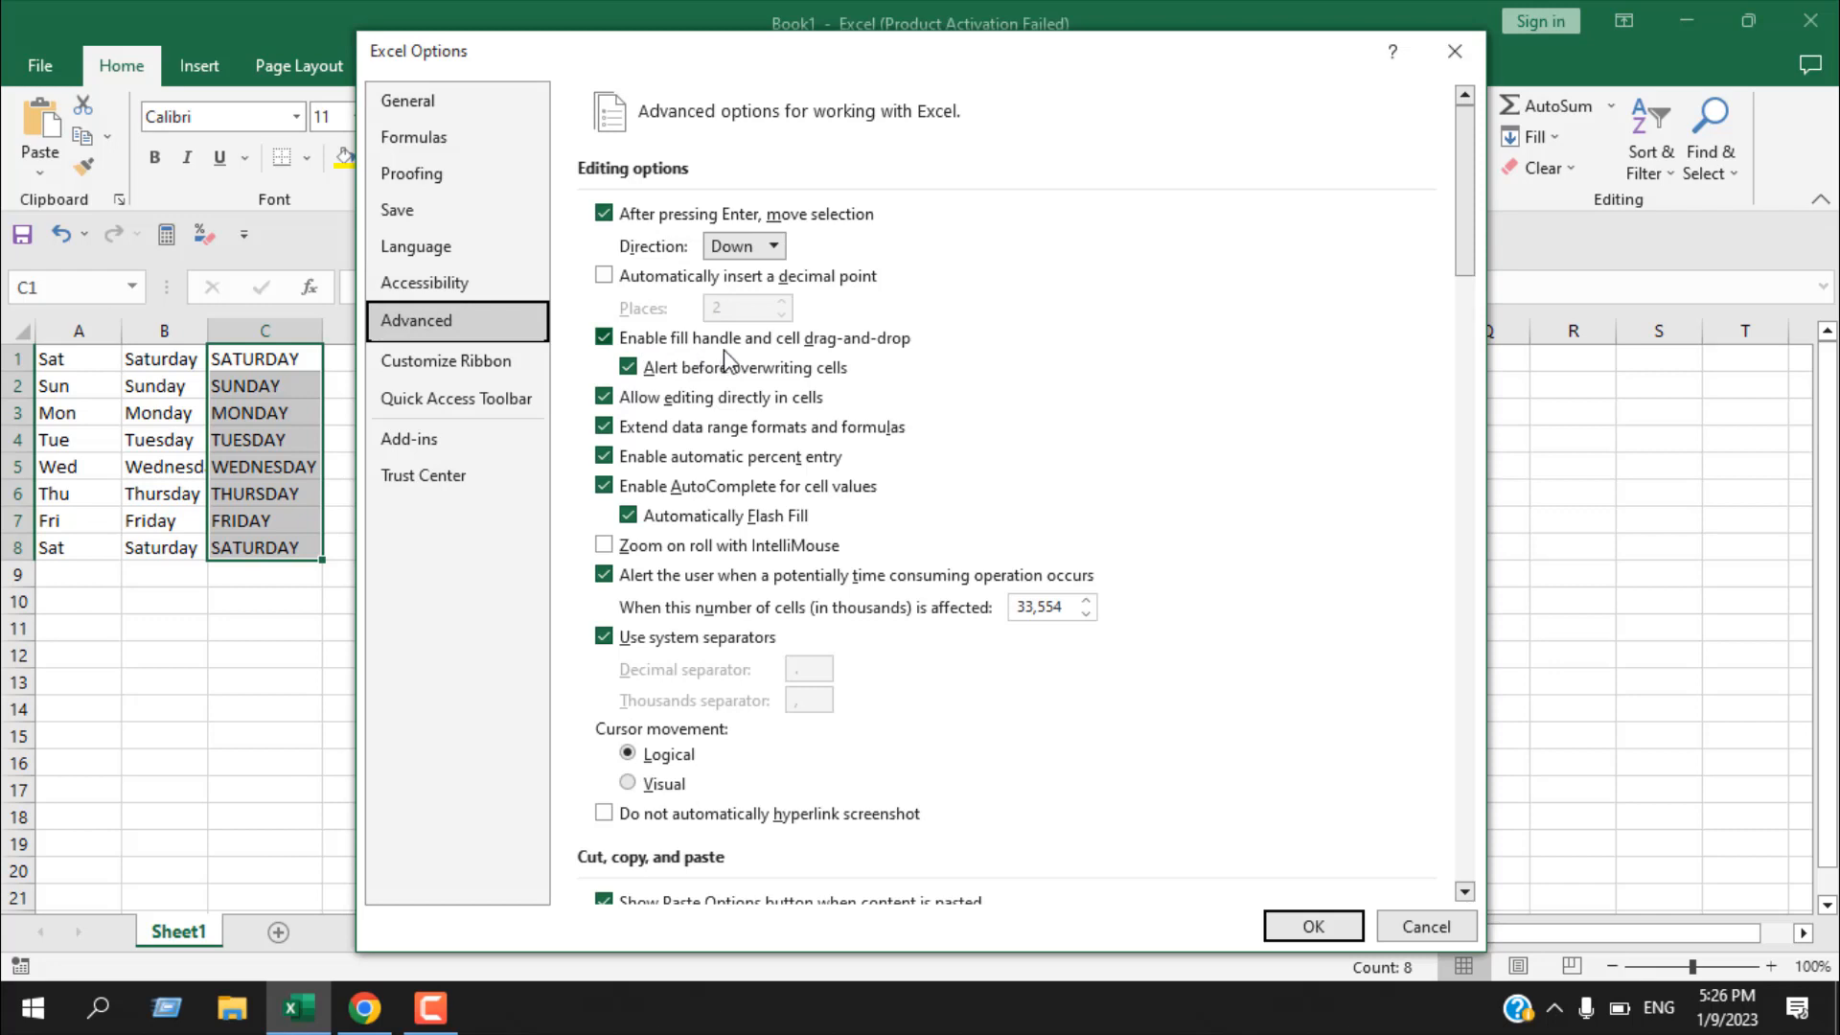
mouse_move(688, 355)
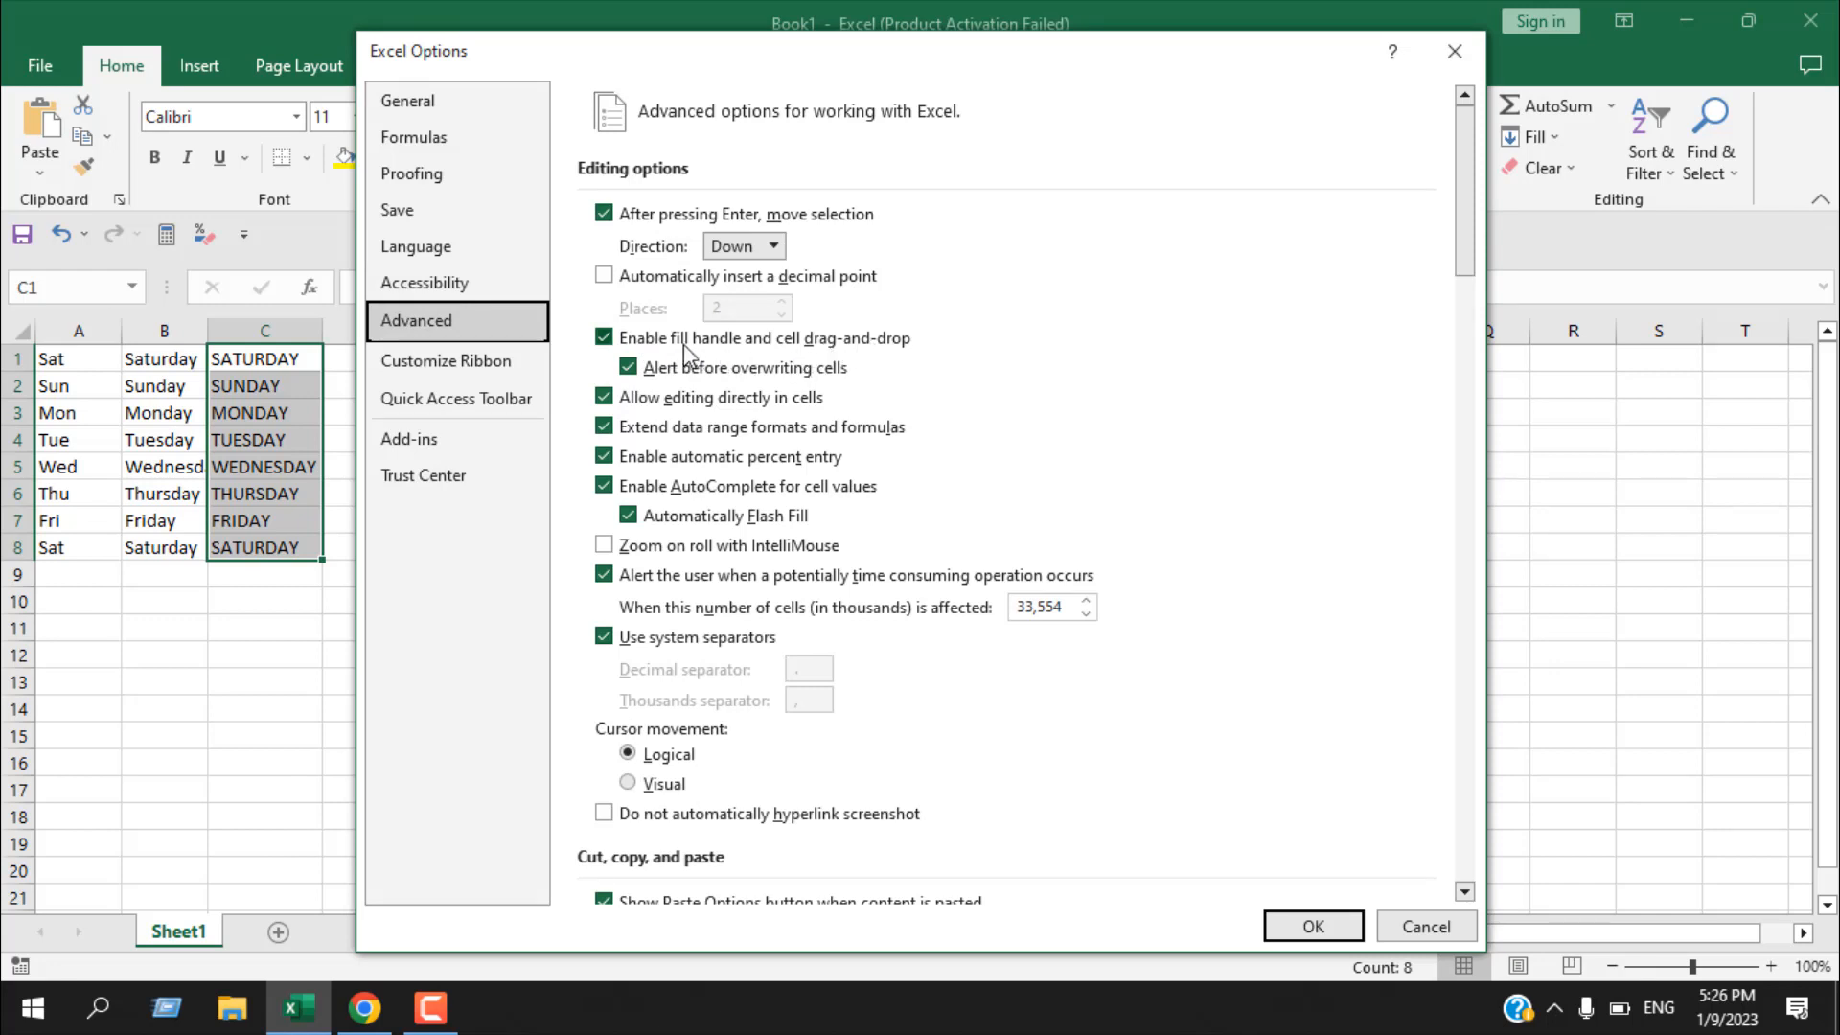
click(603, 338)
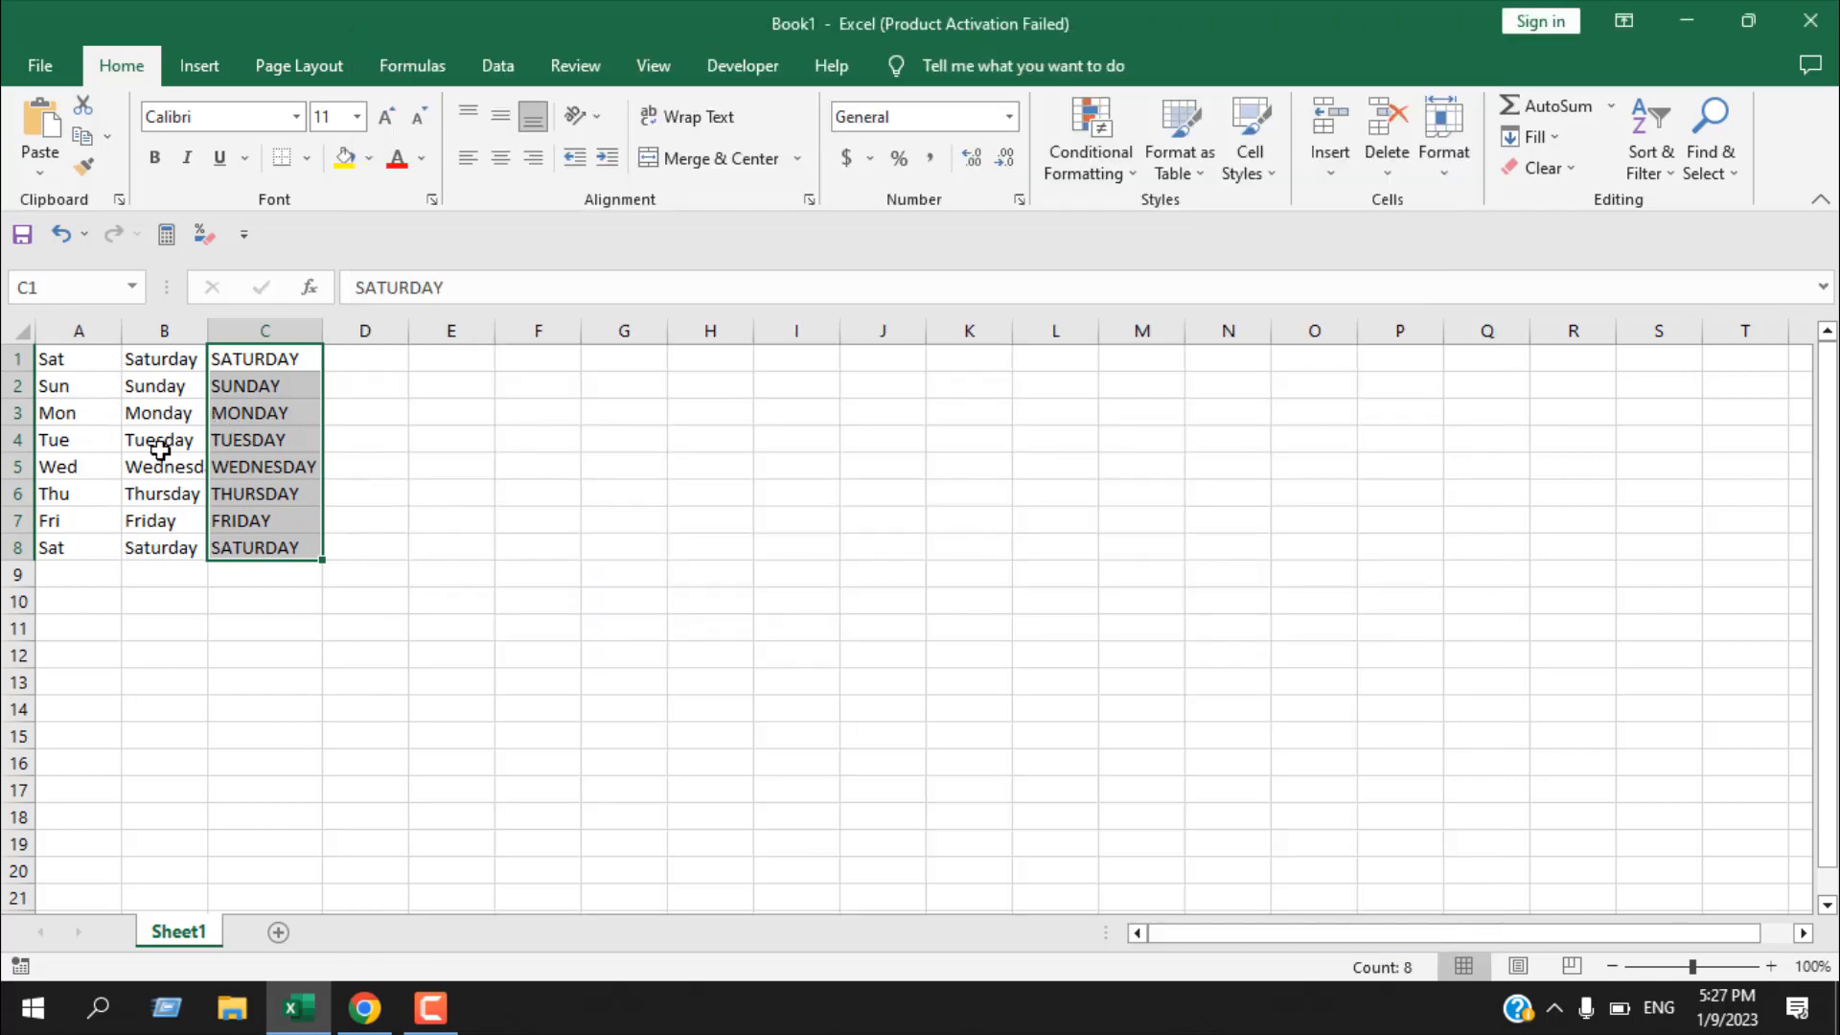
Step: Reach Edit Custom Lists under File > Options > Advanced > General
click(38, 65)
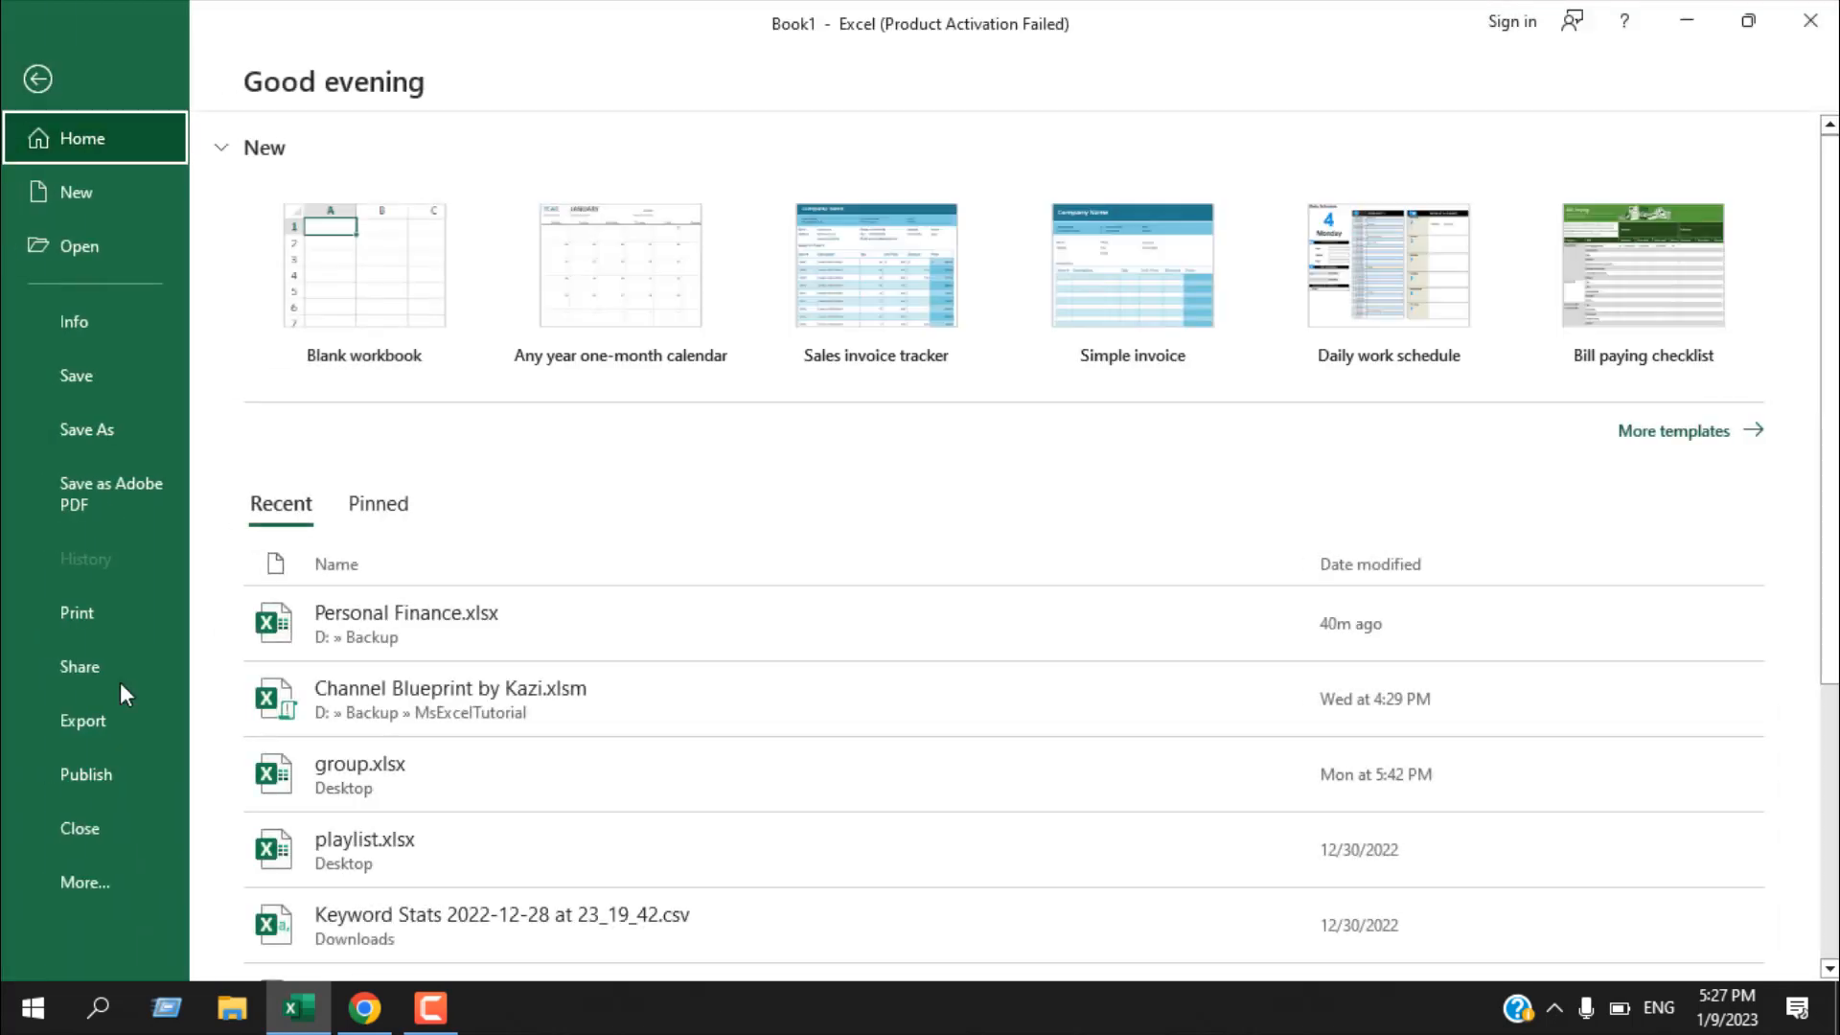
scroll(down, 3)
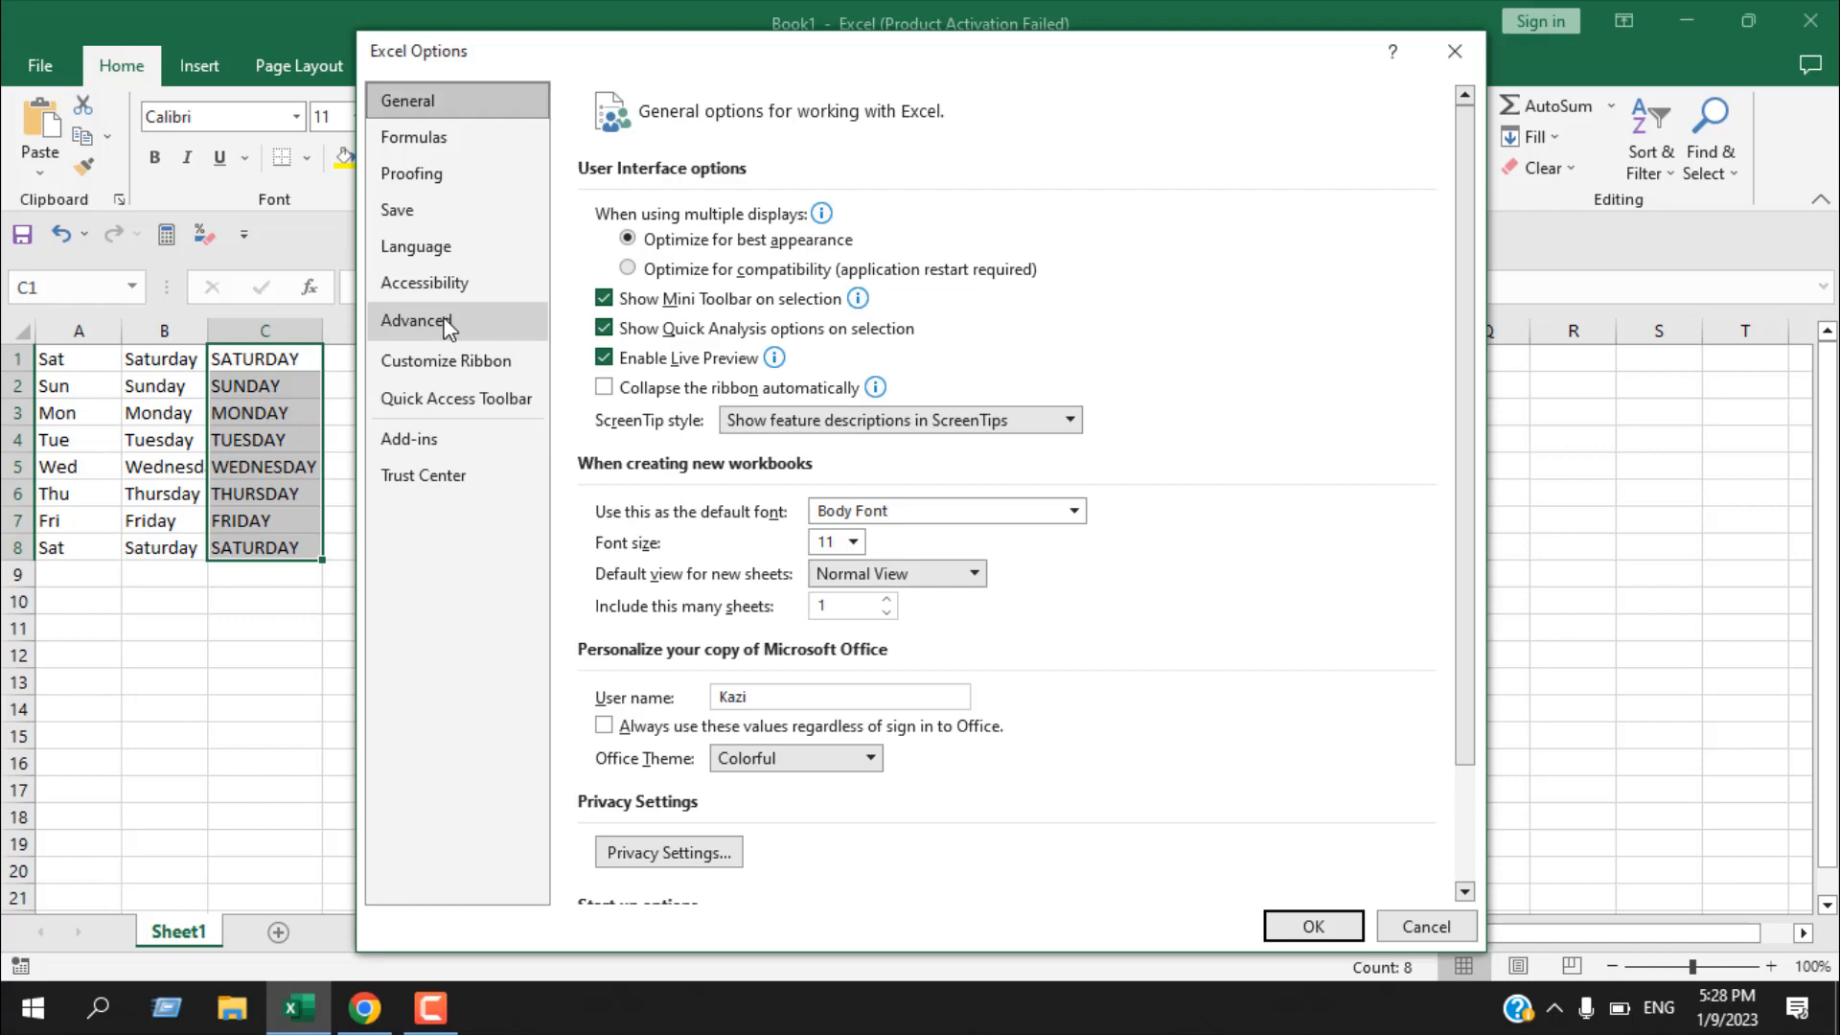
click(415, 320)
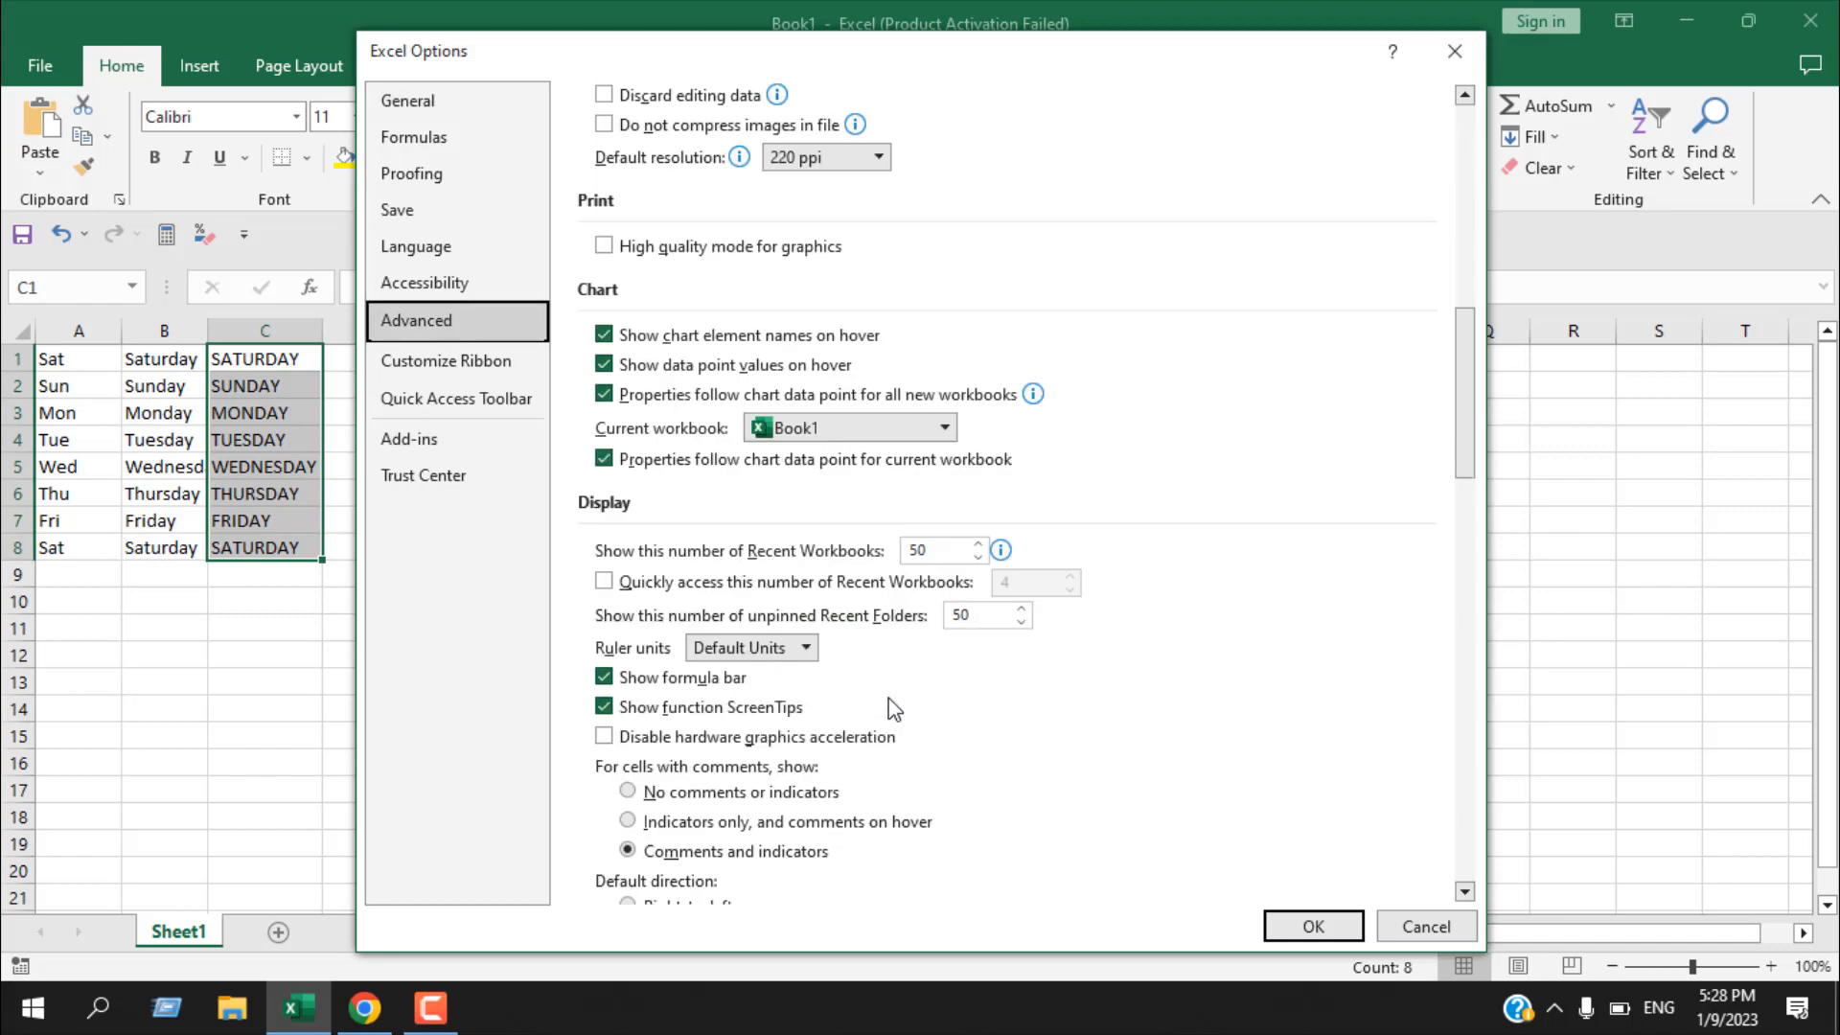
scroll(down, 3)
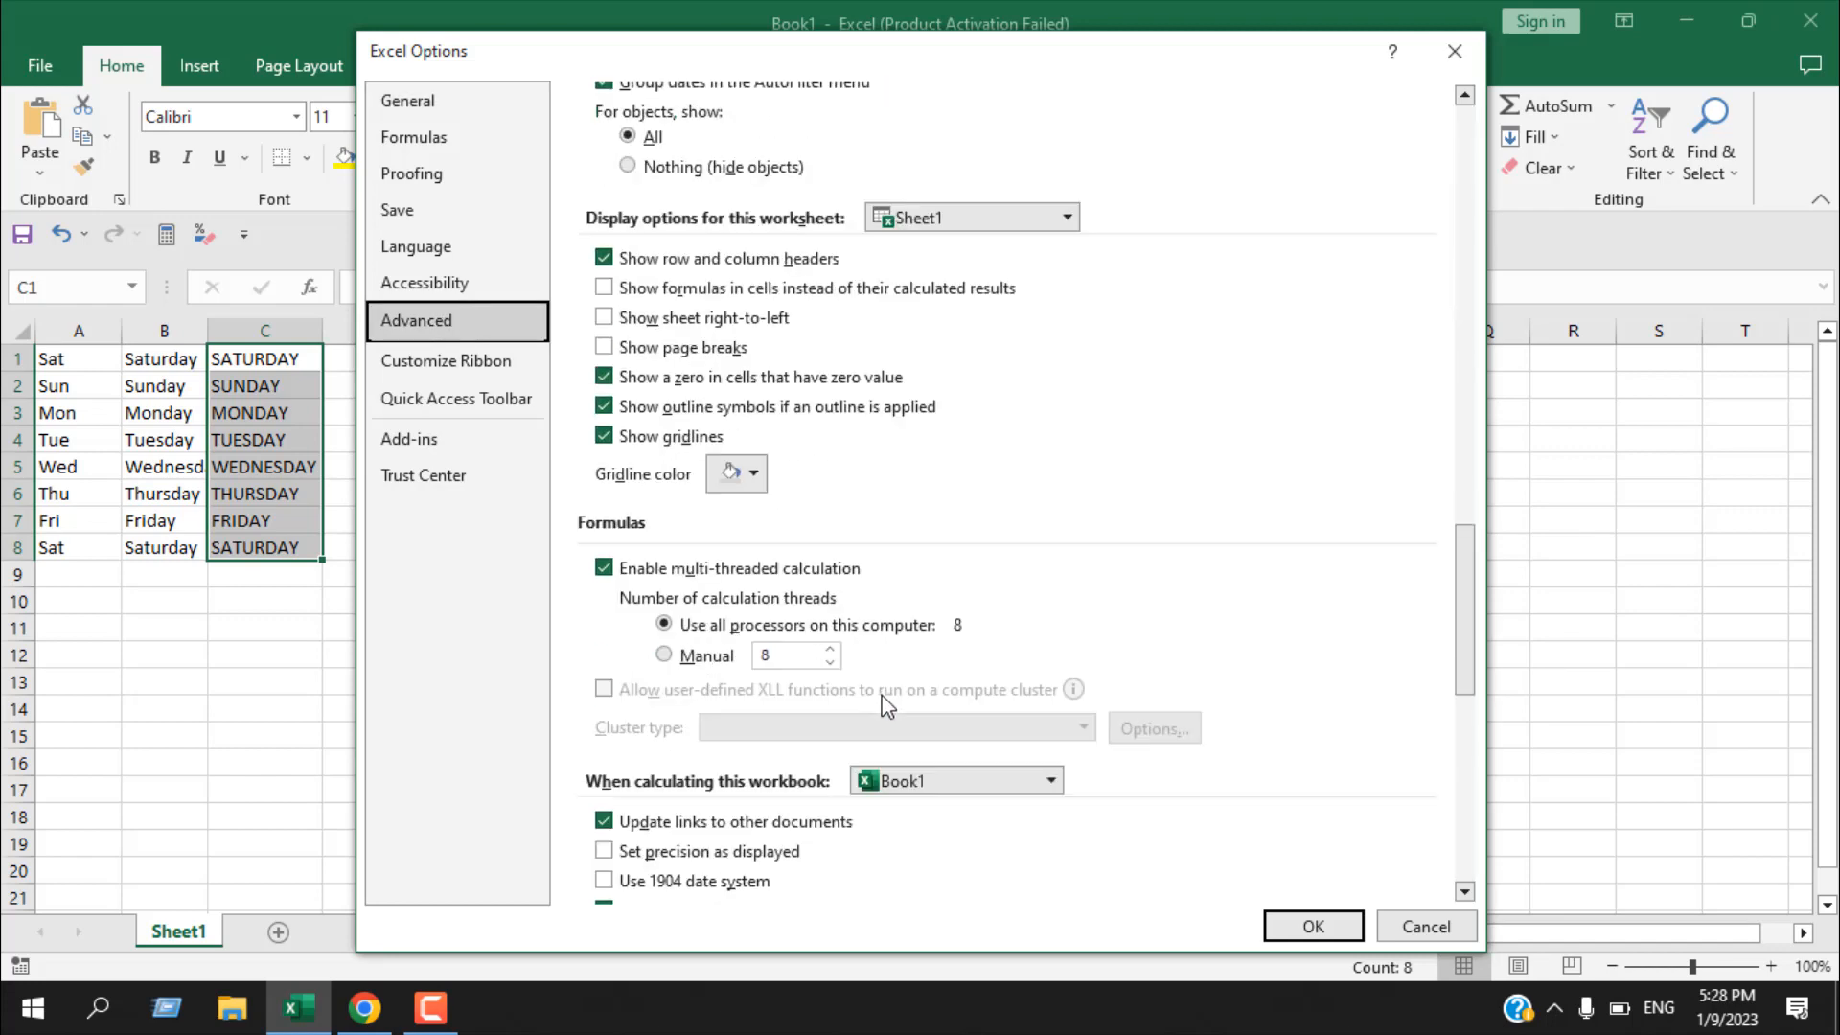
scroll(down, 3)
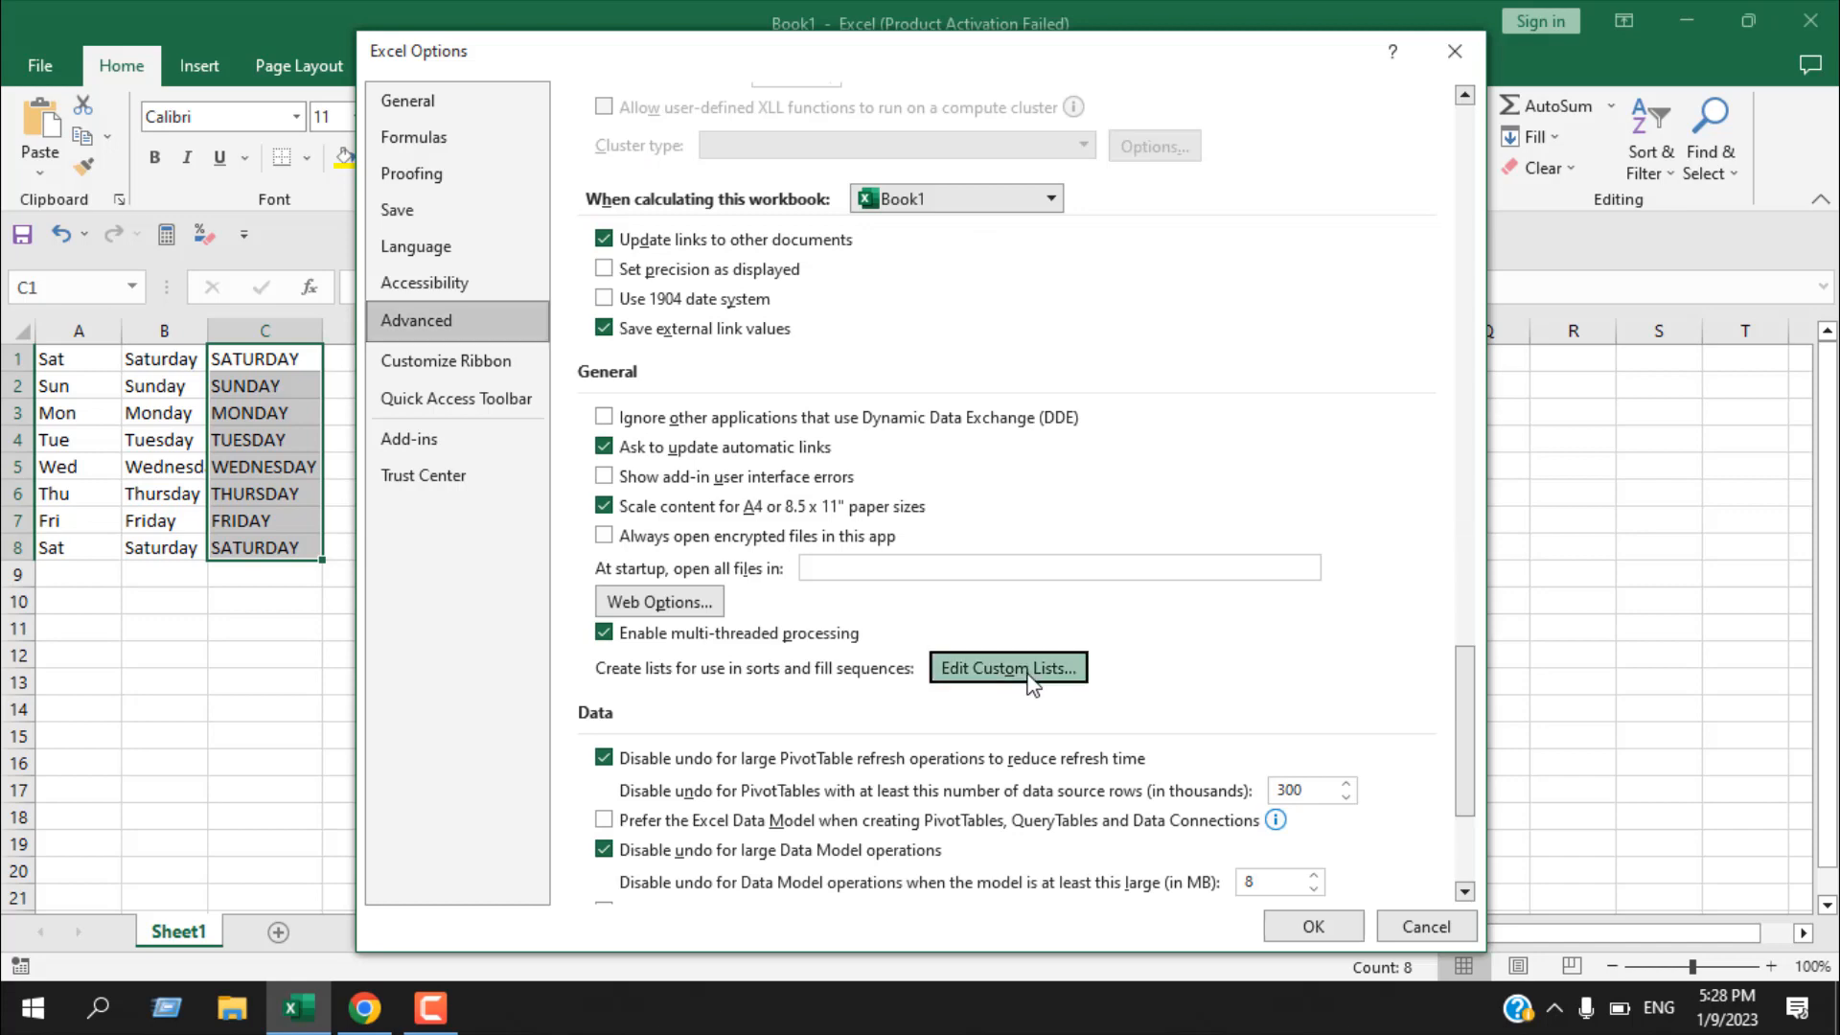
click(1006, 667)
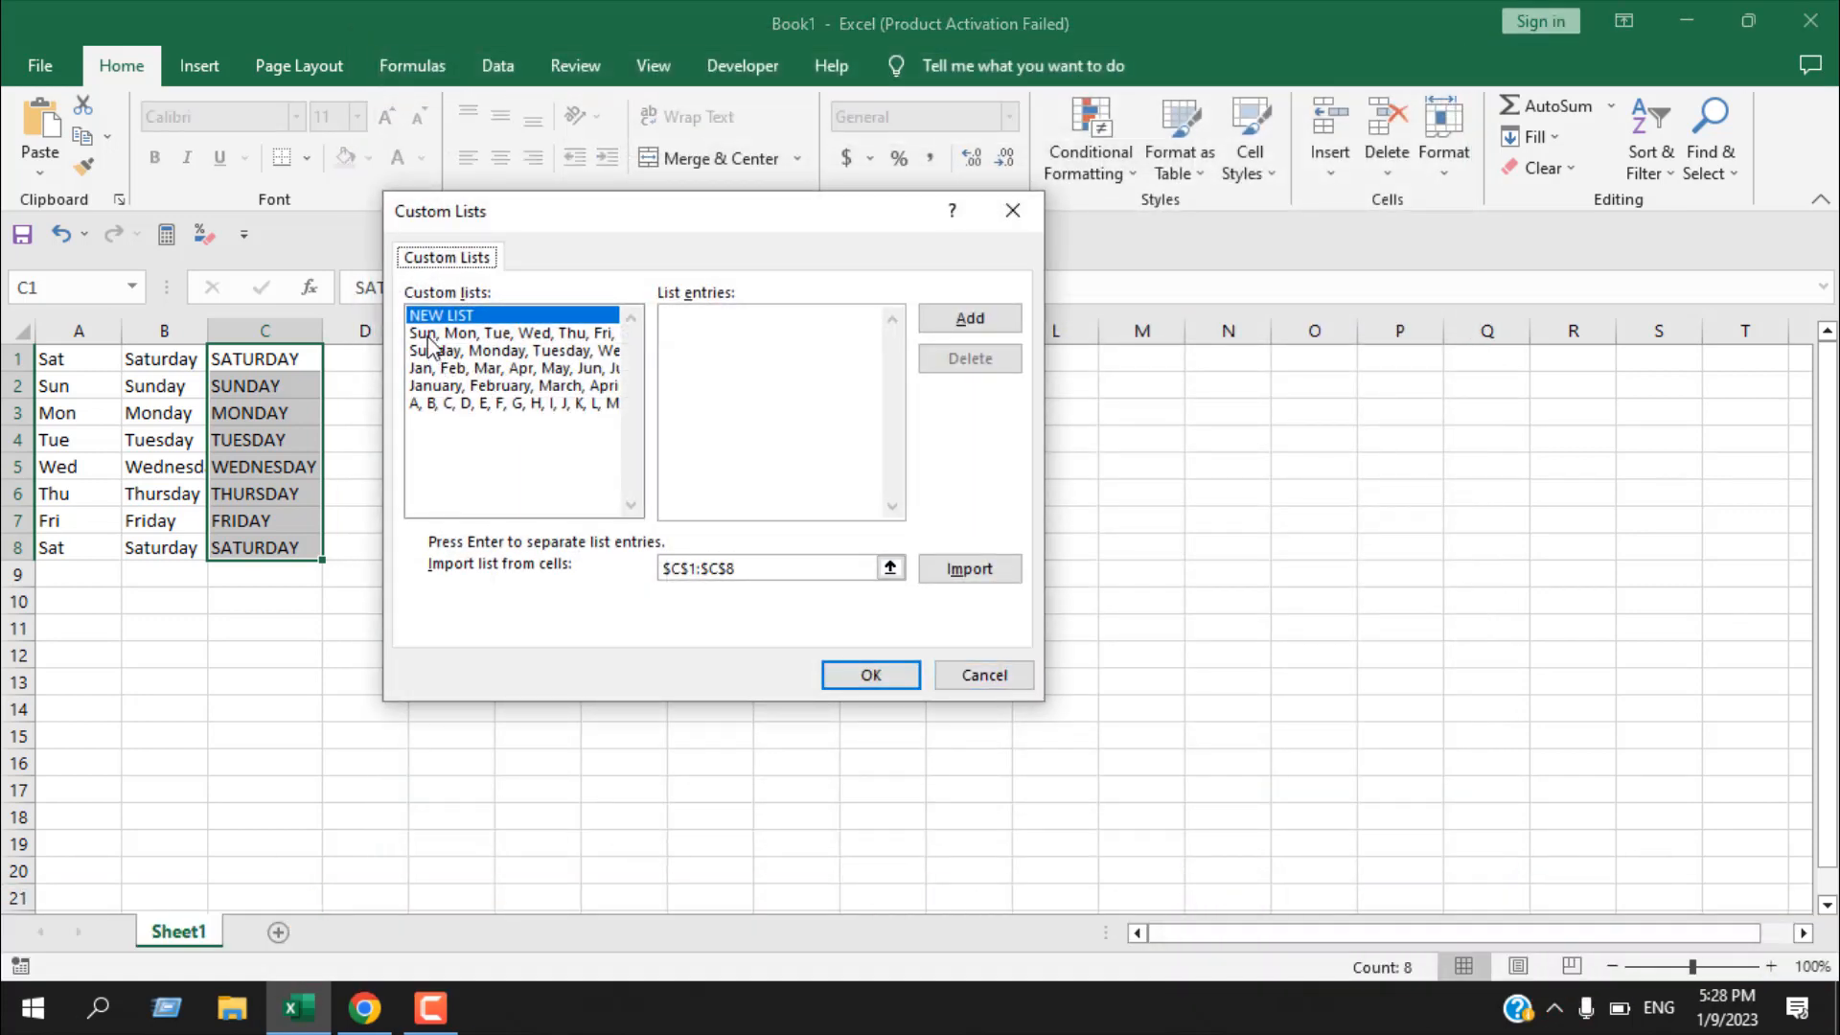
Step: Review the built-in day lists, then import $C$1:$C$8 as a new custom list
click(510, 333)
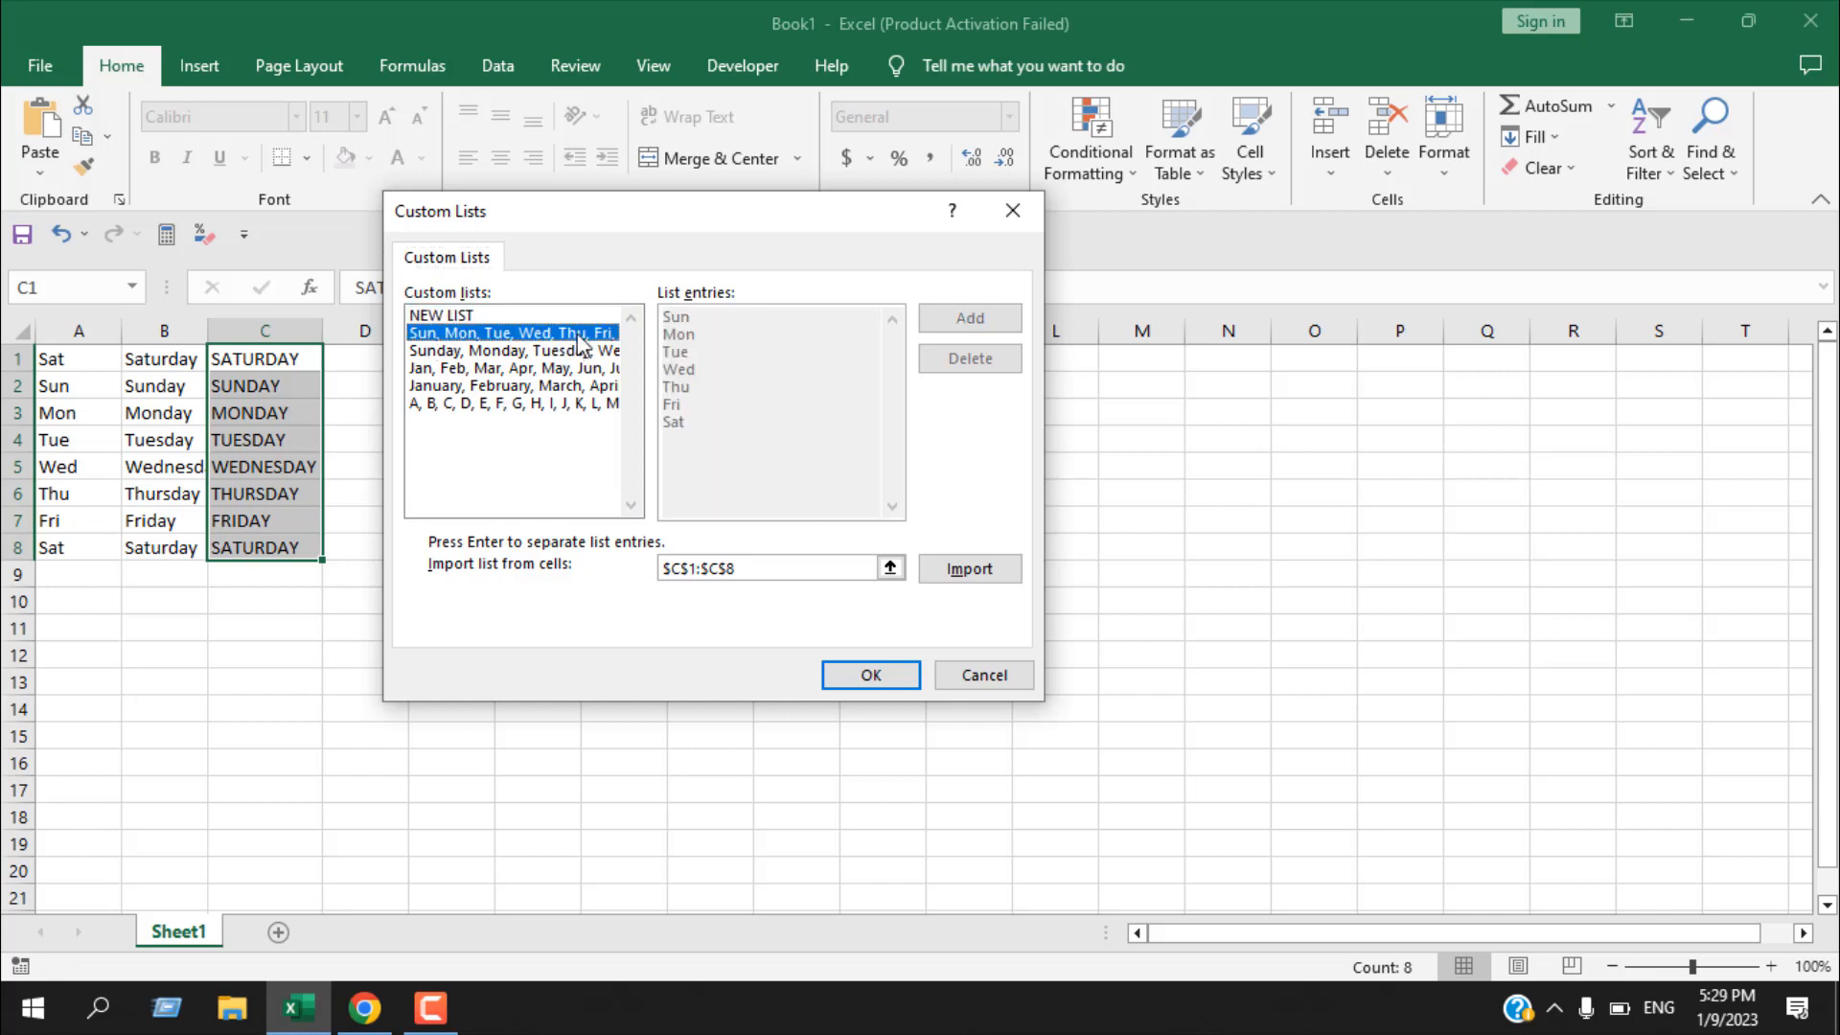
click(514, 351)
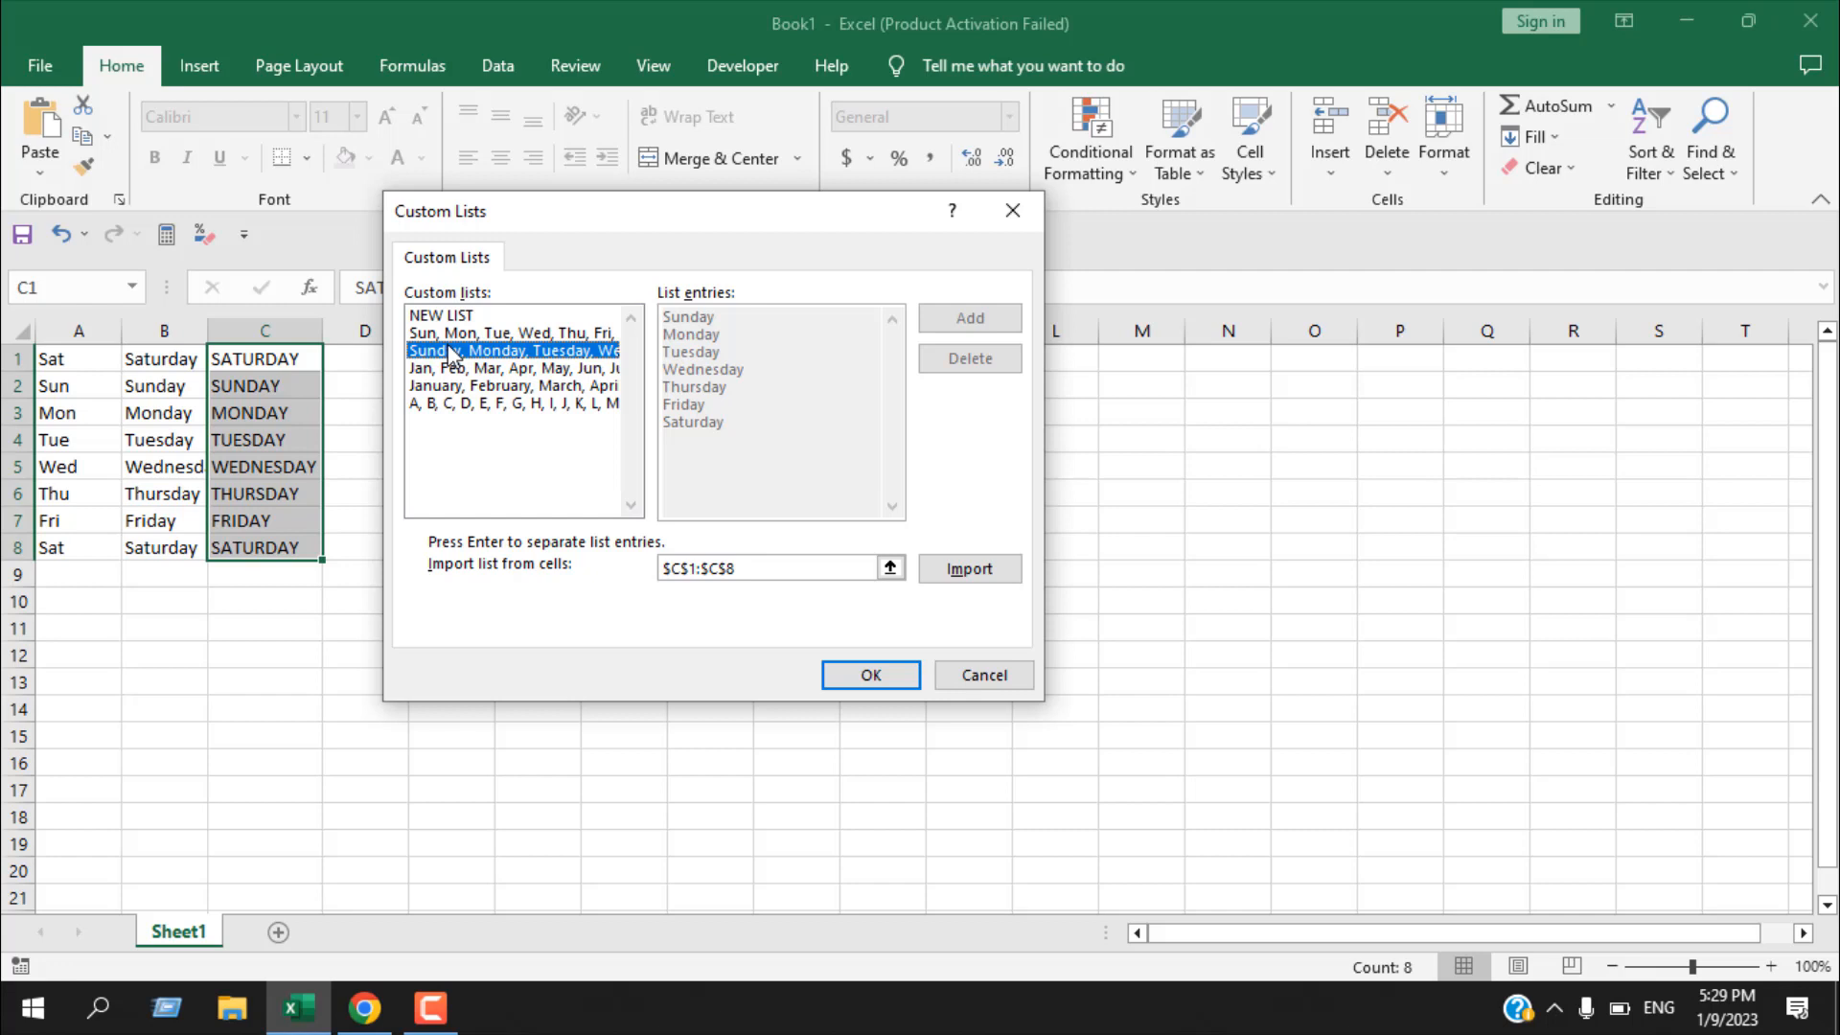
mouse_move(476, 342)
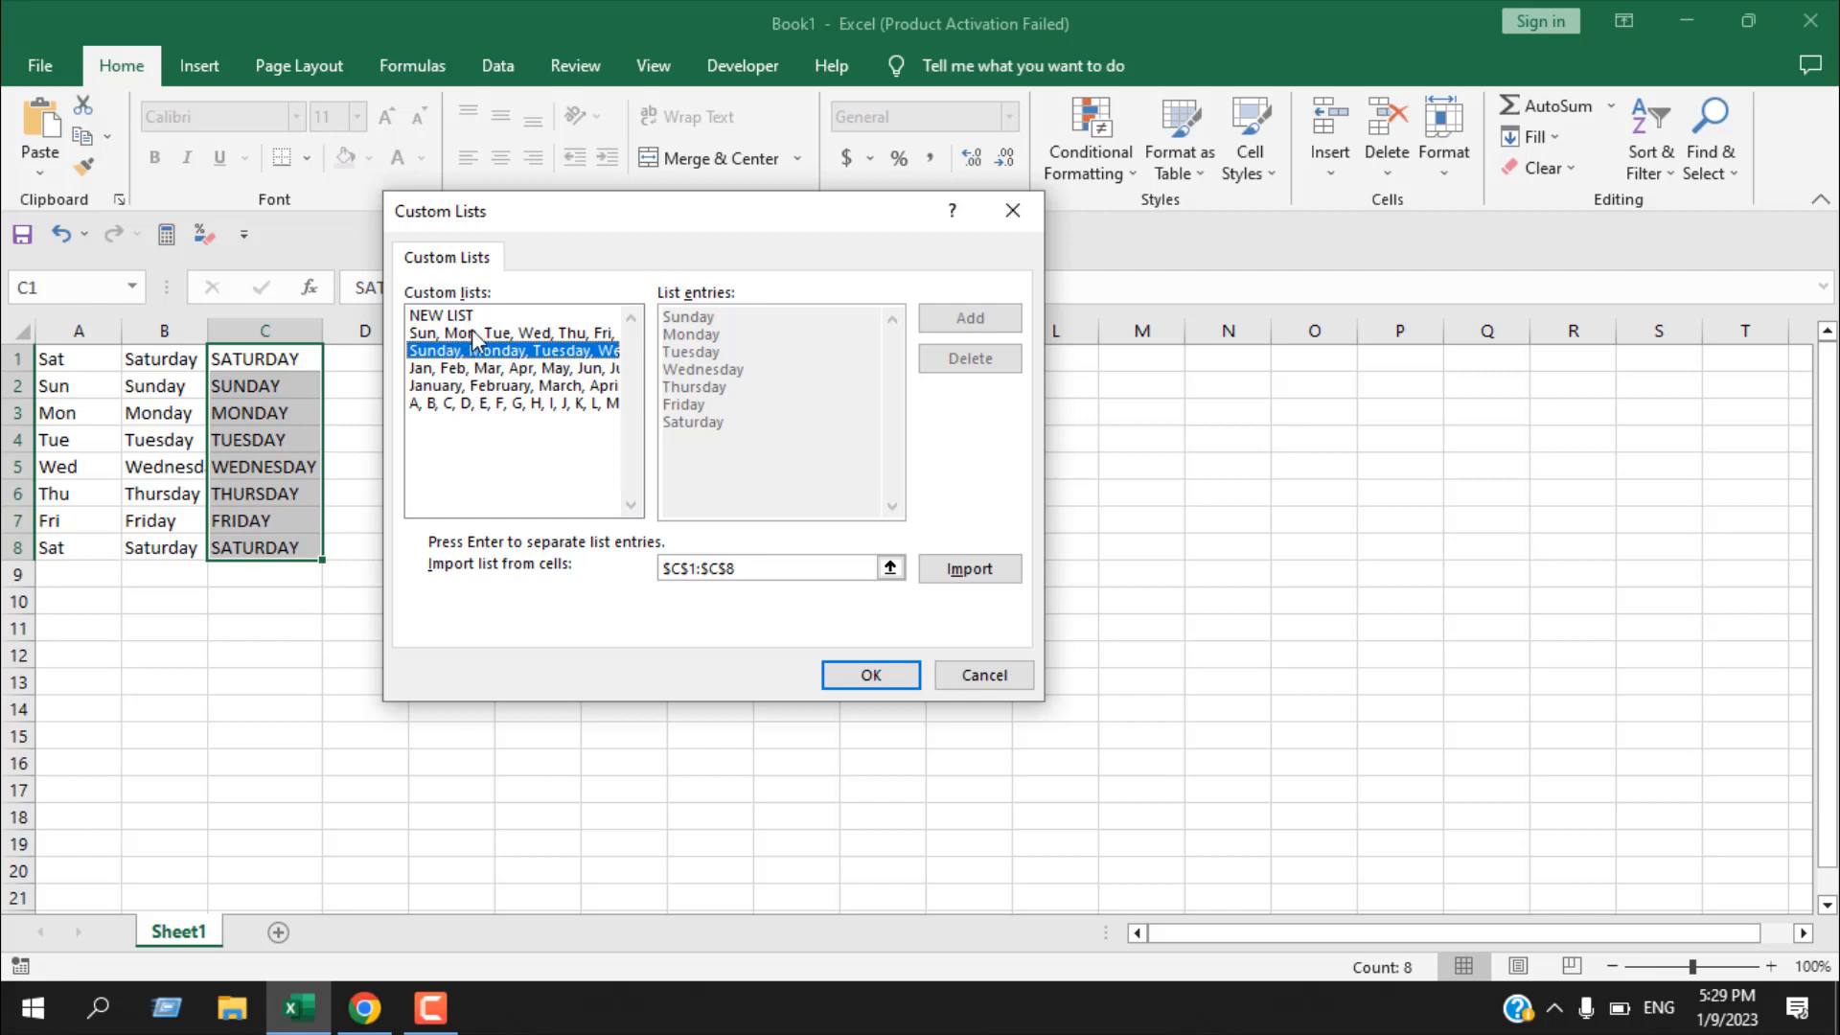
mouse_move(268, 420)
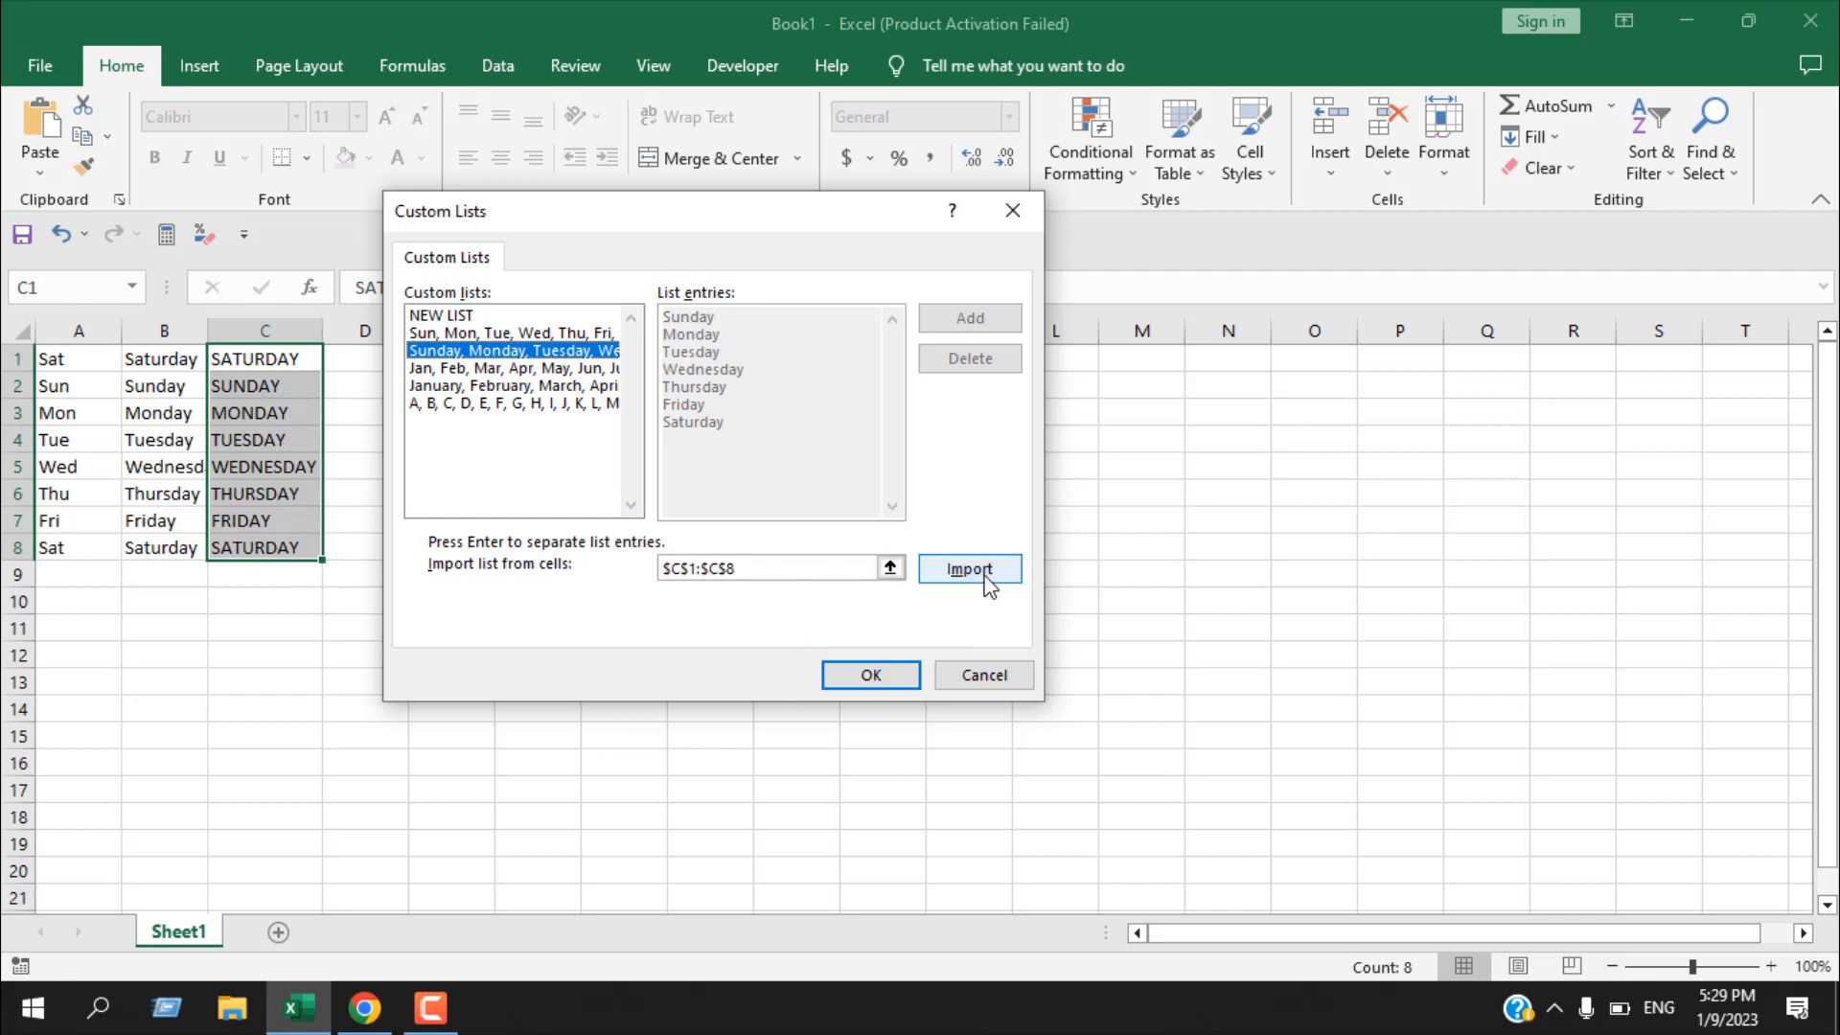
click(968, 567)
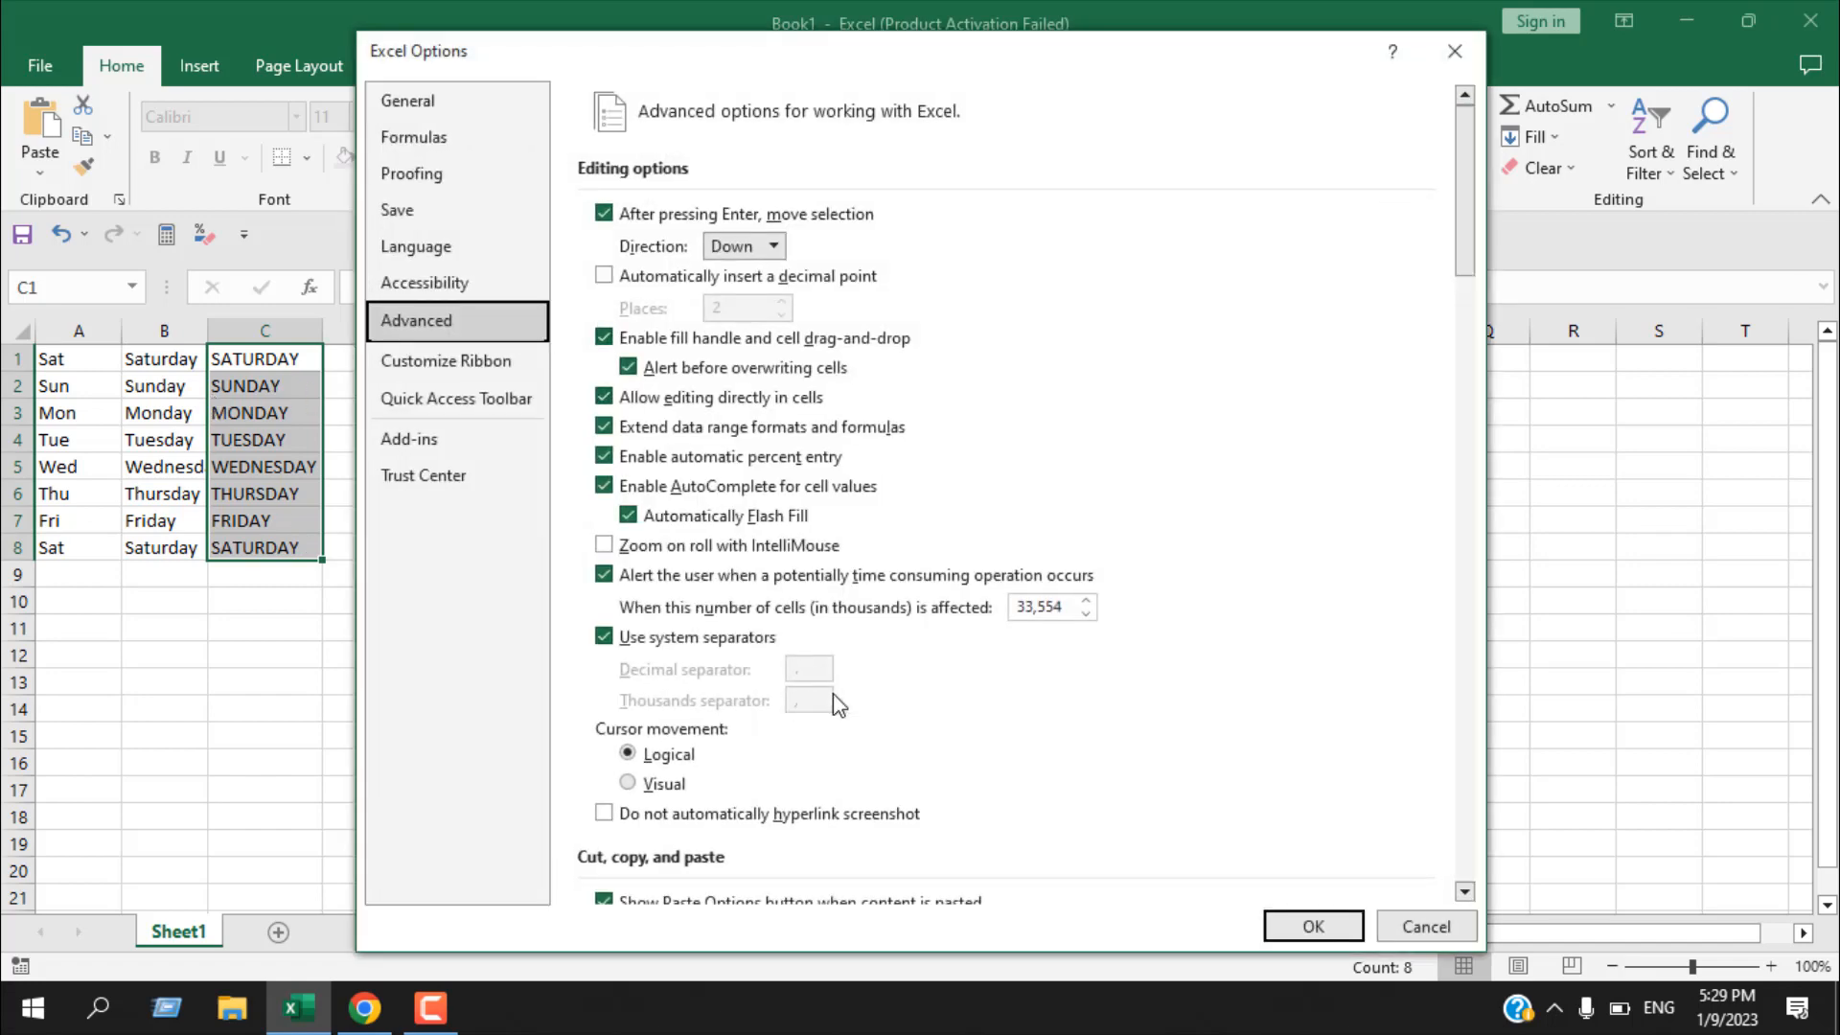
Step: Compare the imported SATURDAY–SATURDAY list with the built-in short and full day lists
scroll(down, 3)
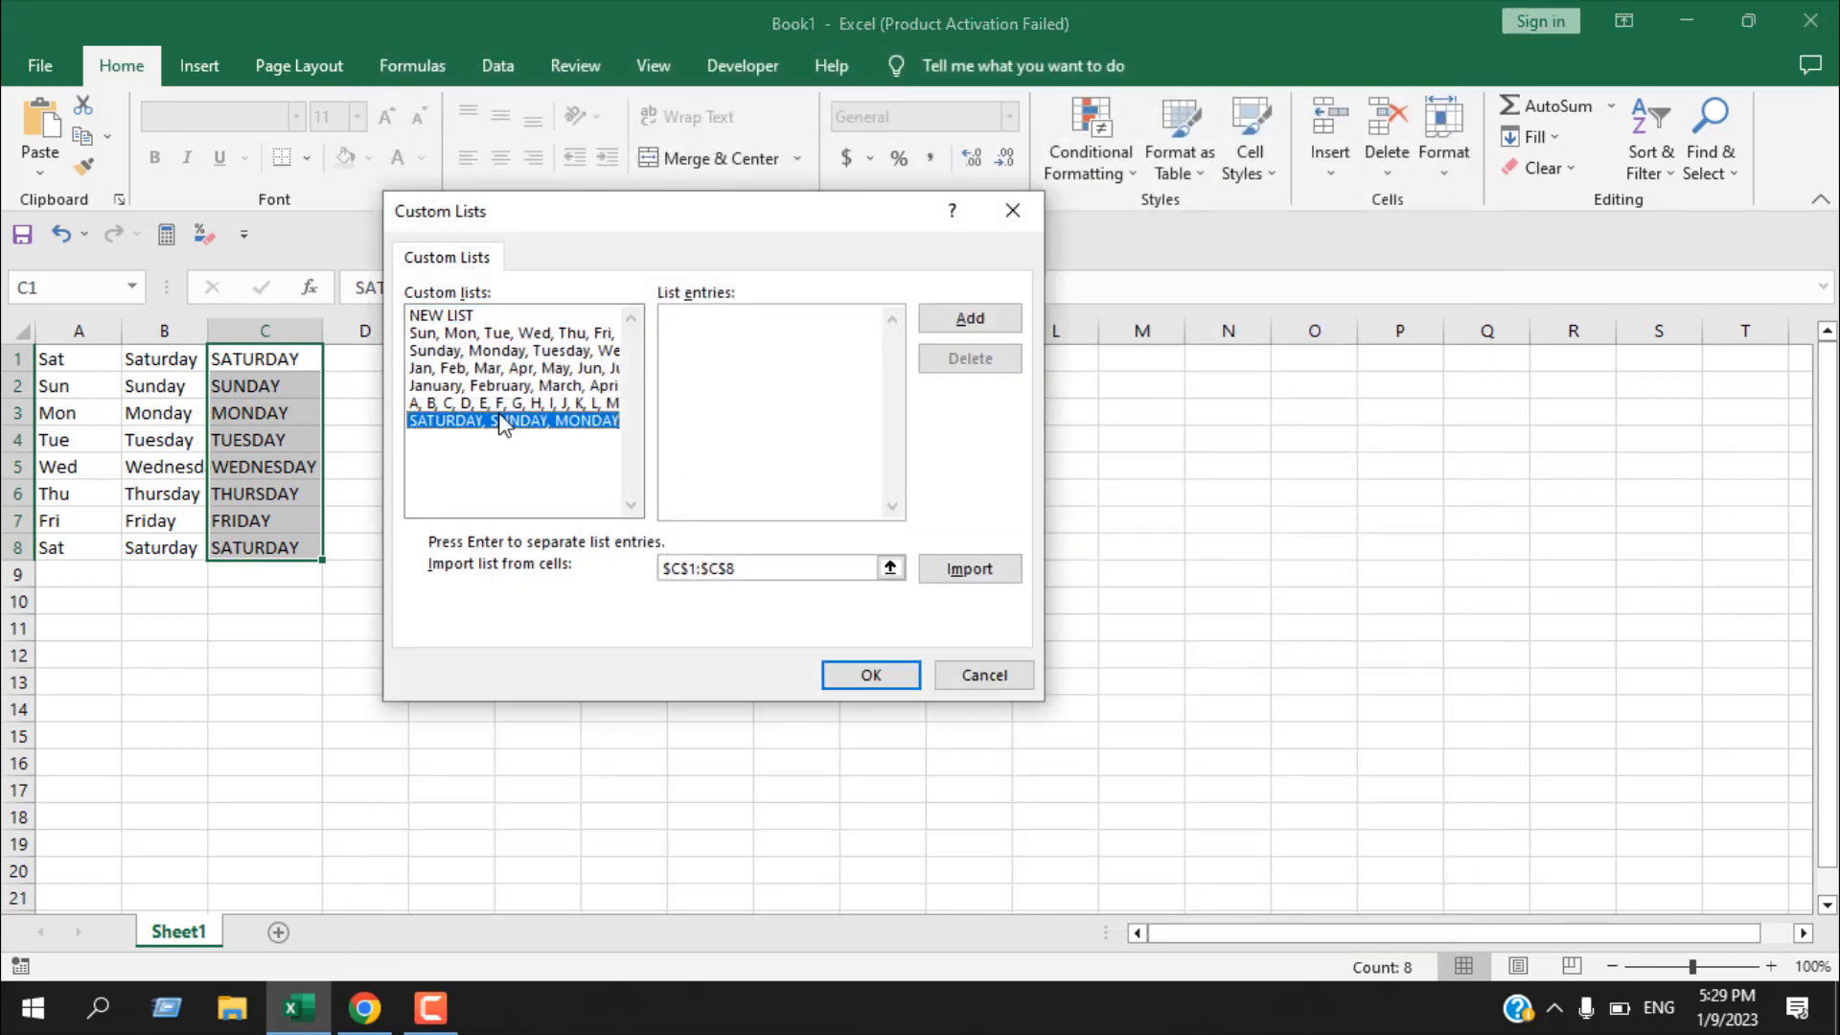
click(514, 420)
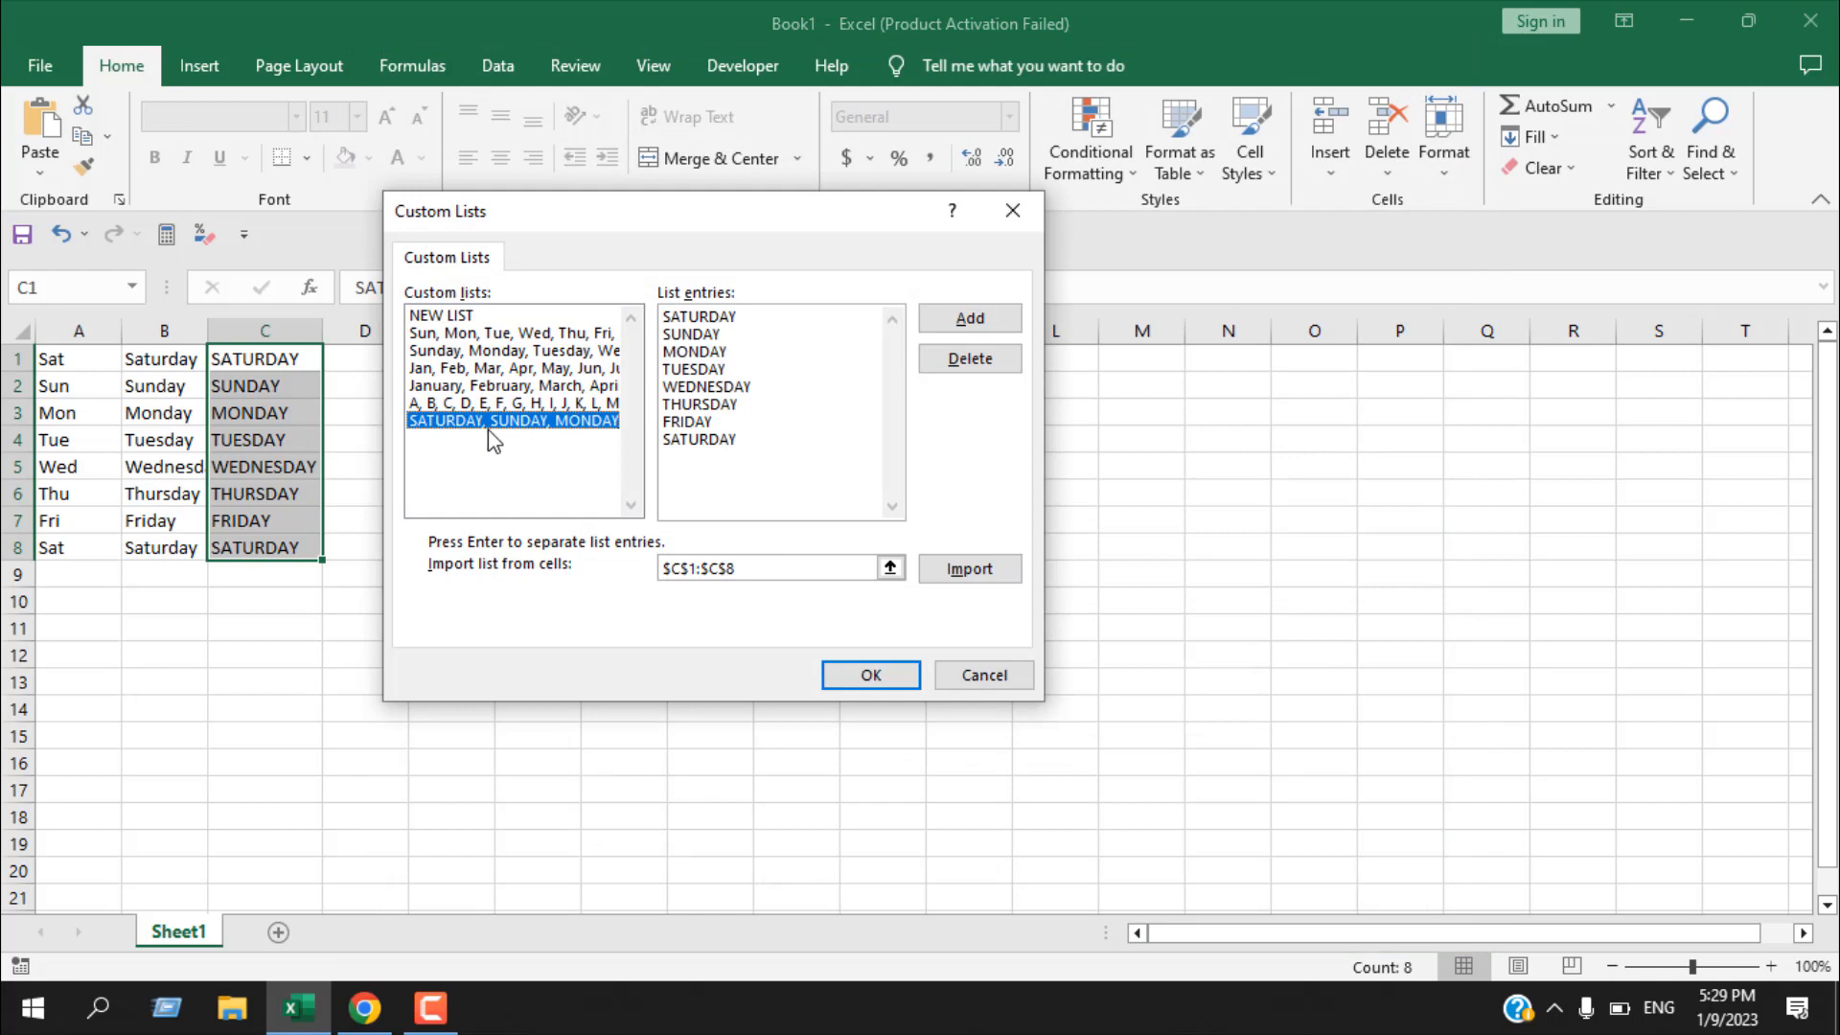
click(510, 333)
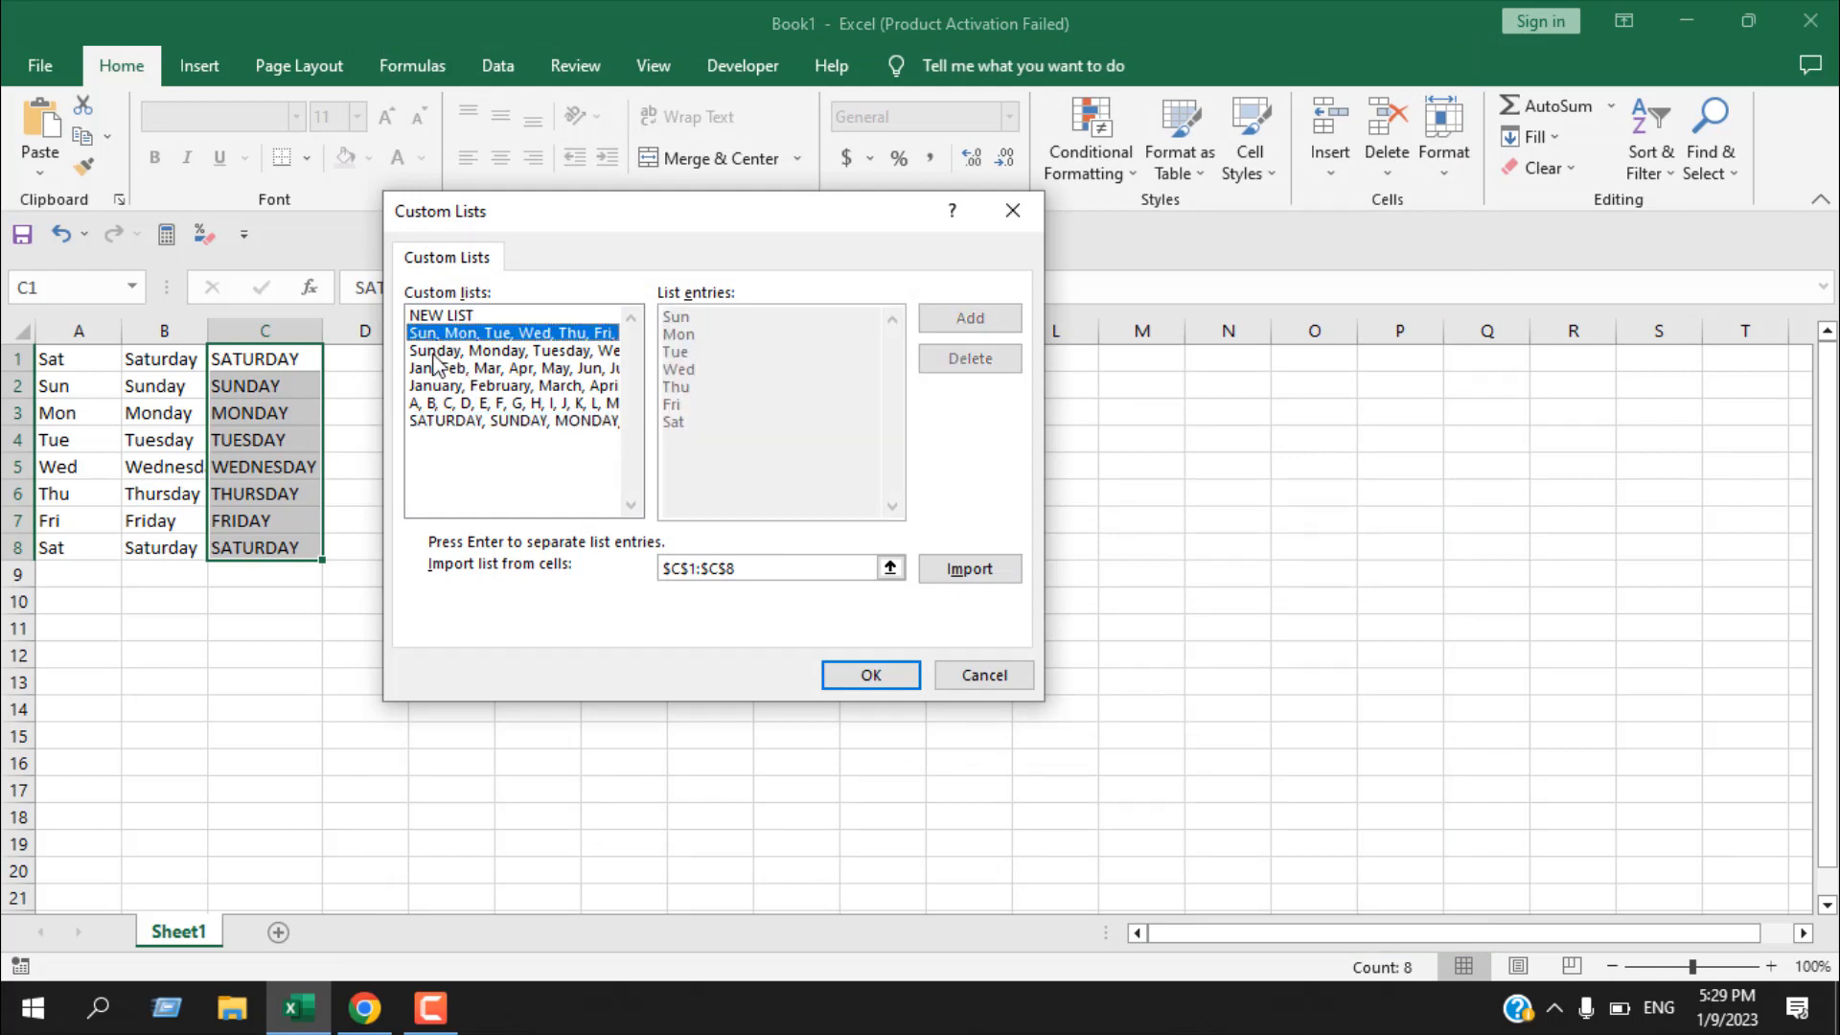
click(511, 420)
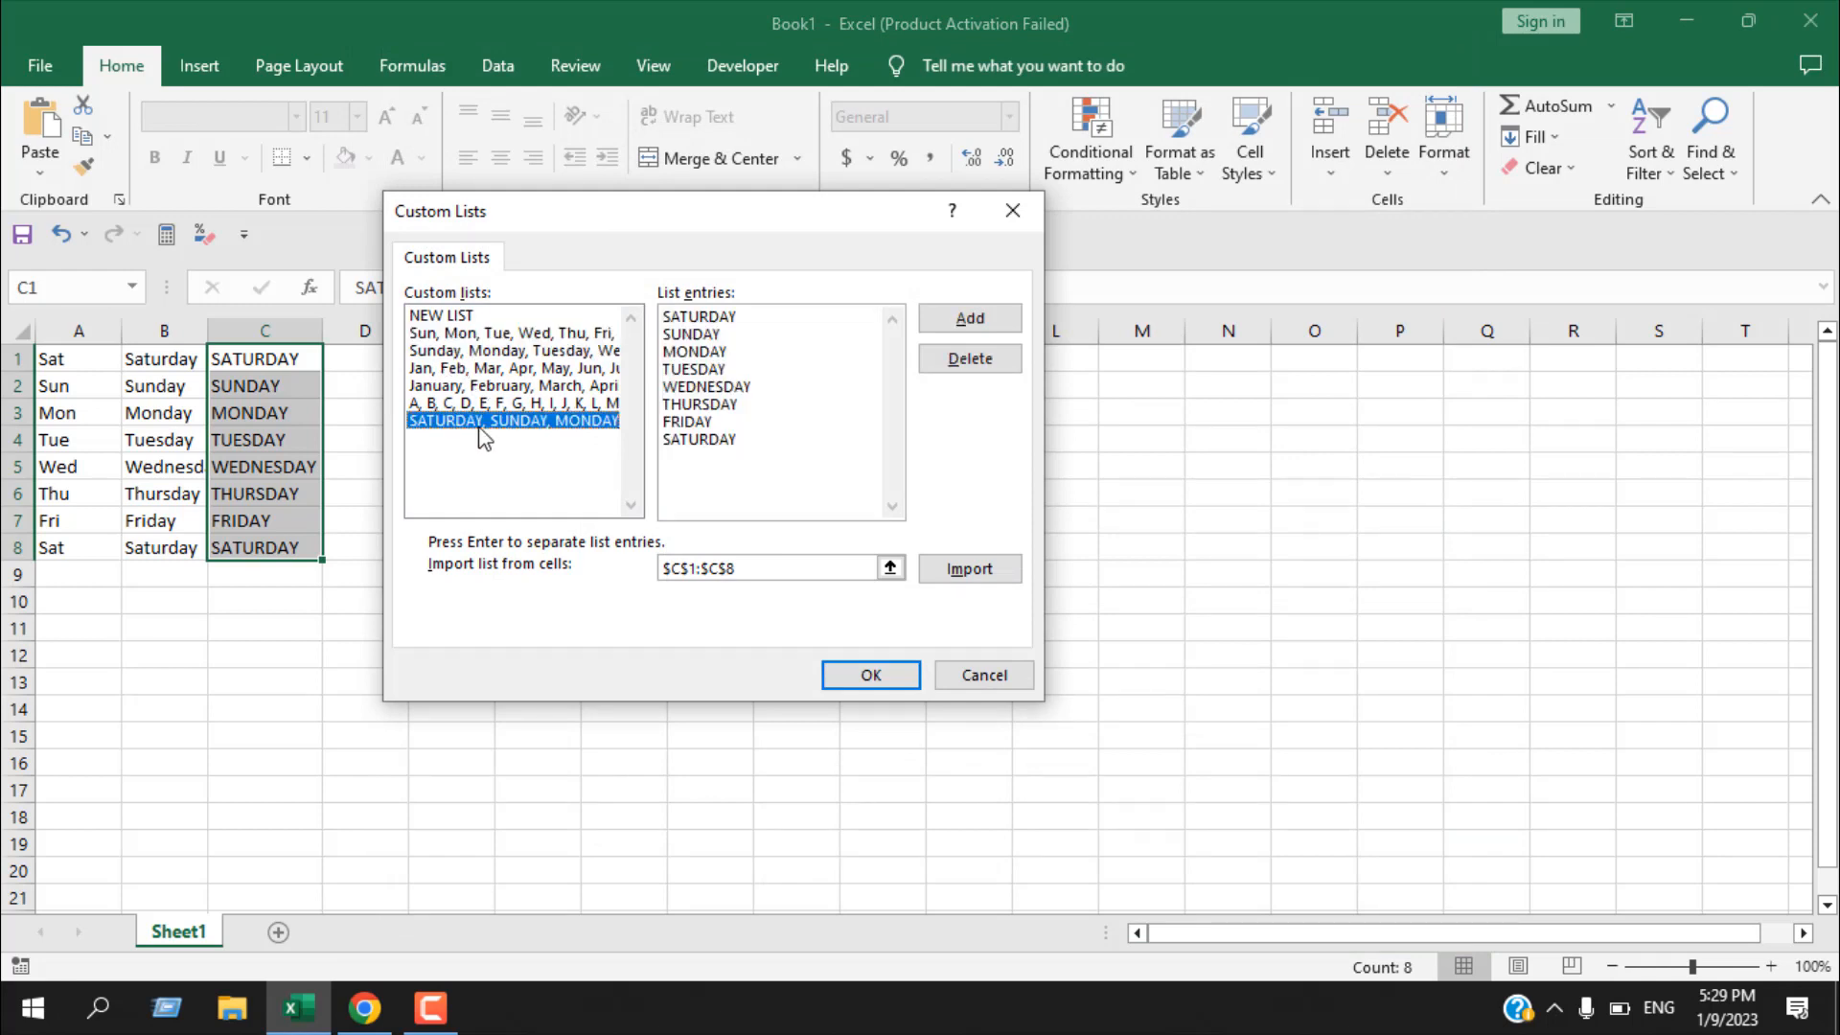
mouse_move(522, 437)
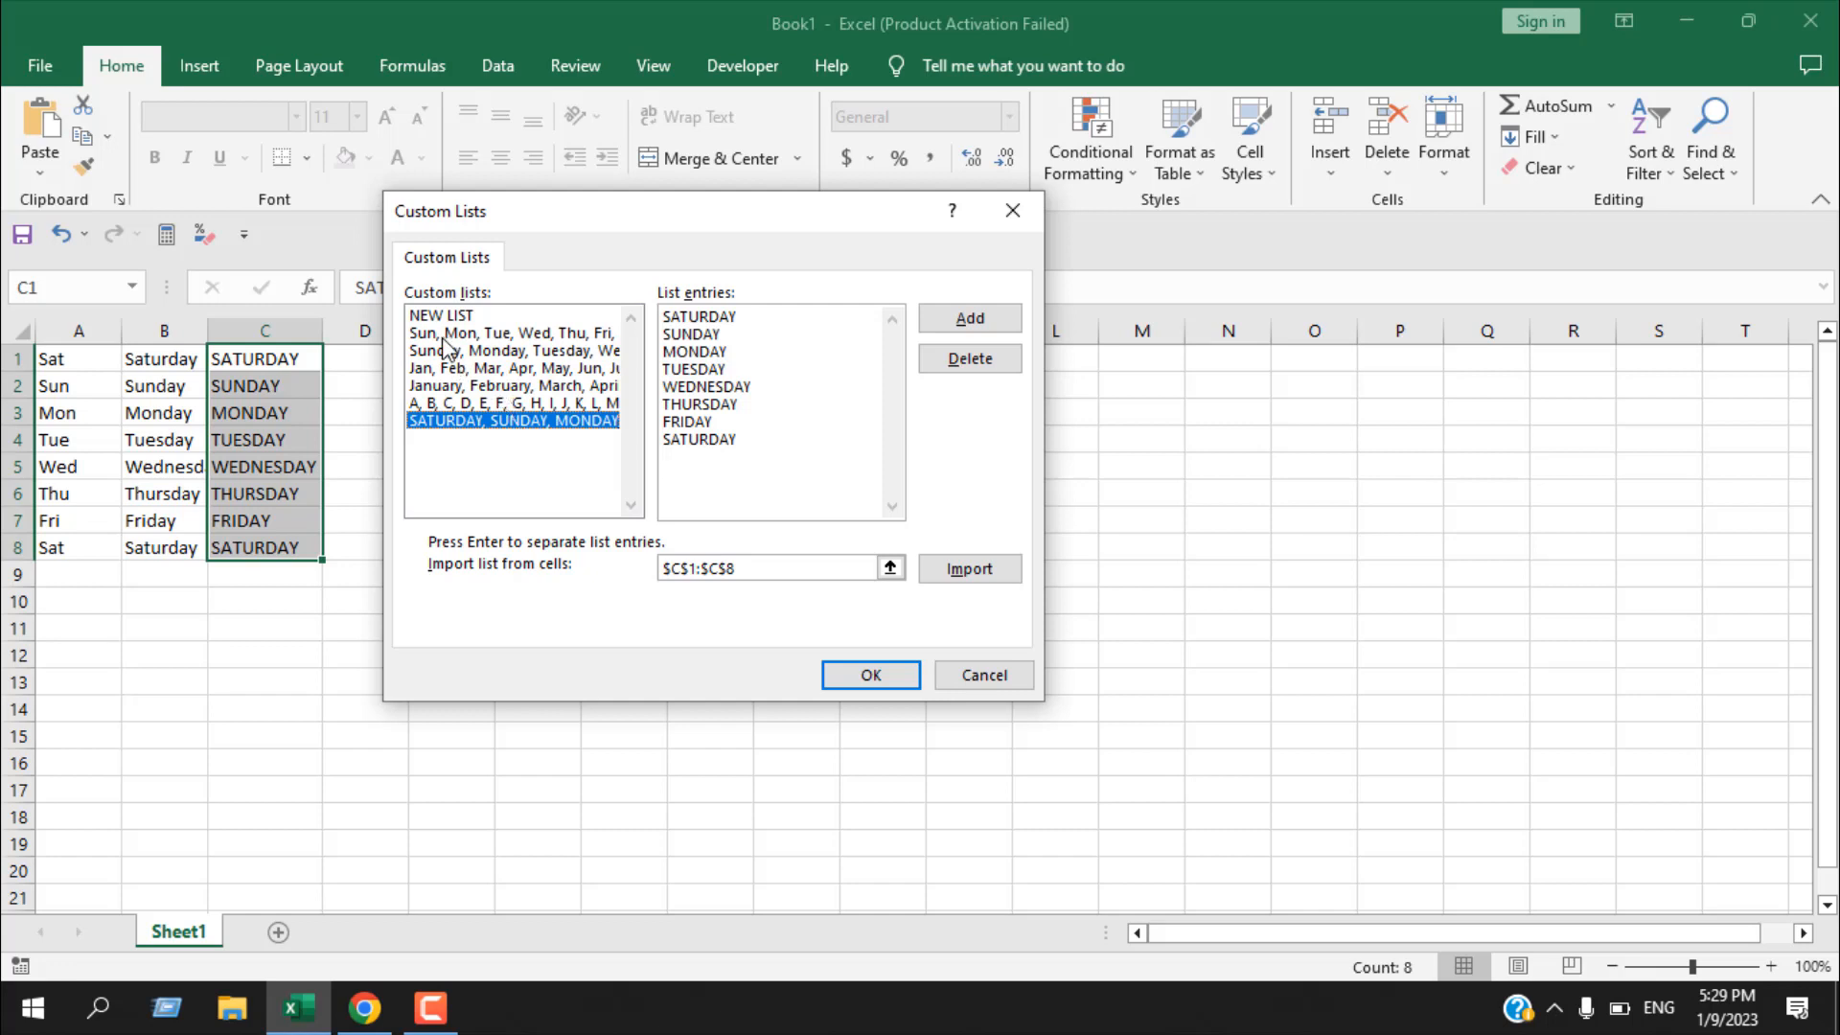
click(514, 348)
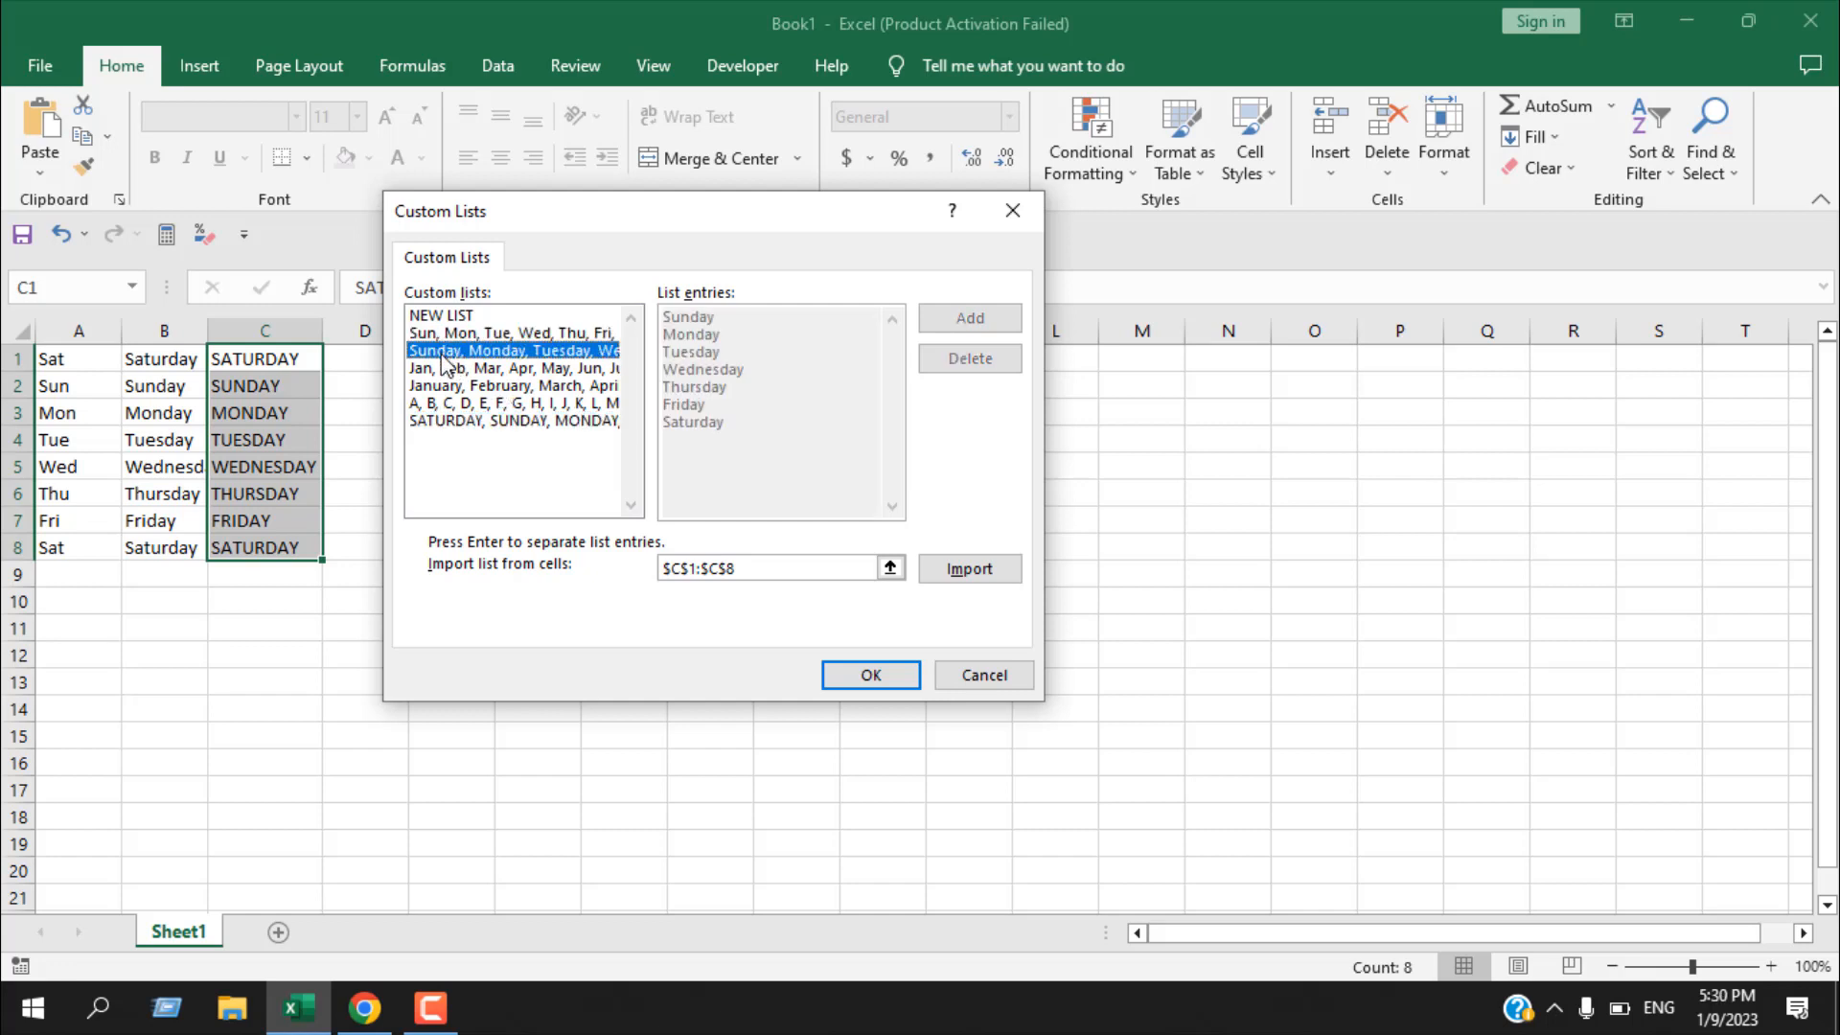
mouse_move(186, 389)
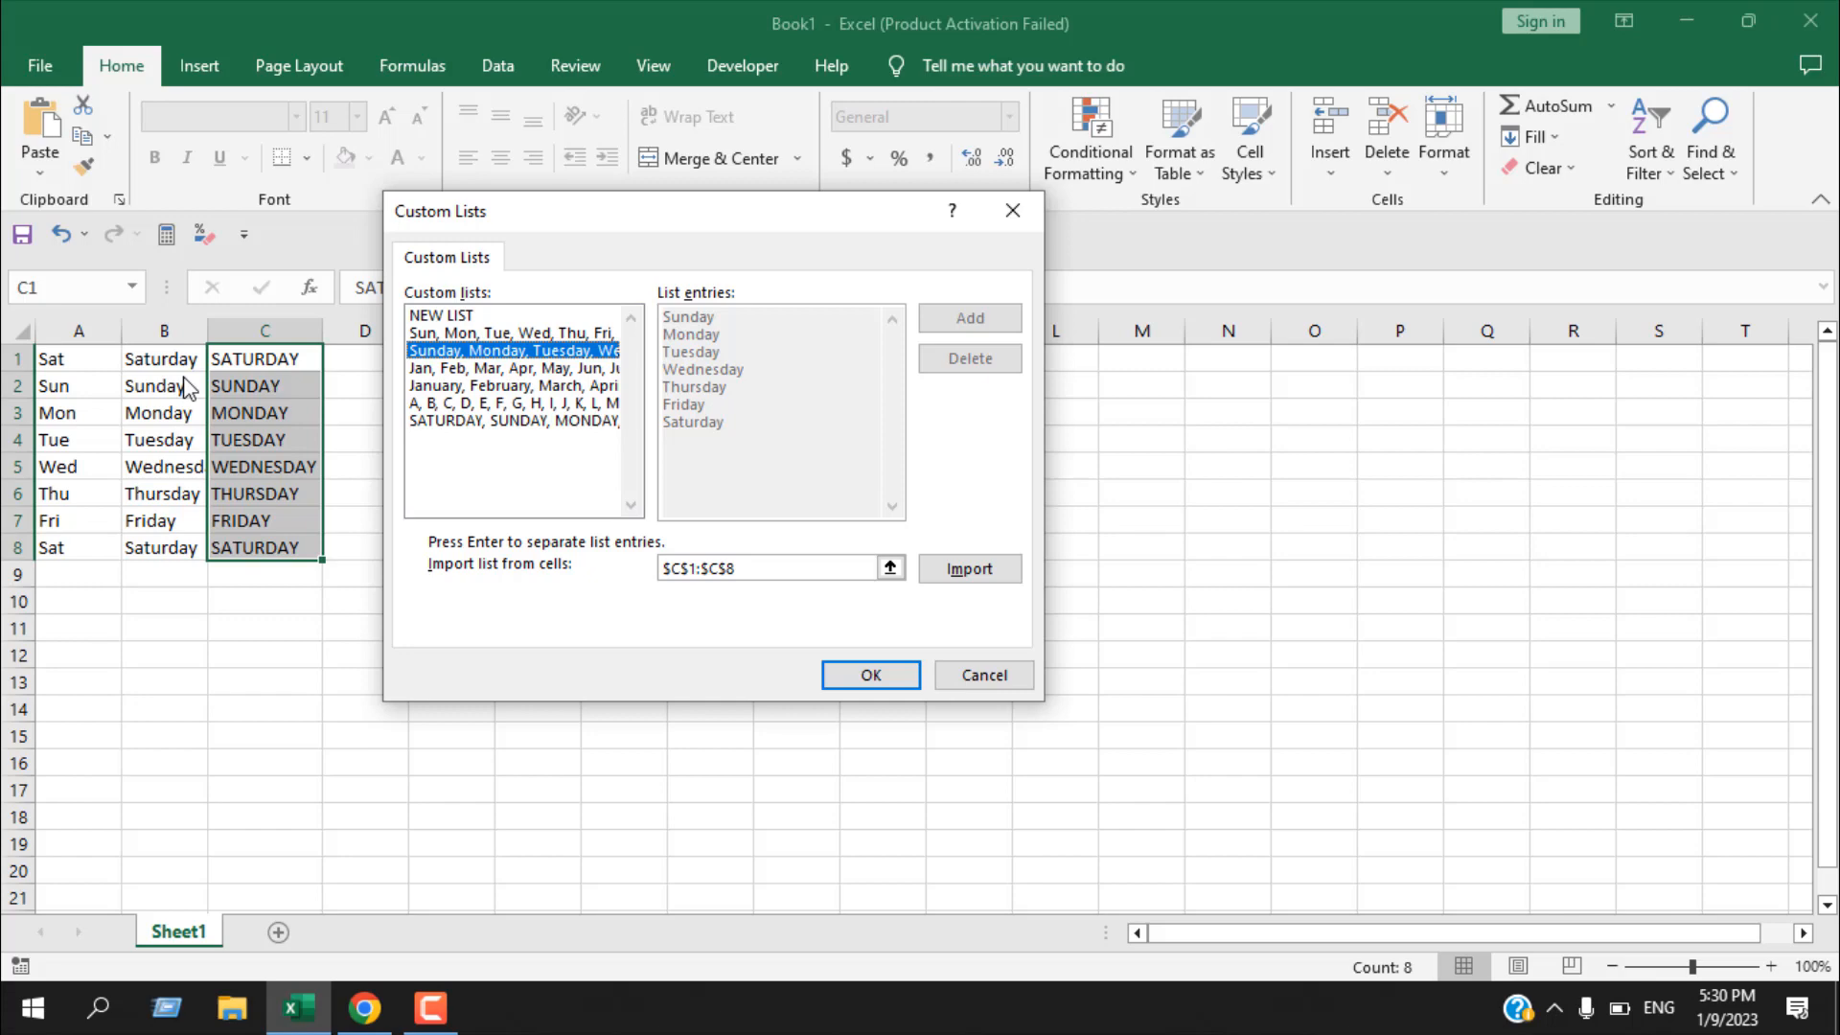
mouse_move(619, 556)
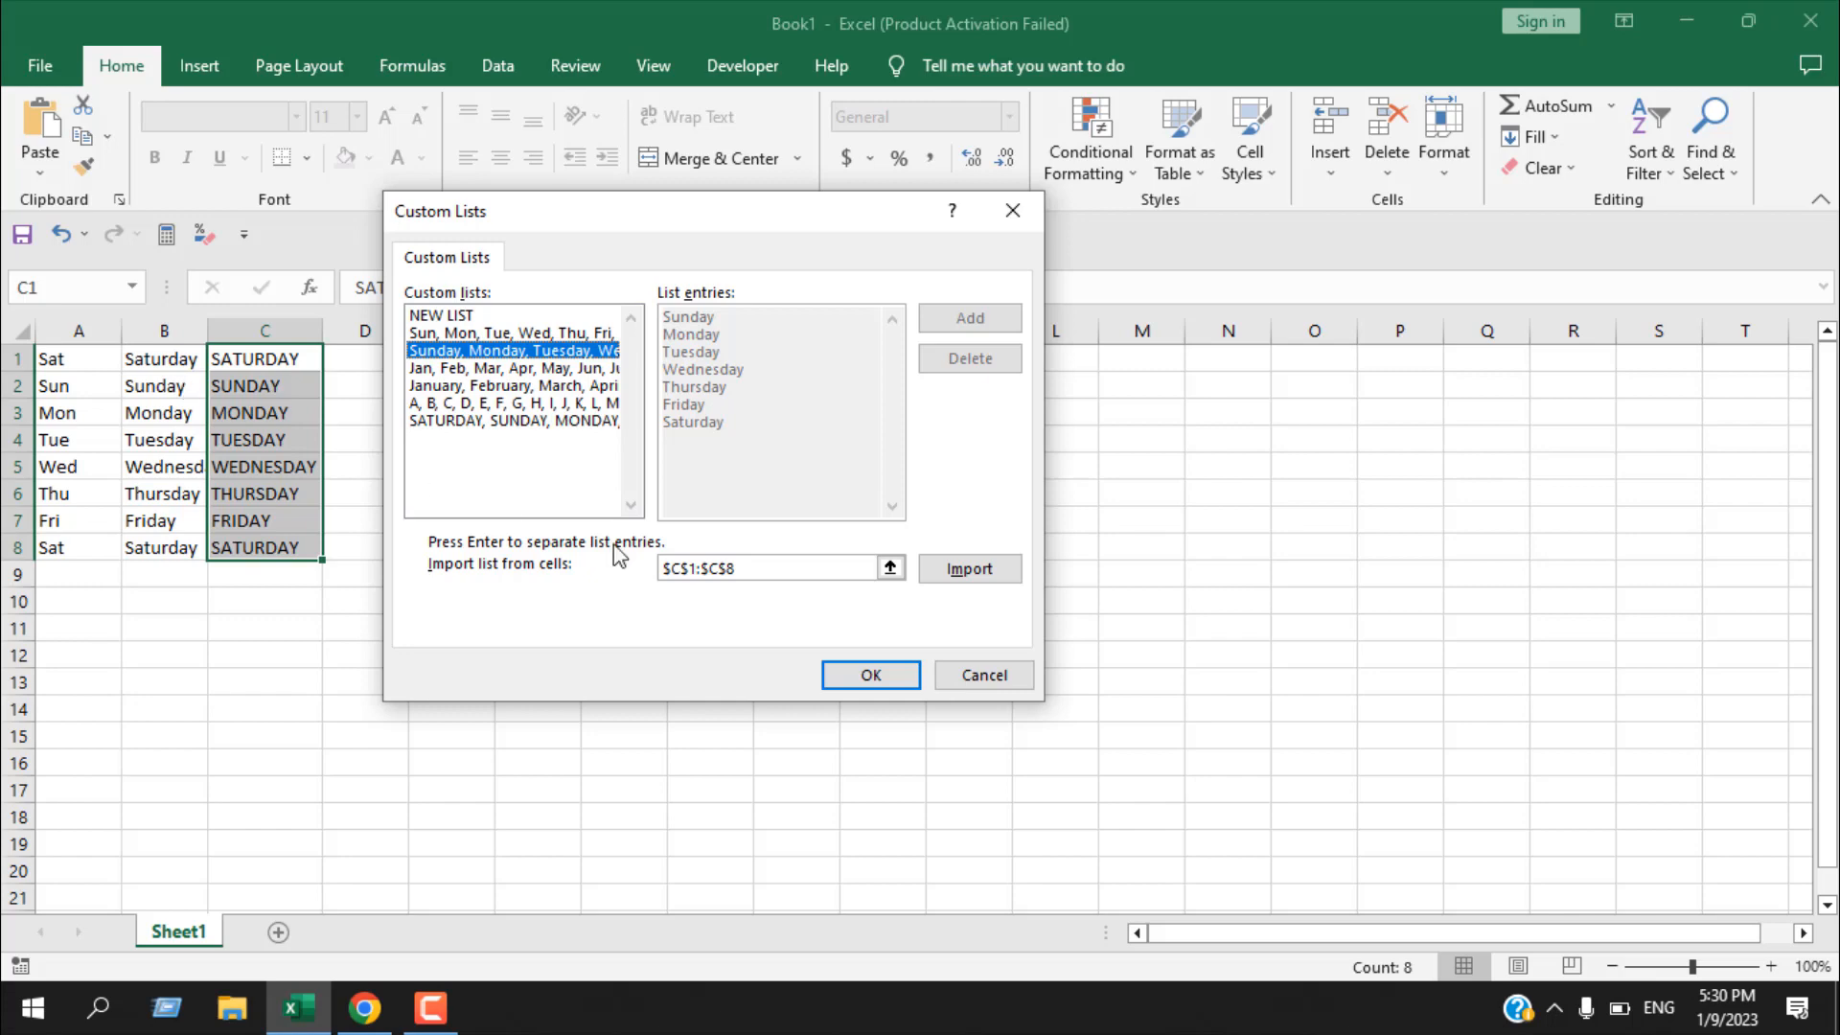